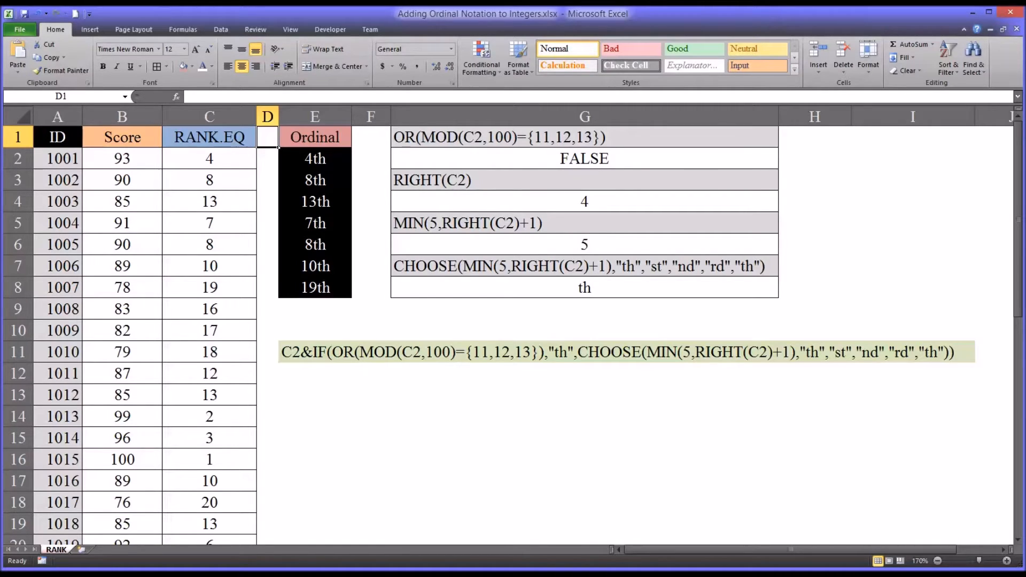
mouse_move(211, 330)
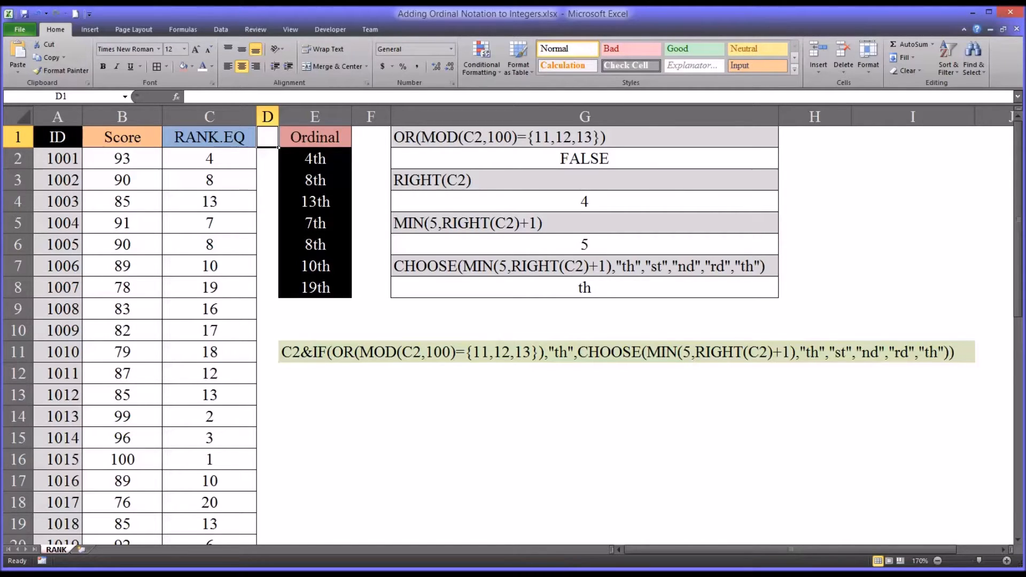
mouse_move(121, 168)
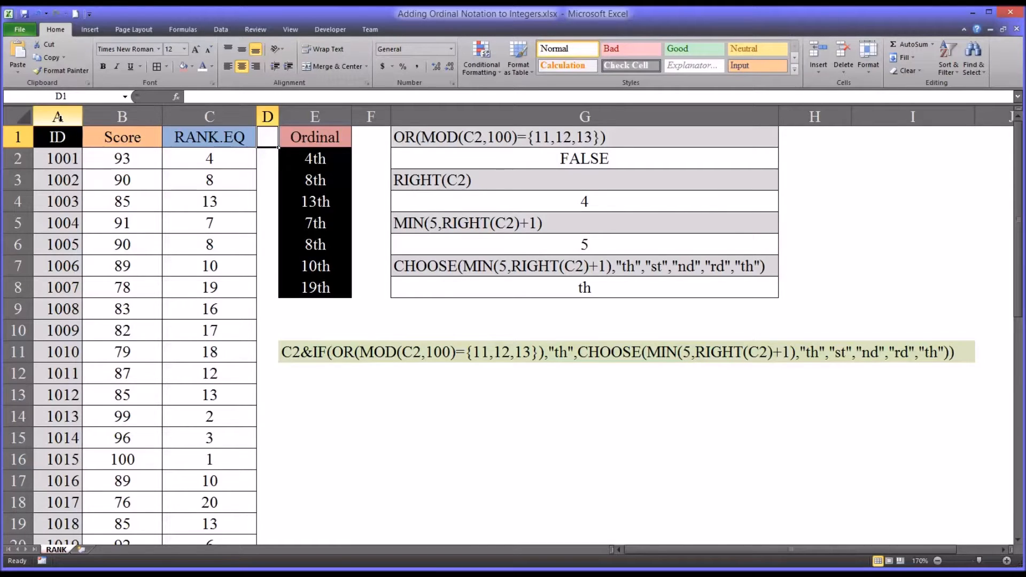
Review the first students' scores, their RANK.EQ formulas in column C and the ordinal results in column E (e.g. 13th).
click(56, 116)
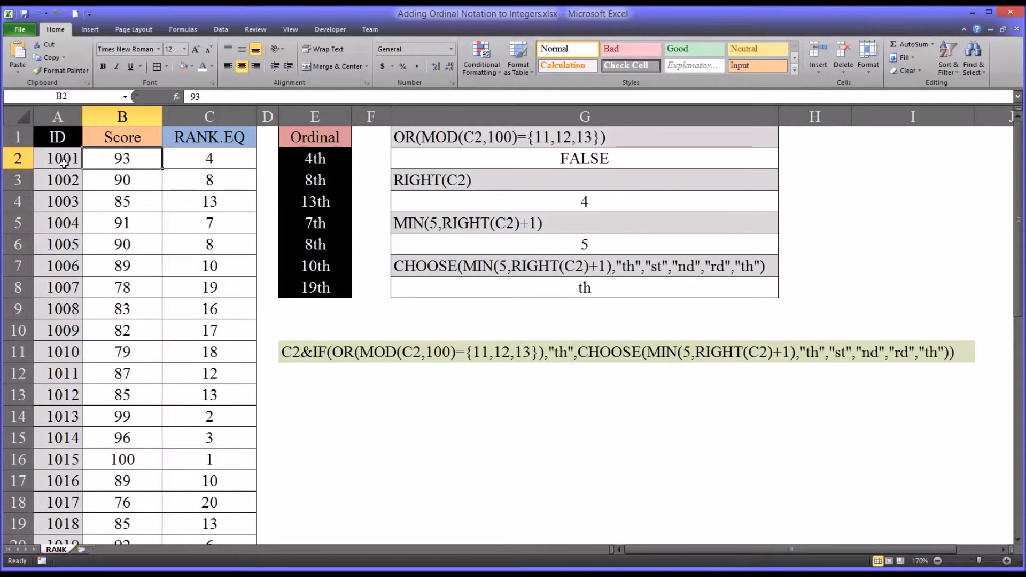
click(122, 179)
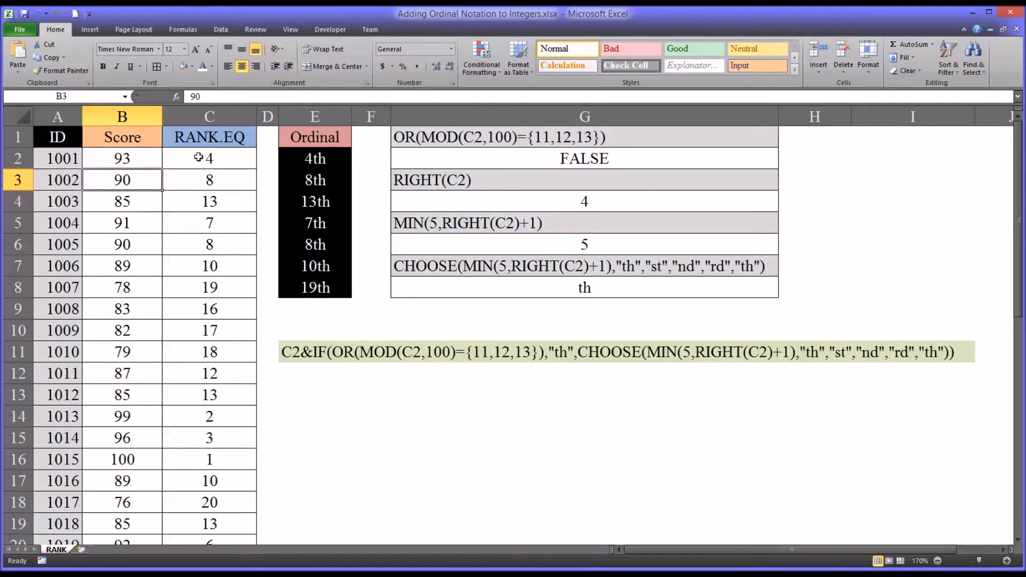
click(209, 179)
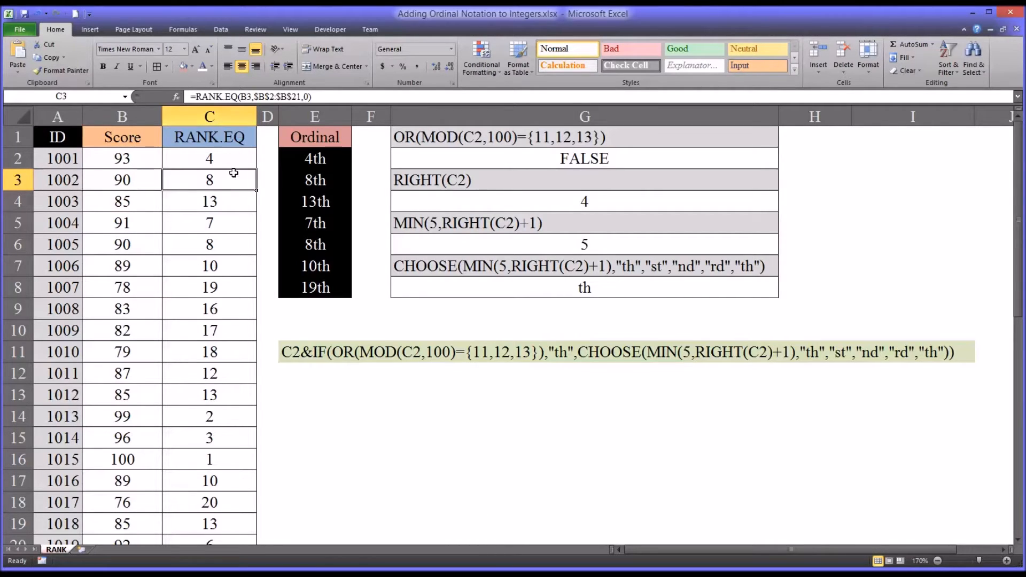
click(210, 158)
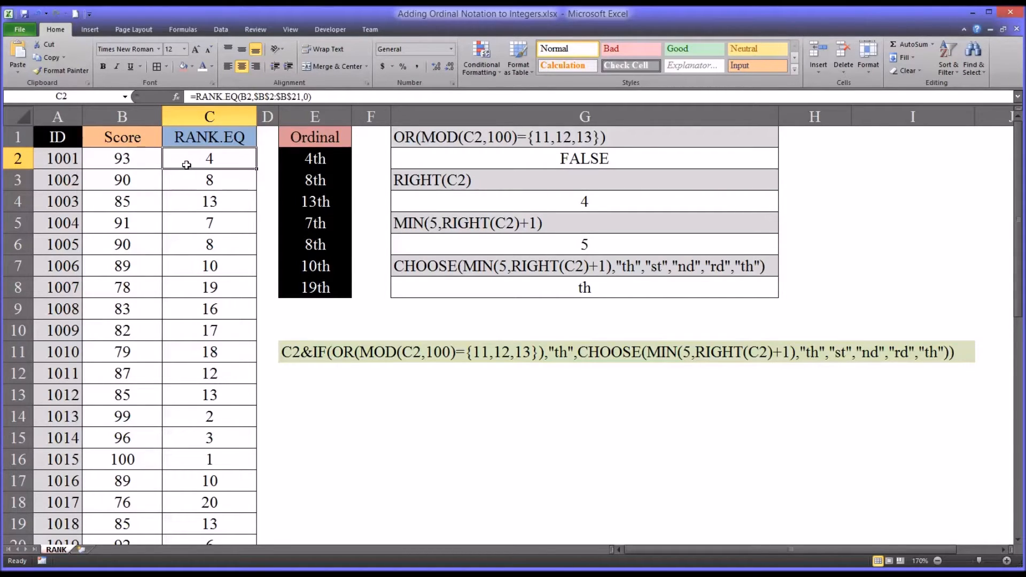
click(314, 158)
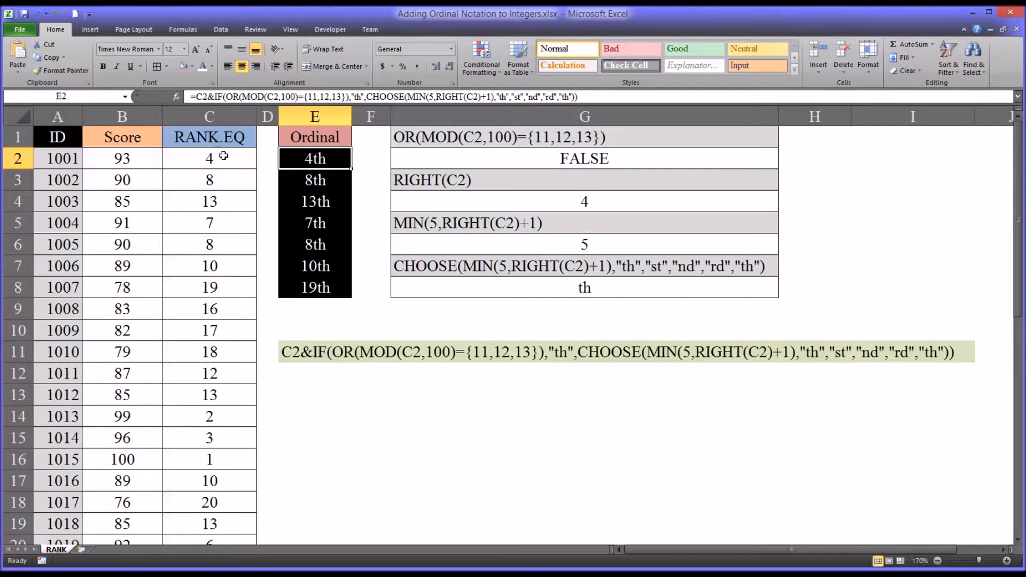
click(210, 159)
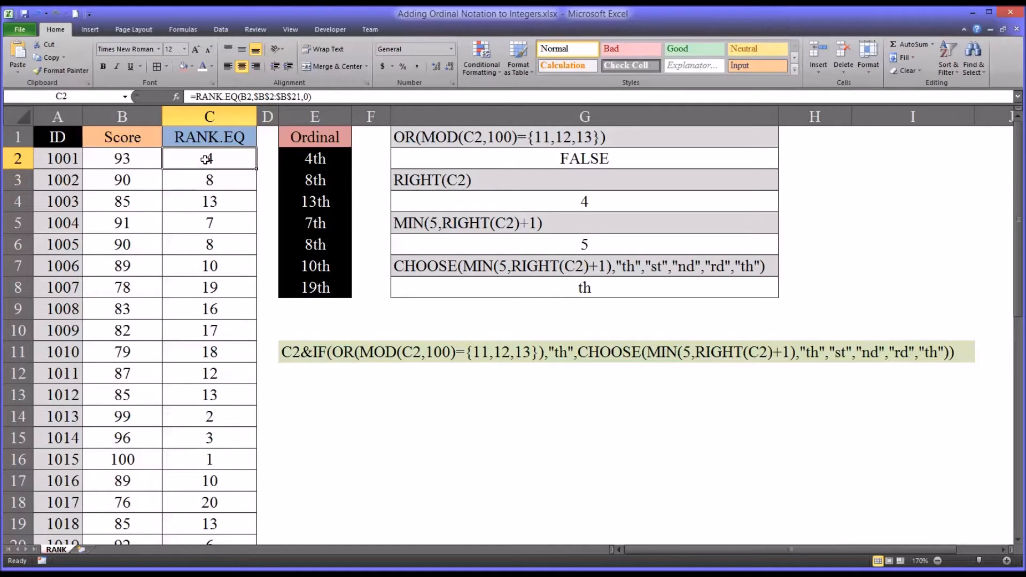
mouse_move(212, 158)
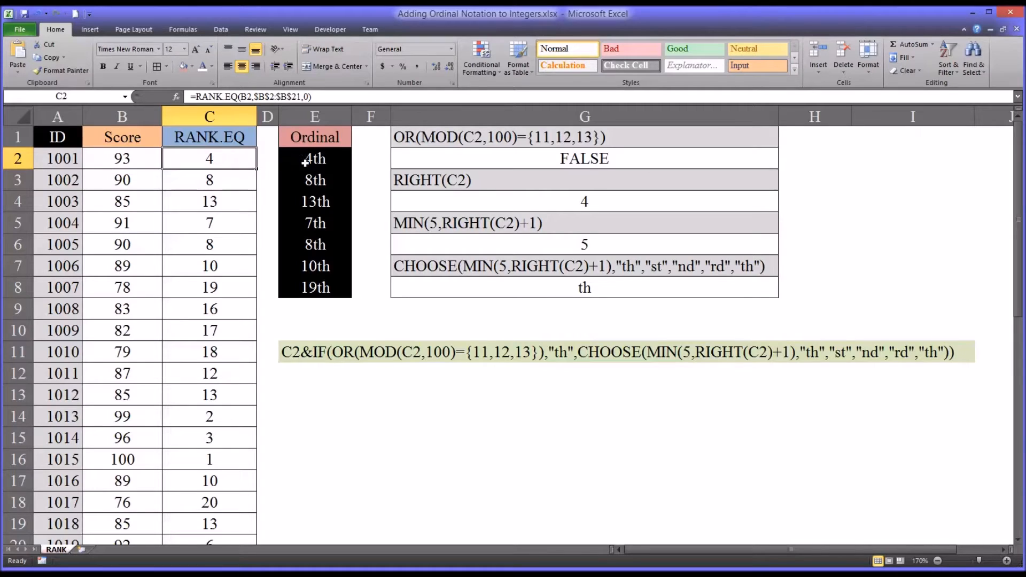
click(314, 158)
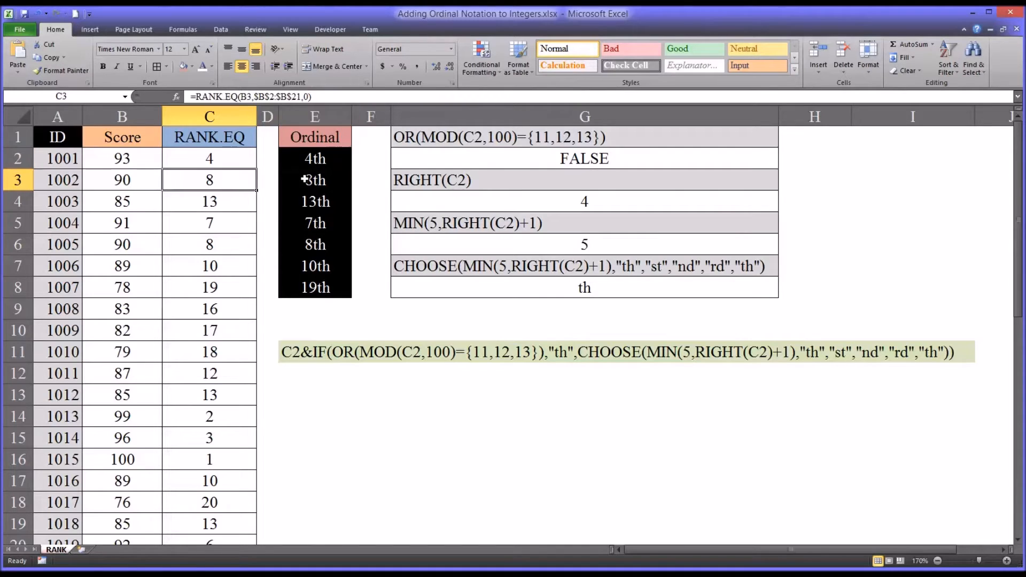
click(209, 201)
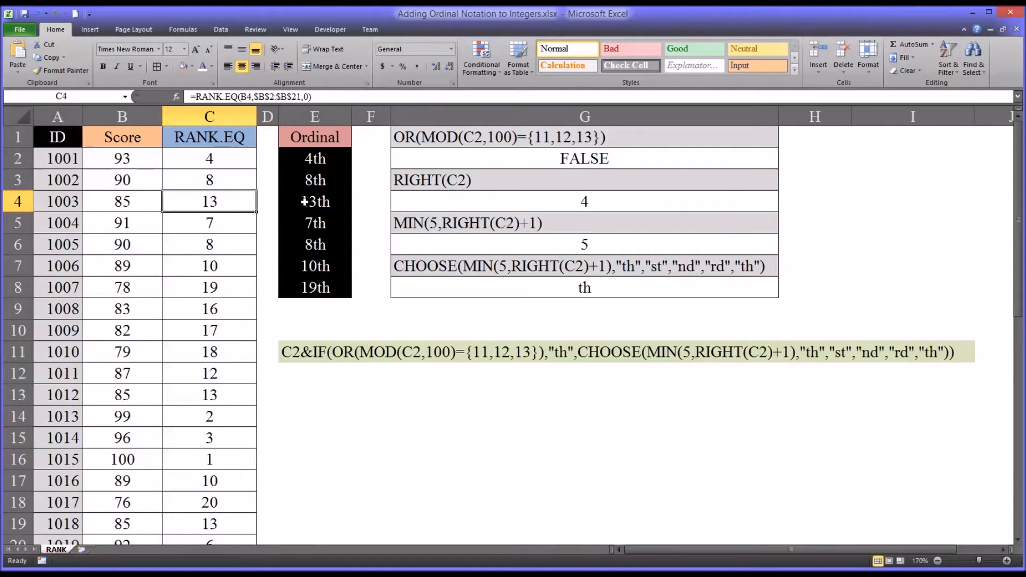
click(314, 201)
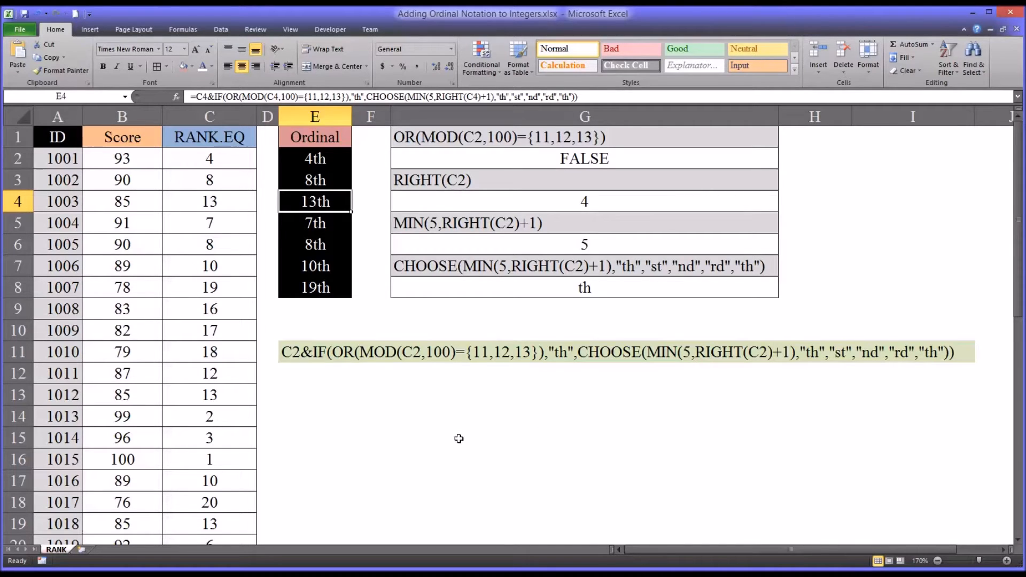
mouse_move(298, 158)
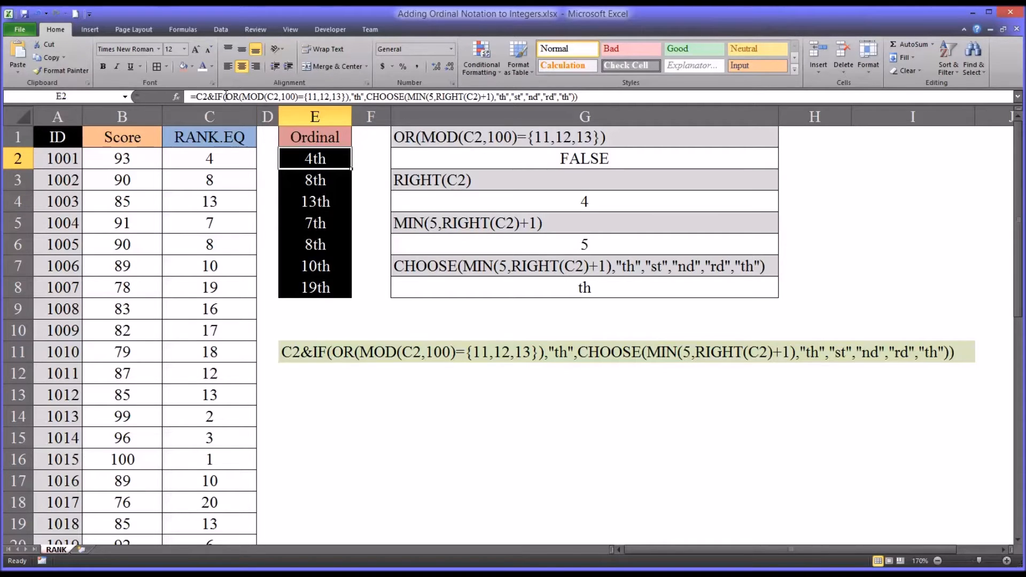
Compare the combined ordinal formula text in row 11 against the E2 formula and the C2 rank.
double_click(314, 158)
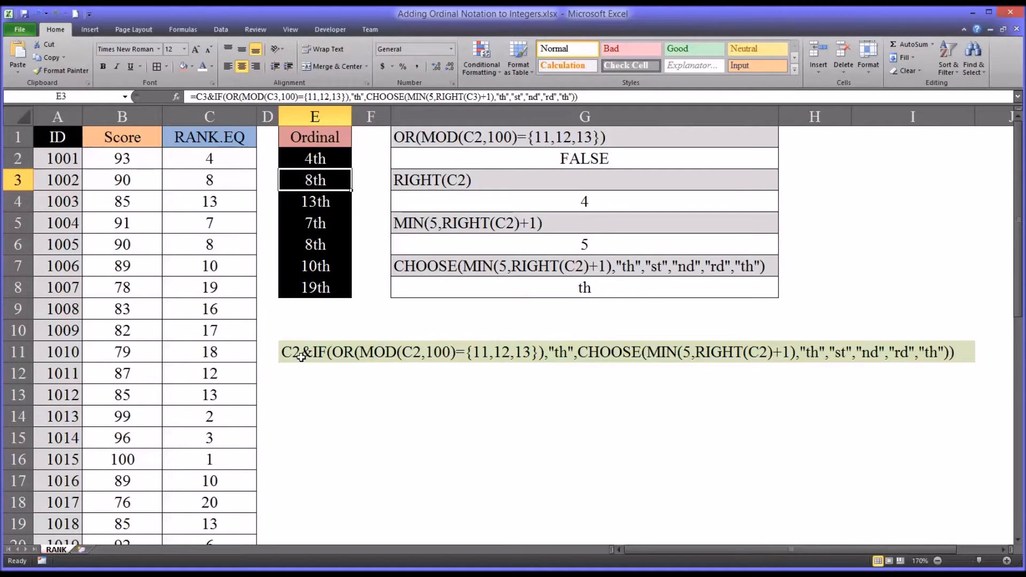
click(314, 352)
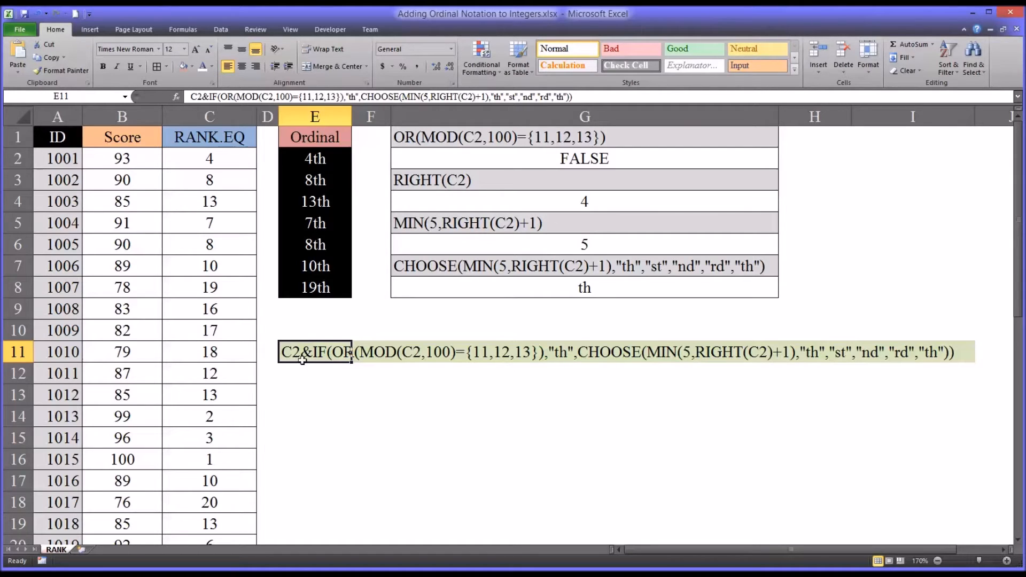
click(314, 330)
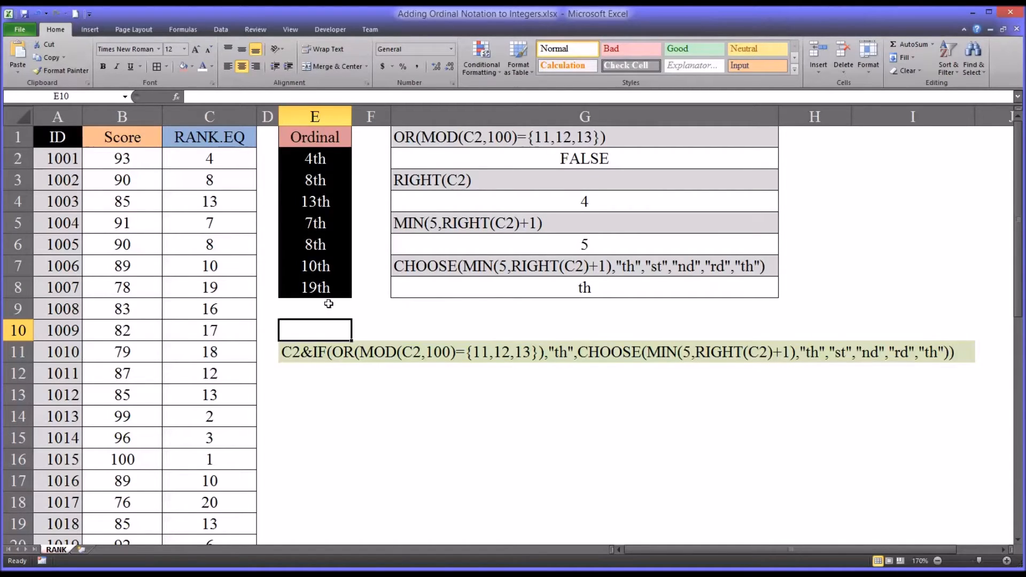
click(209, 158)
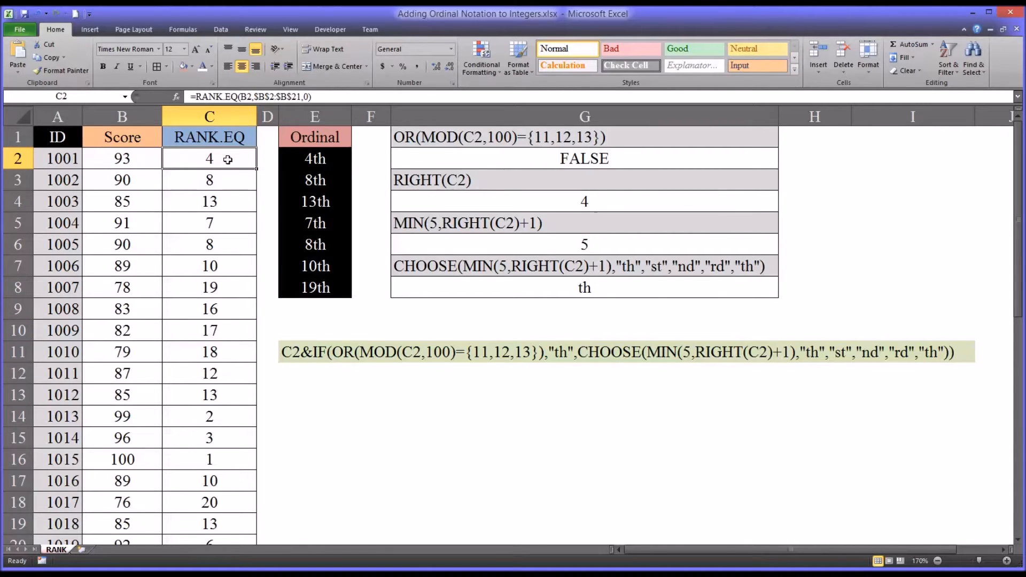
mouse_move(192, 159)
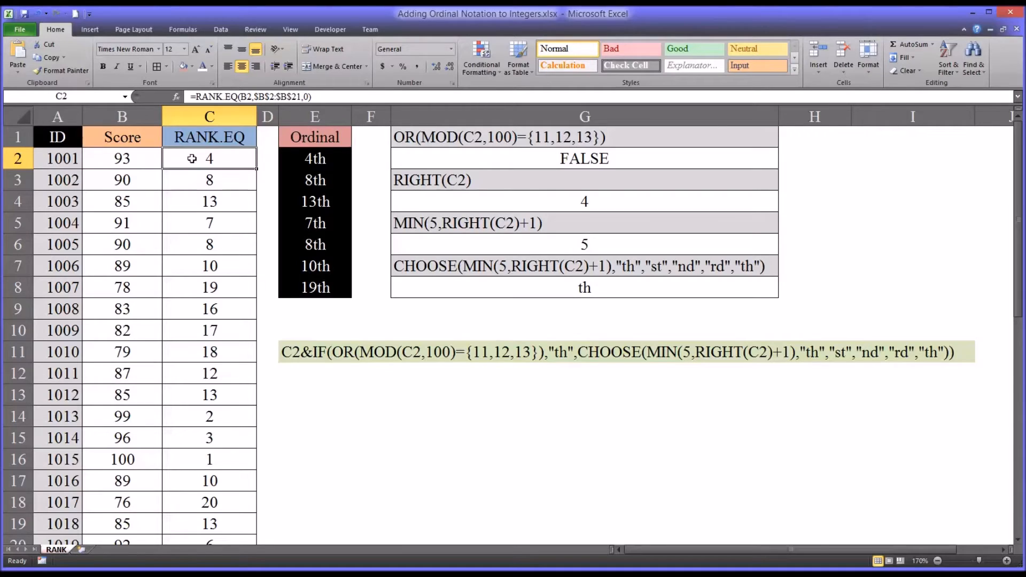
mouse_move(308, 158)
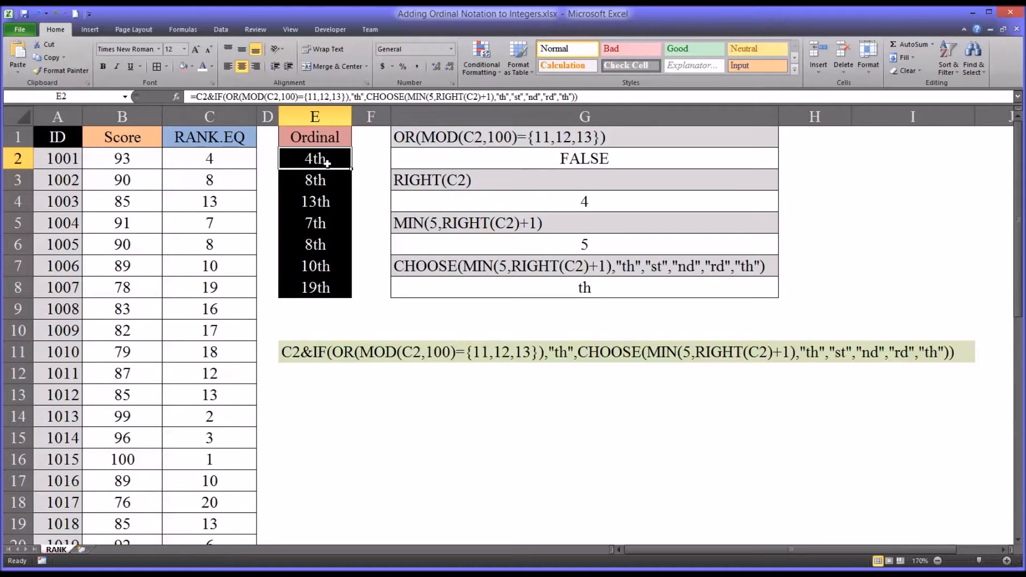
mouse_move(314, 163)
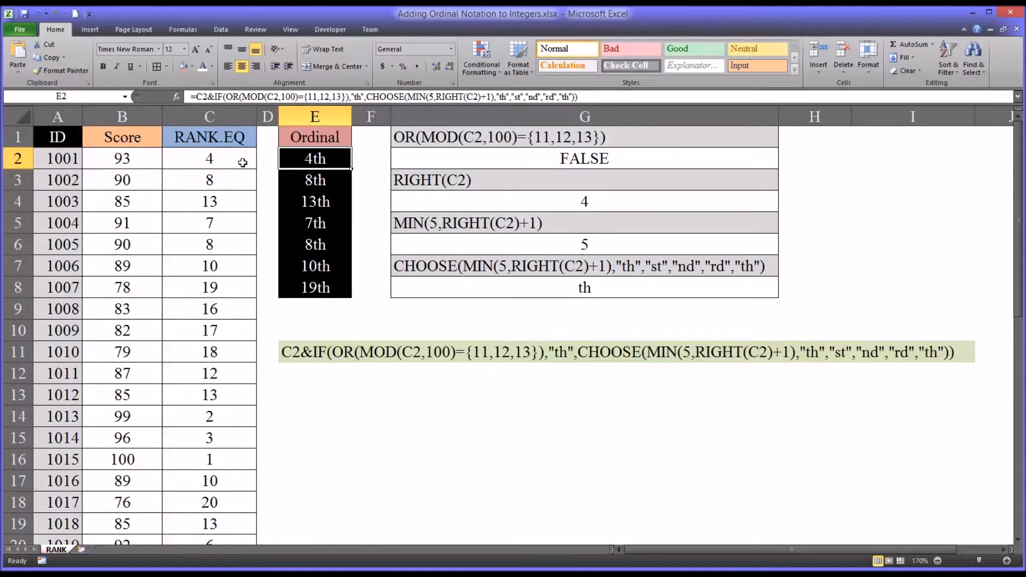
click(209, 158)
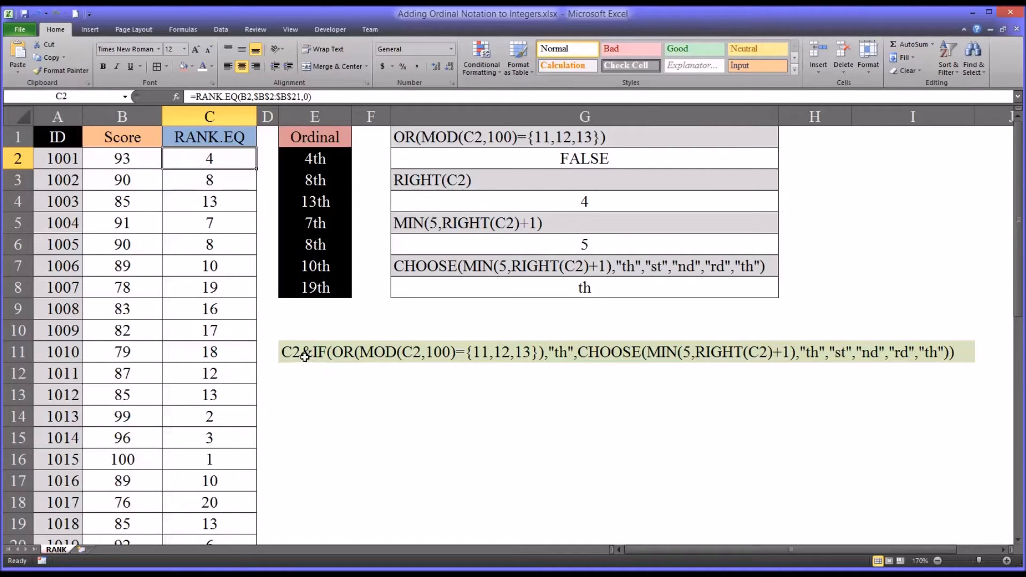
click(314, 351)
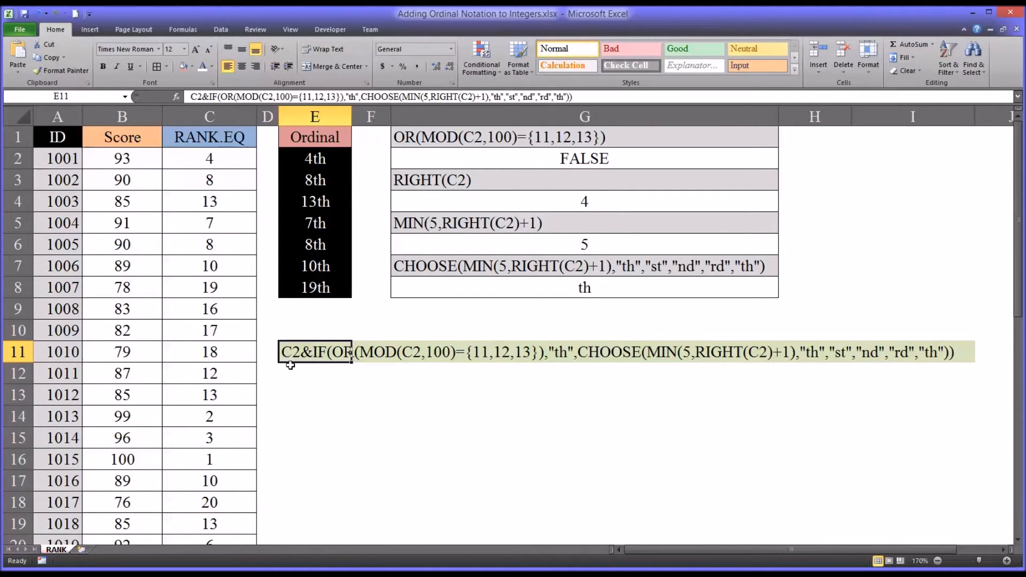
mouse_move(255, 311)
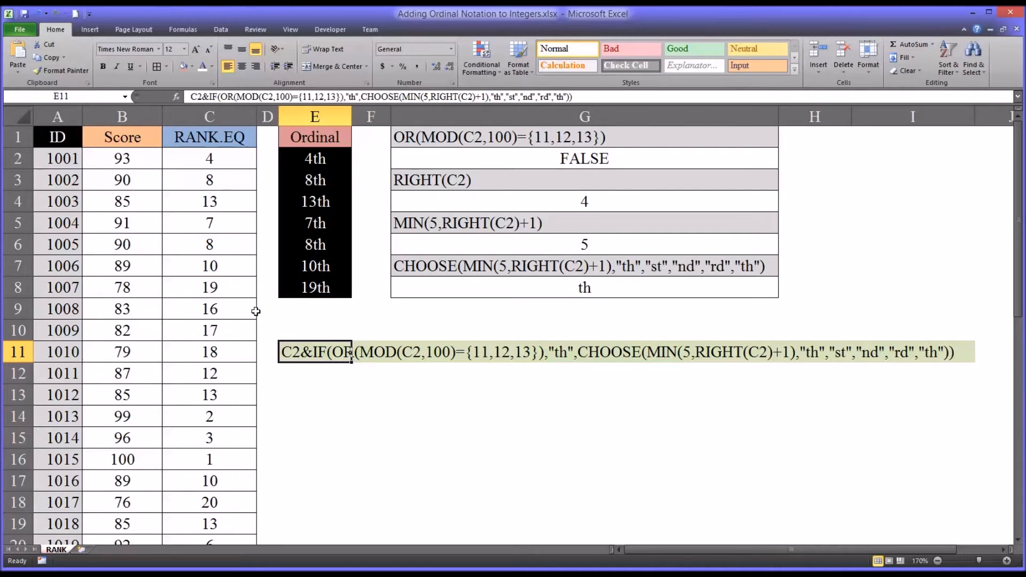
click(209, 158)
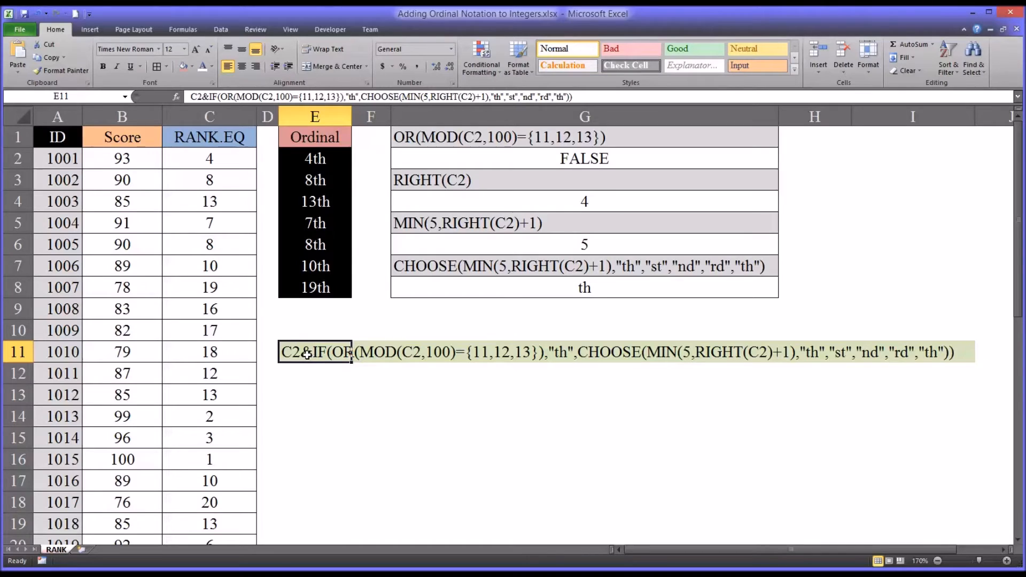
mouse_move(314, 367)
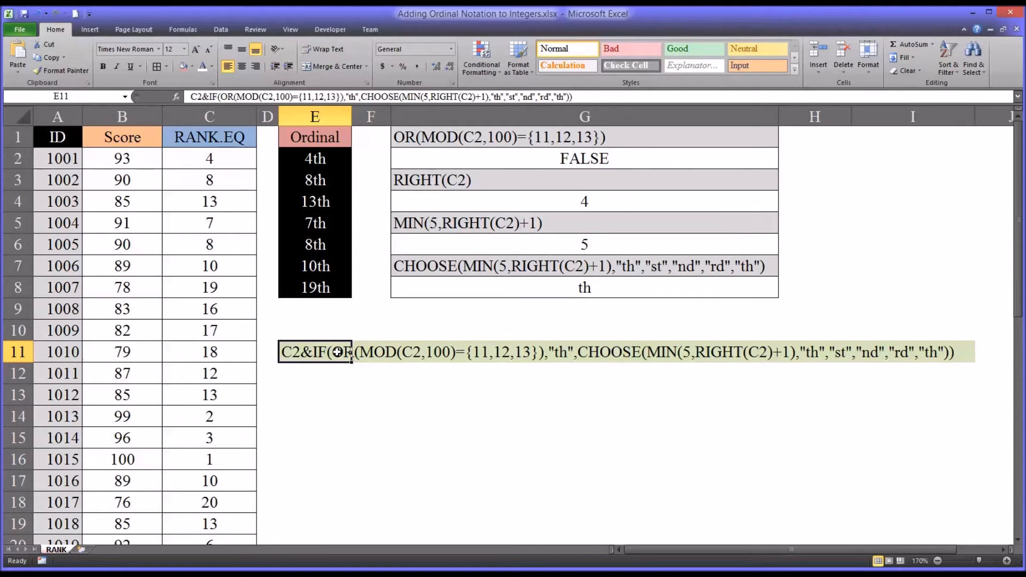
mouse_move(731, 368)
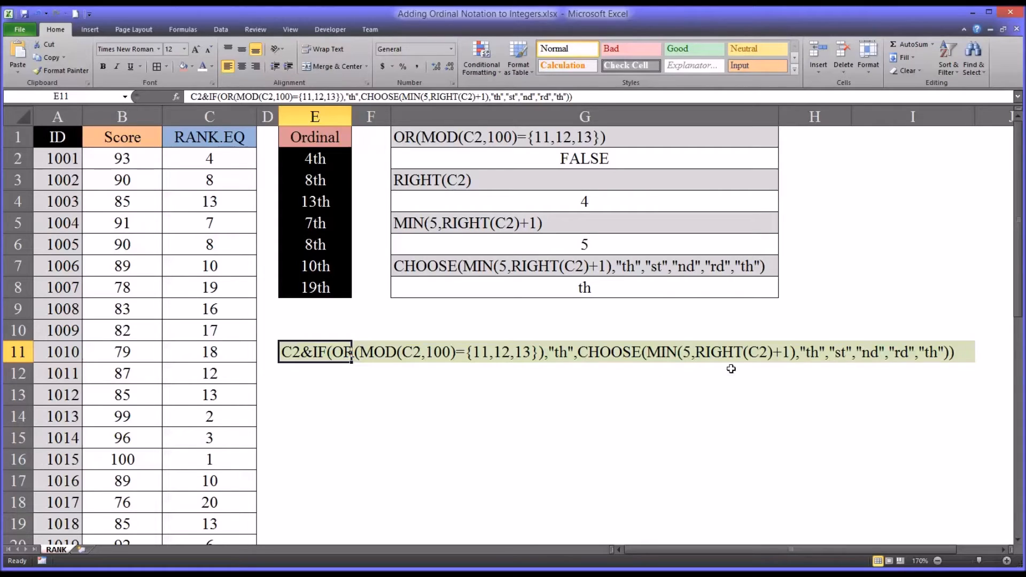
mouse_move(918, 371)
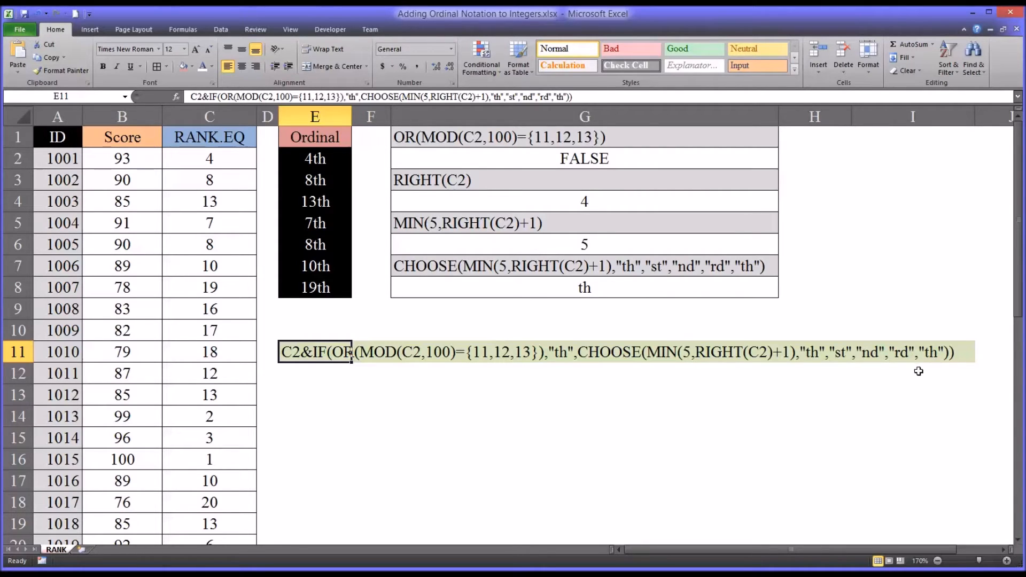
mouse_move(817, 431)
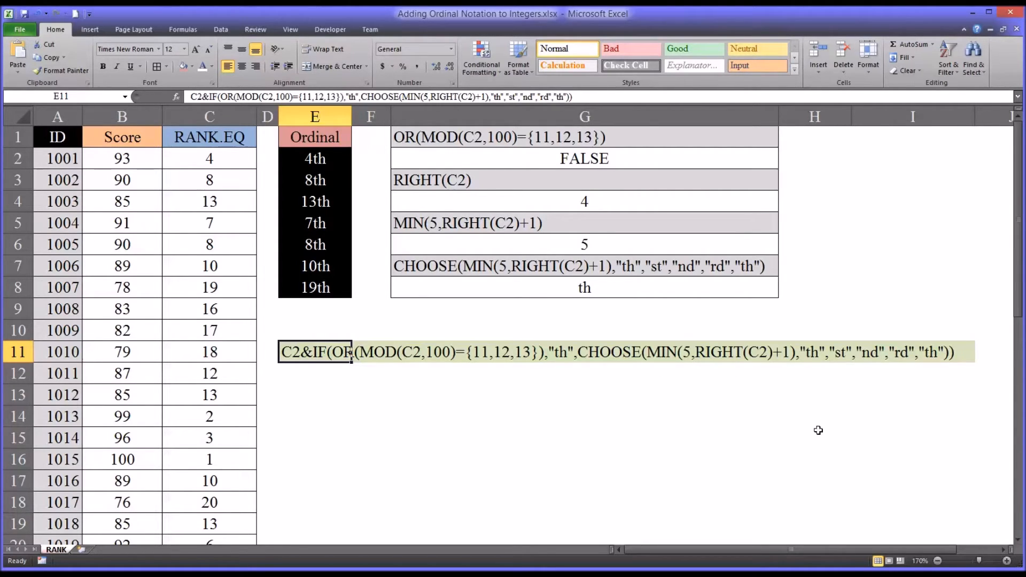
mouse_move(410, 431)
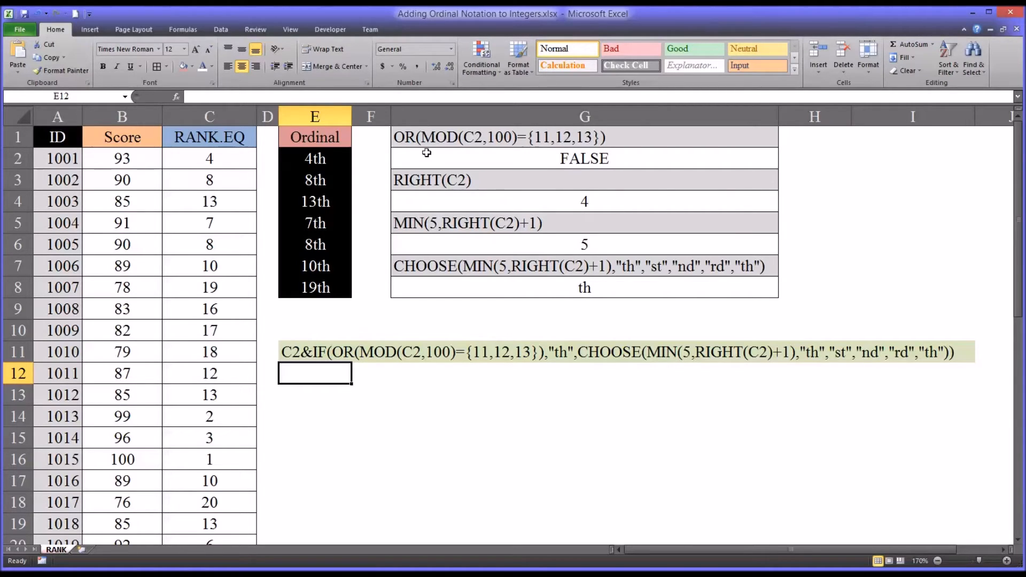
mouse_move(437, 154)
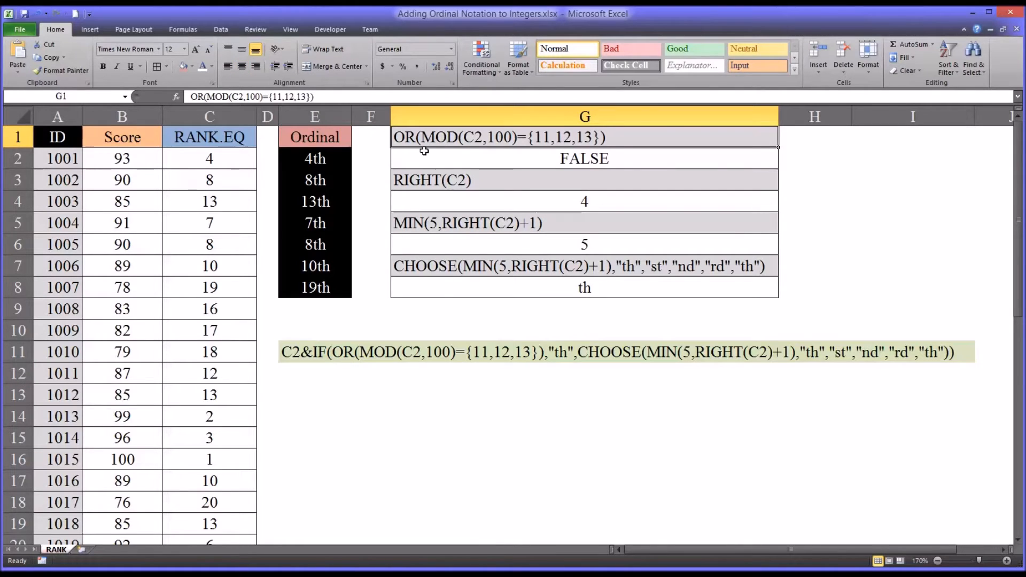
mouse_move(445, 151)
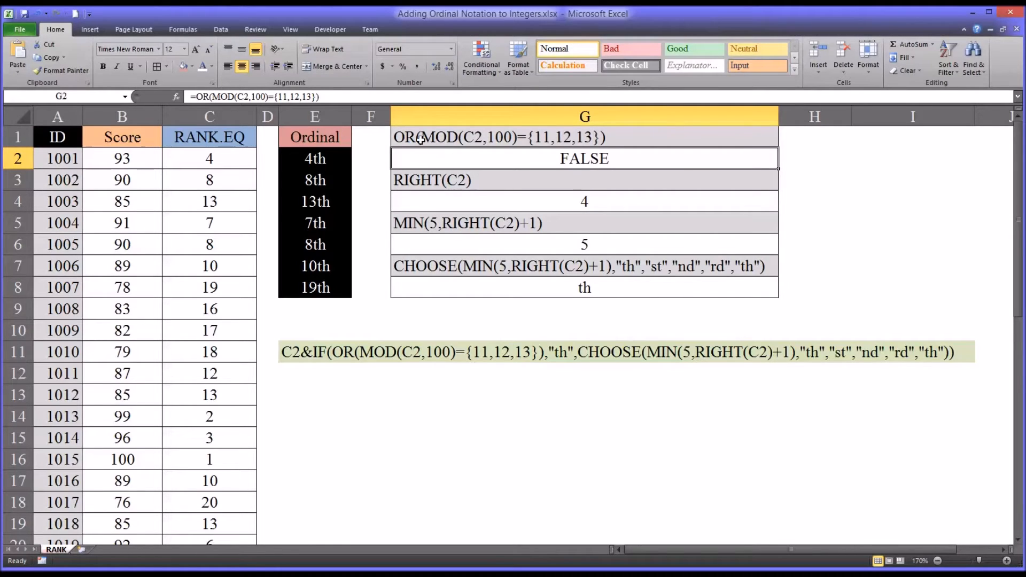
mouse_move(412, 149)
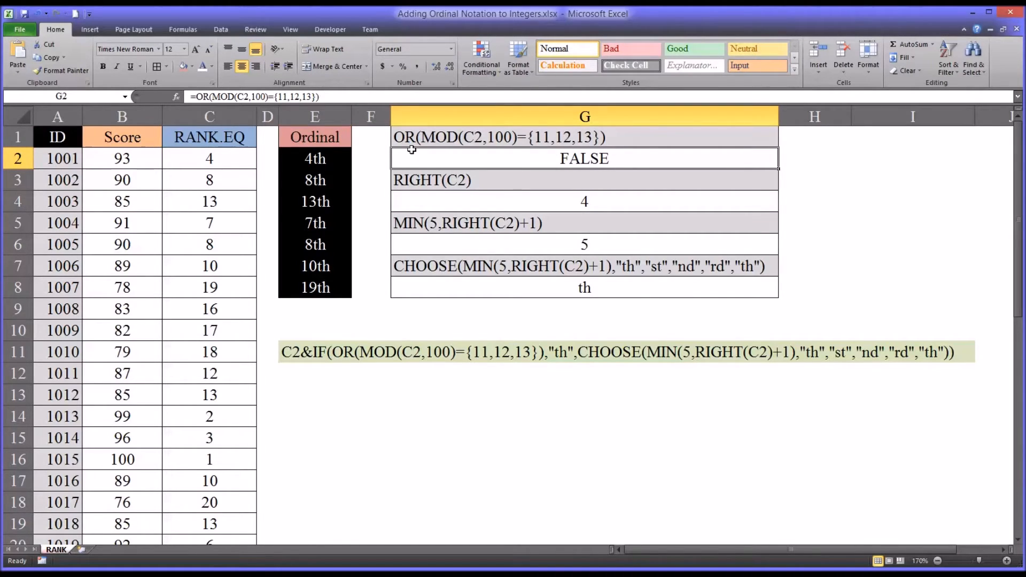
mouse_move(424, 158)
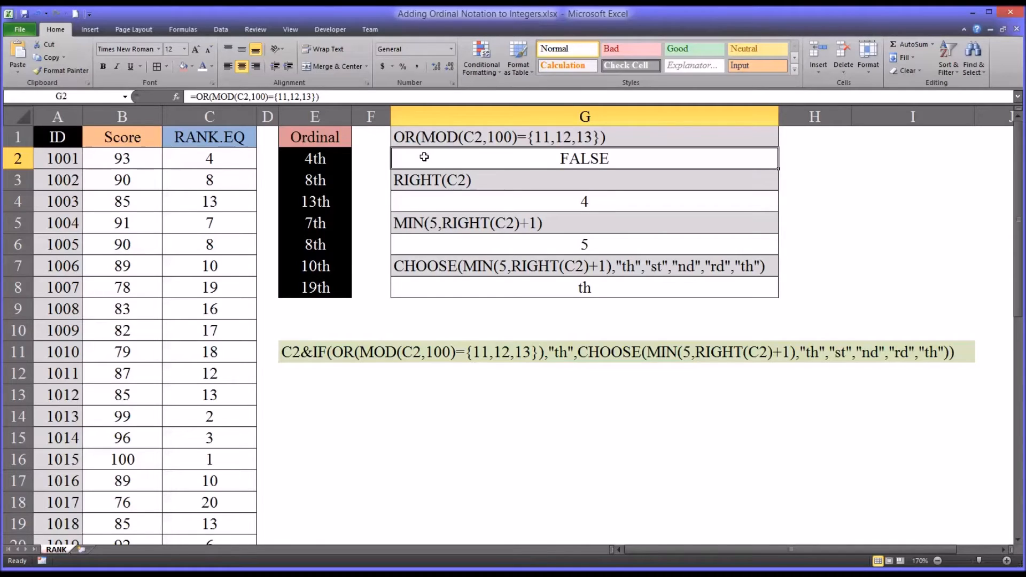
mouse_move(451, 137)
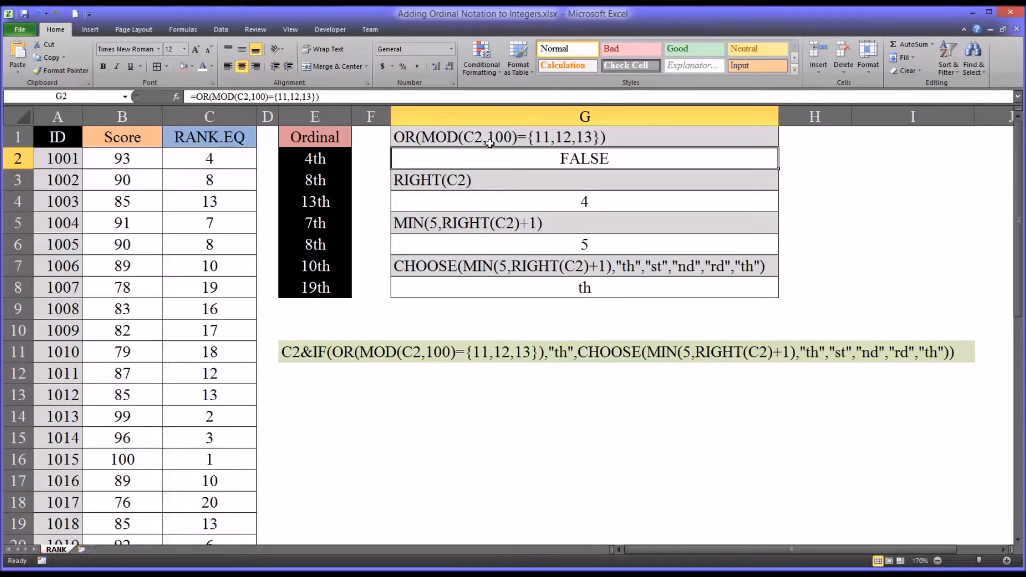
mouse_move(456, 149)
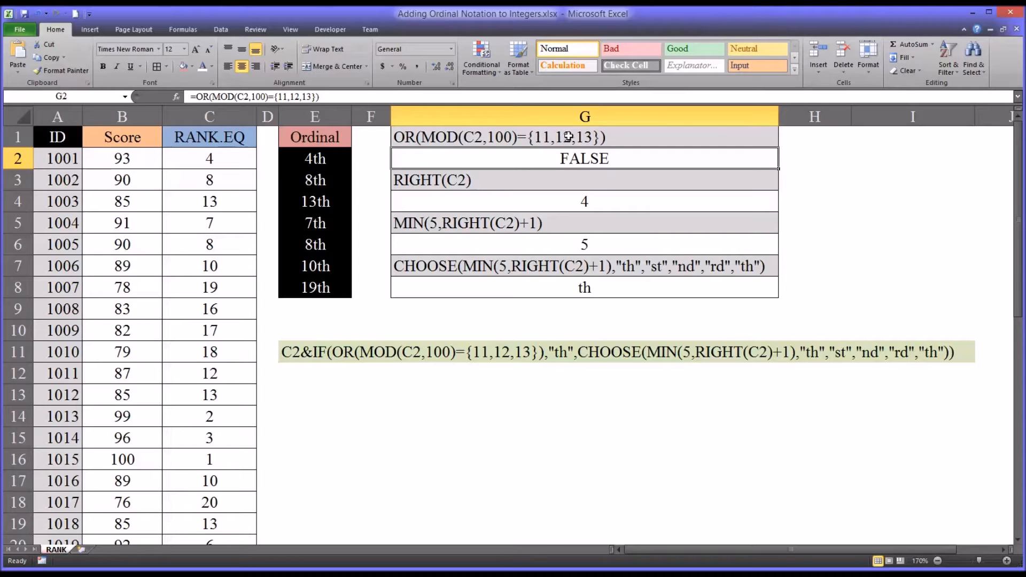
mouse_move(369, 167)
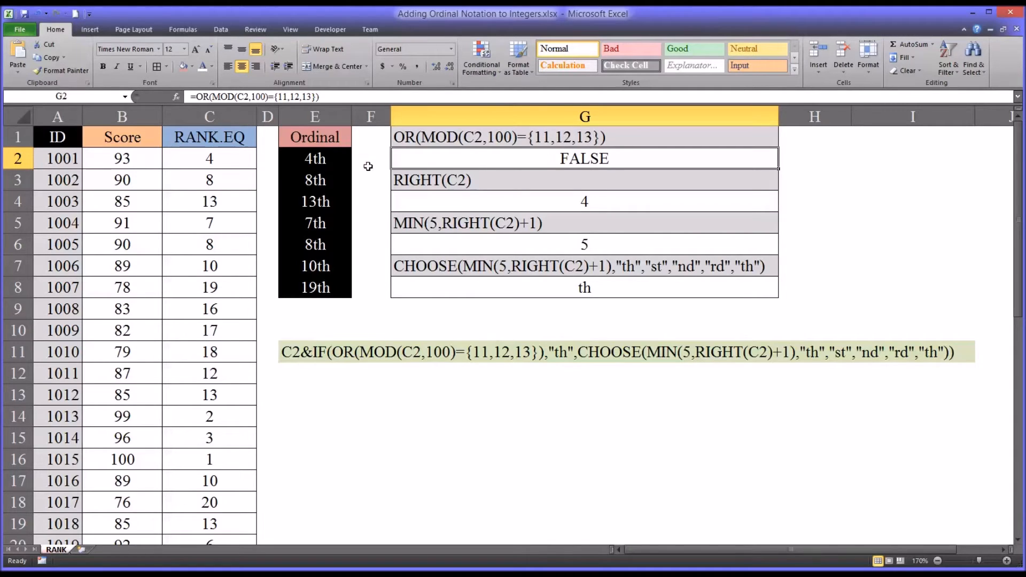
click(209, 158)
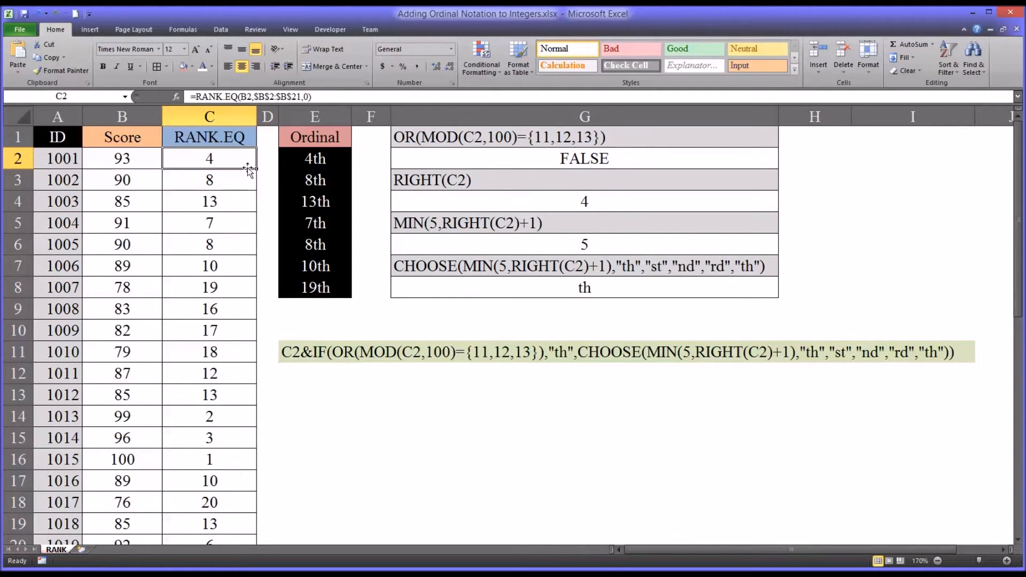
click(583, 158)
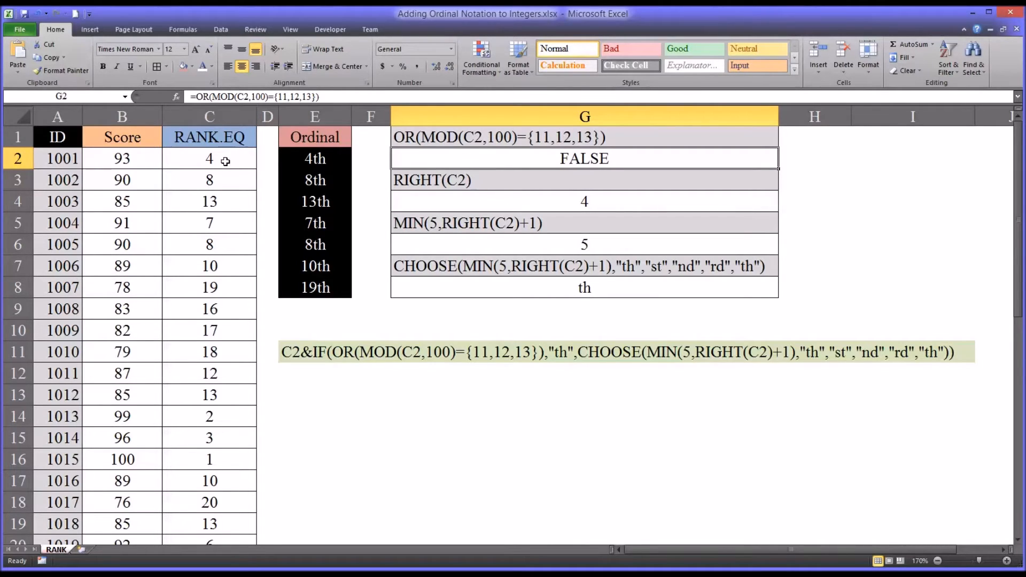
click(209, 158)
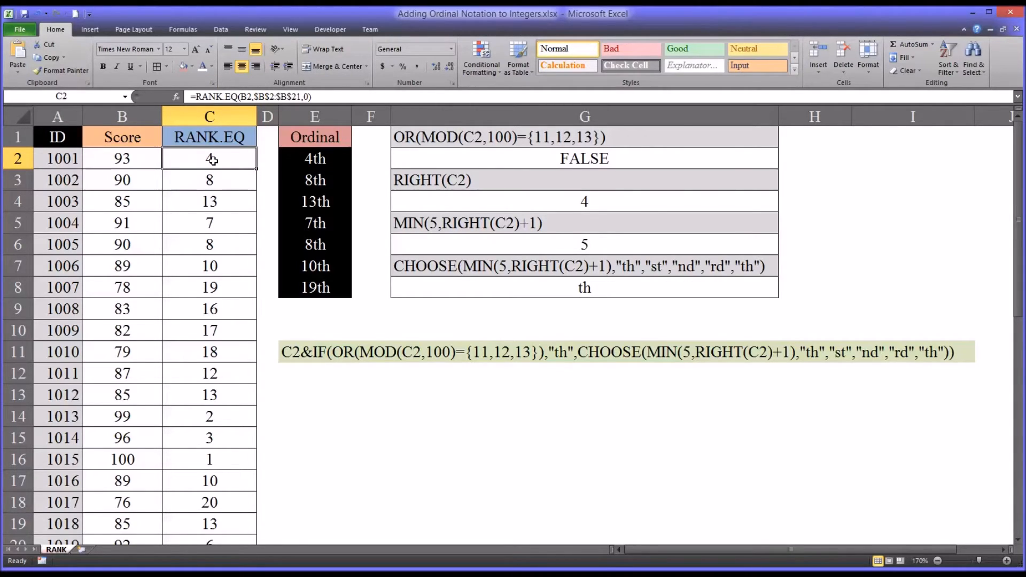
Try a test rank (12) in C2, then reselect C2 to check its rank value and the E2 suffix.
text(12)
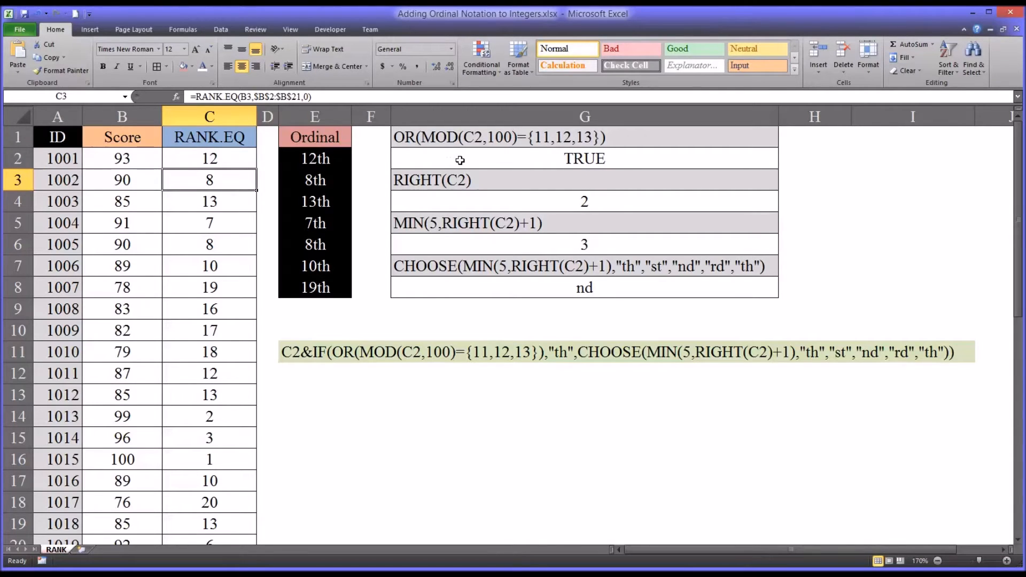
mouse_move(451, 158)
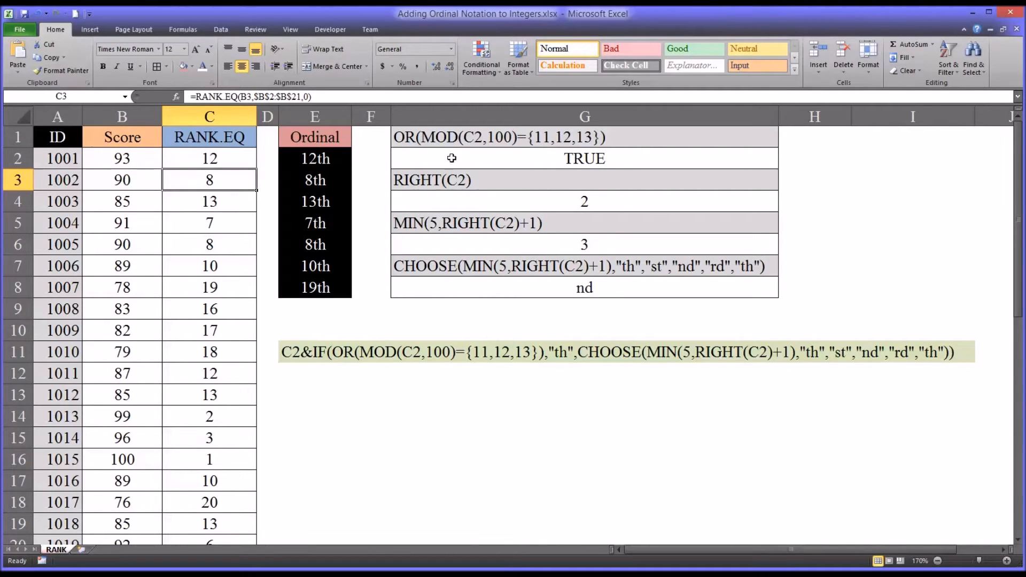
mouse_move(468, 136)
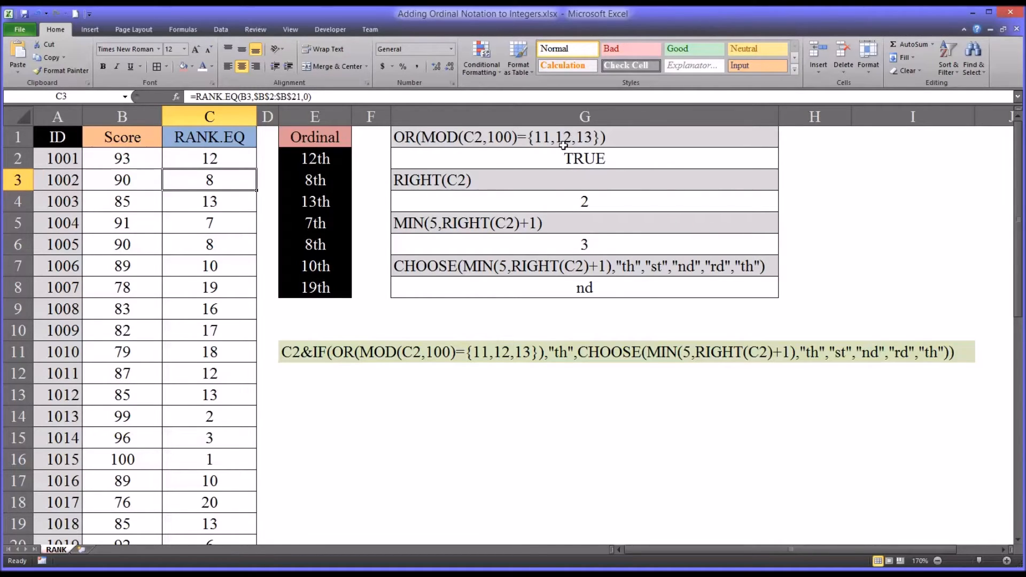
mouse_move(539, 150)
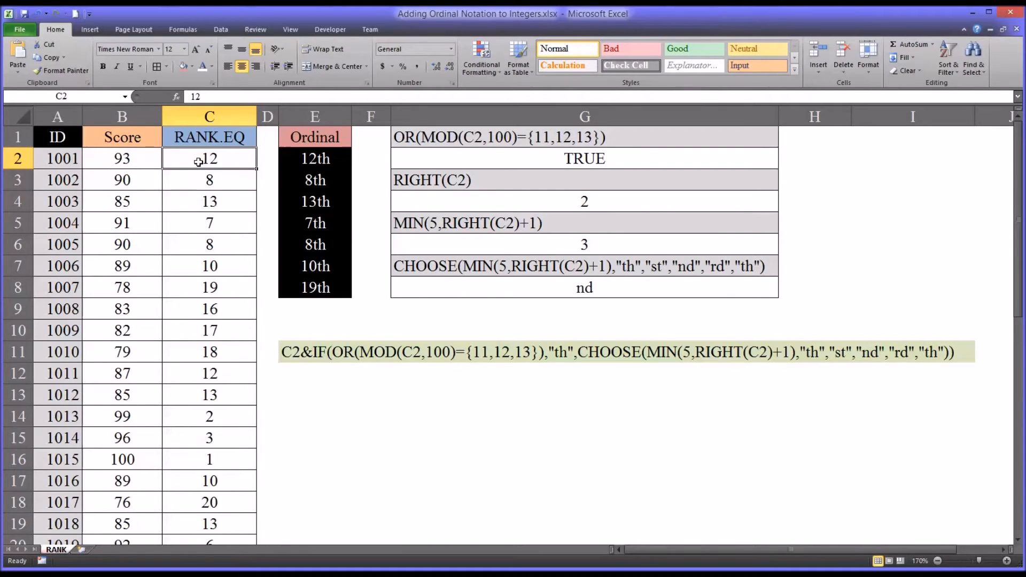
click(208, 179)
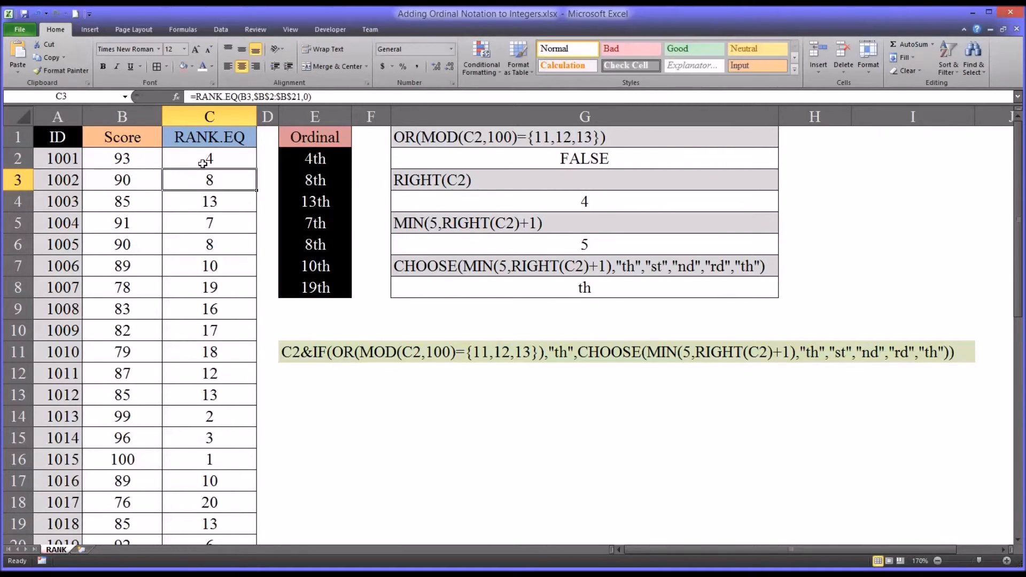
click(209, 158)
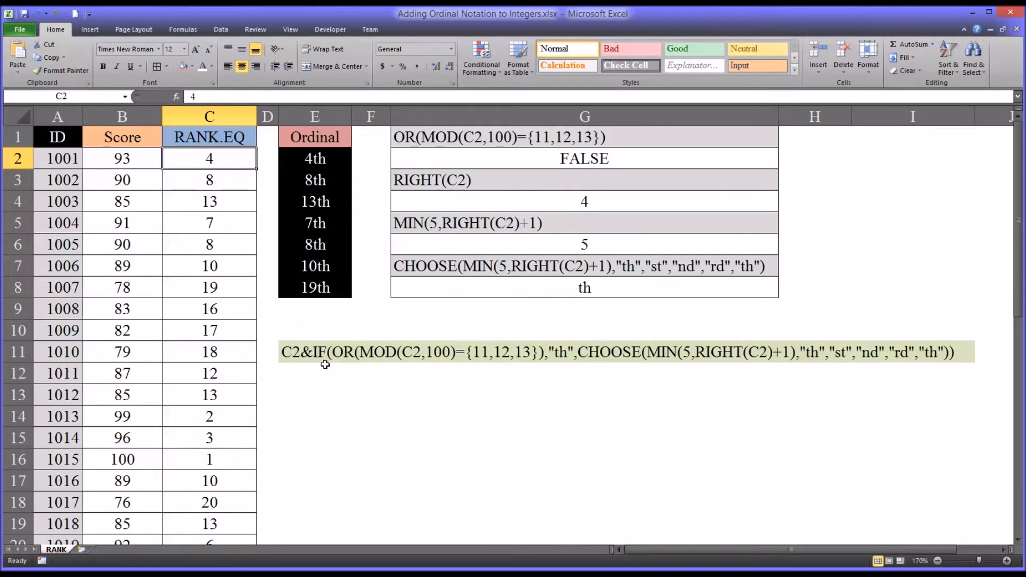
mouse_move(457, 375)
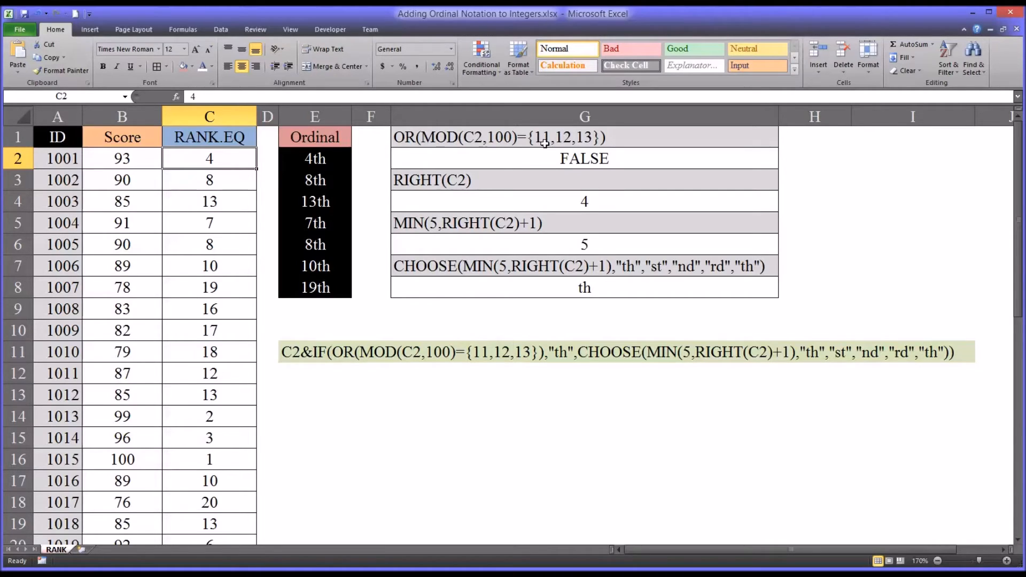
mouse_move(497, 137)
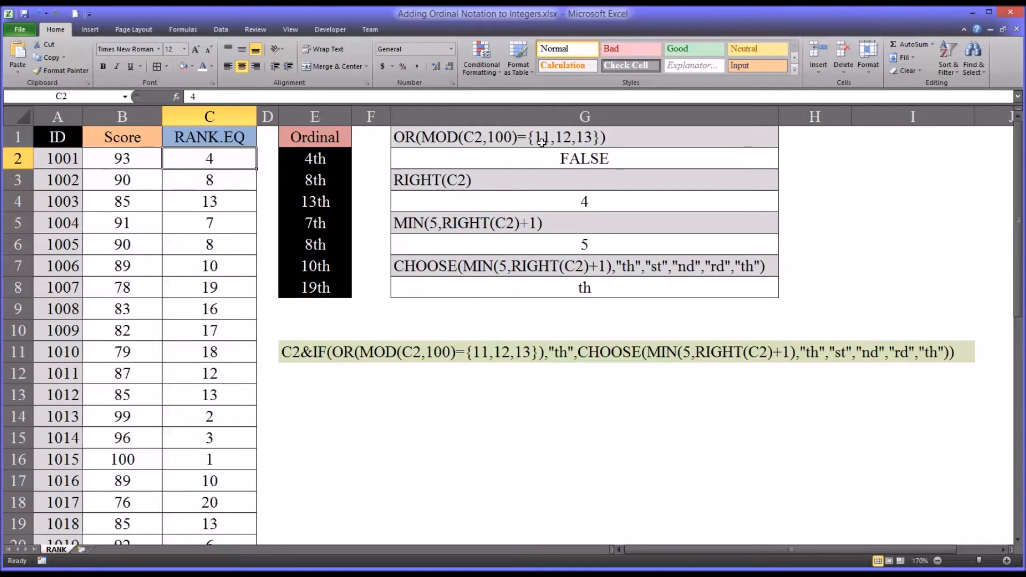
mouse_move(589, 153)
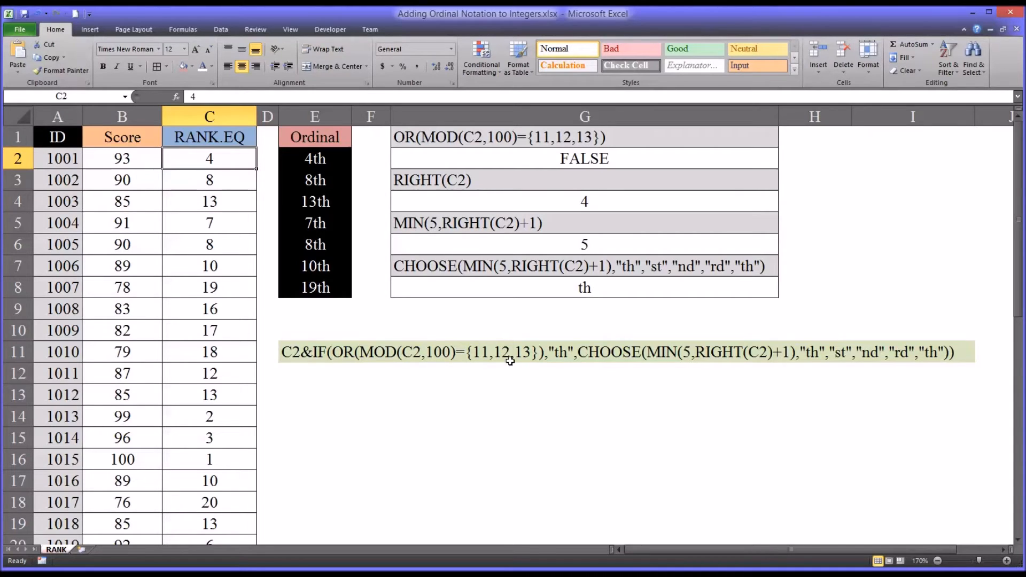
mouse_move(619, 360)
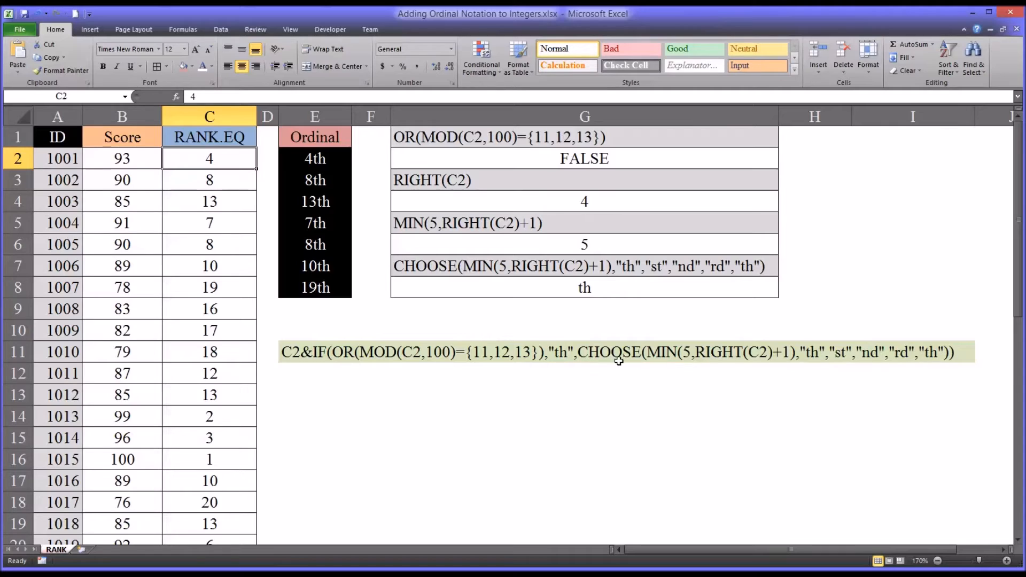
mouse_move(688, 362)
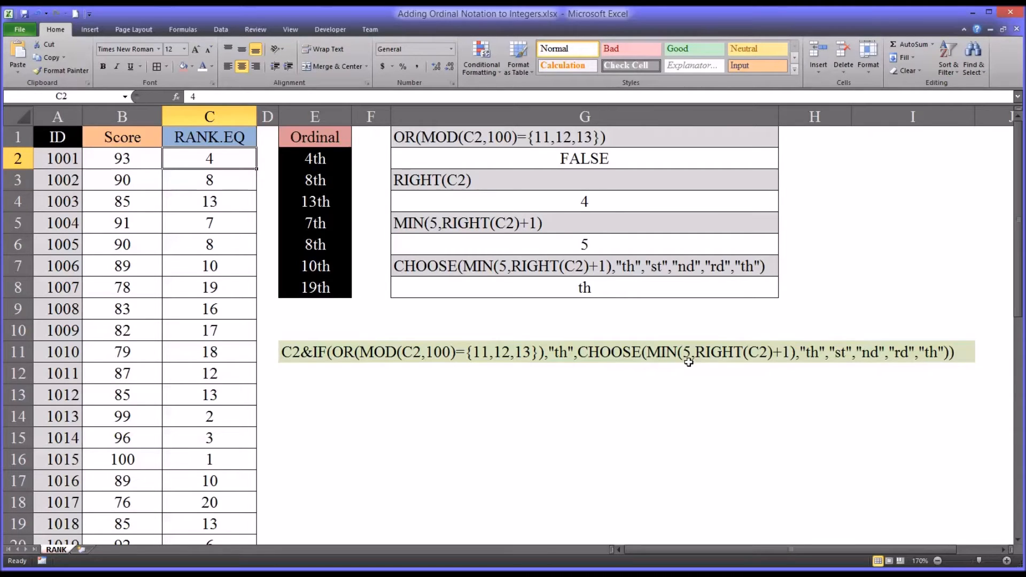
mouse_move(554, 360)
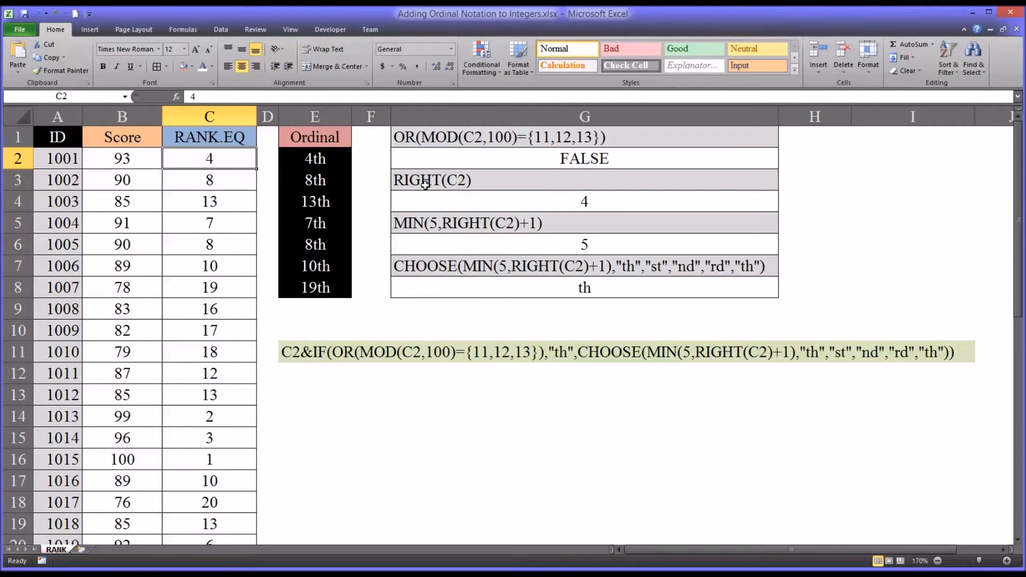
mouse_move(470, 162)
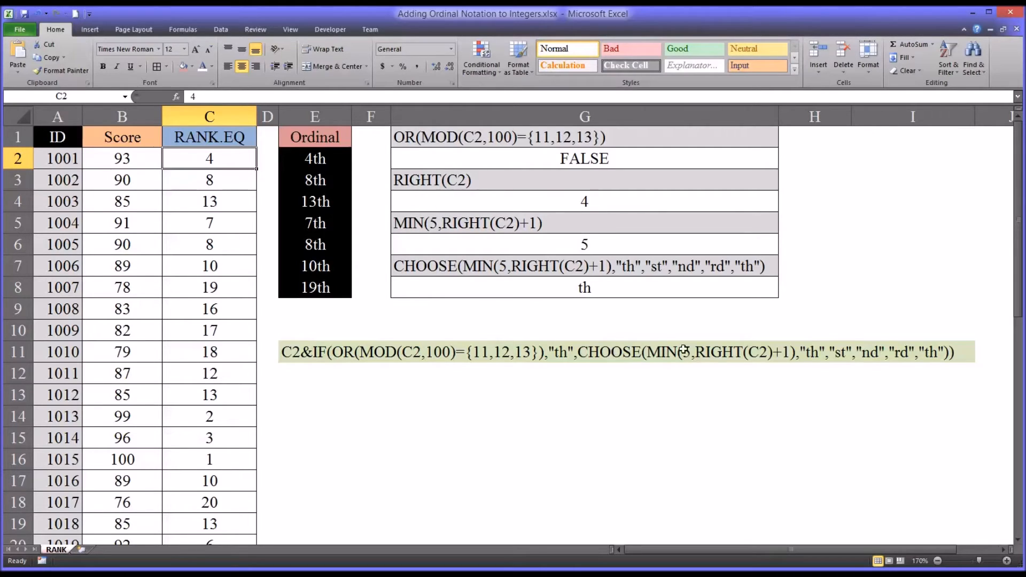
mouse_move(650, 361)
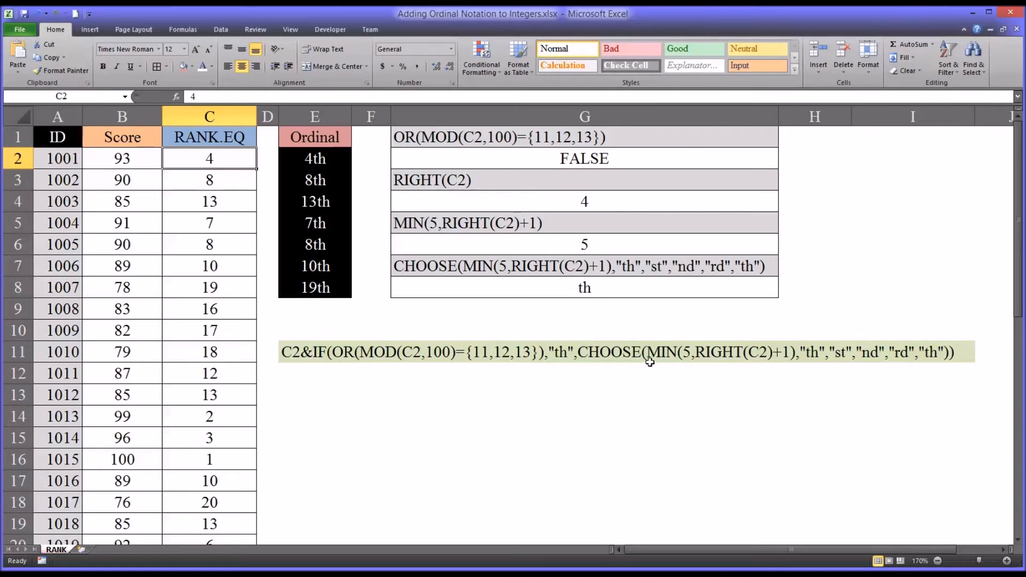
mouse_move(687, 351)
text(11)
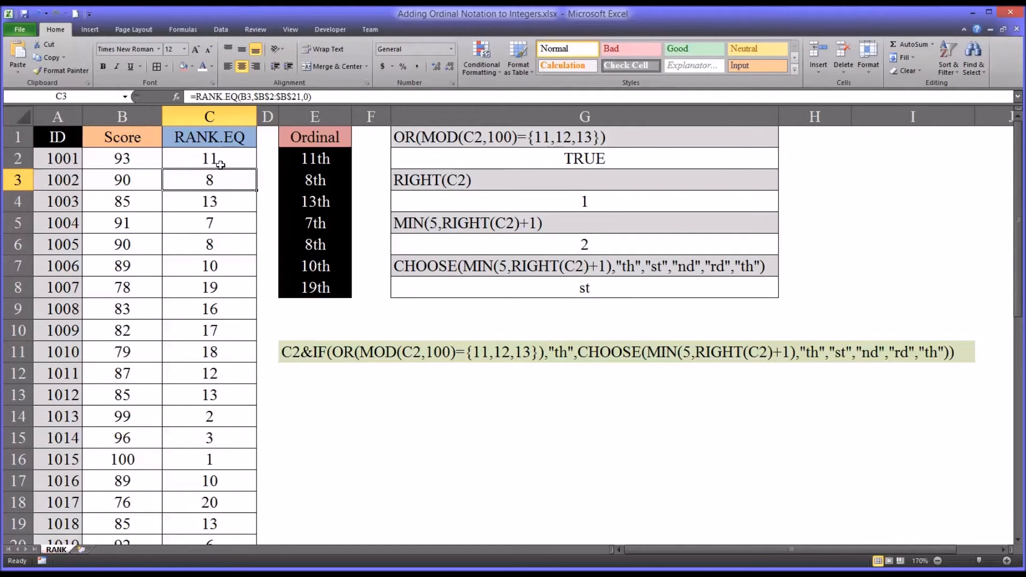
mouse_move(428, 361)
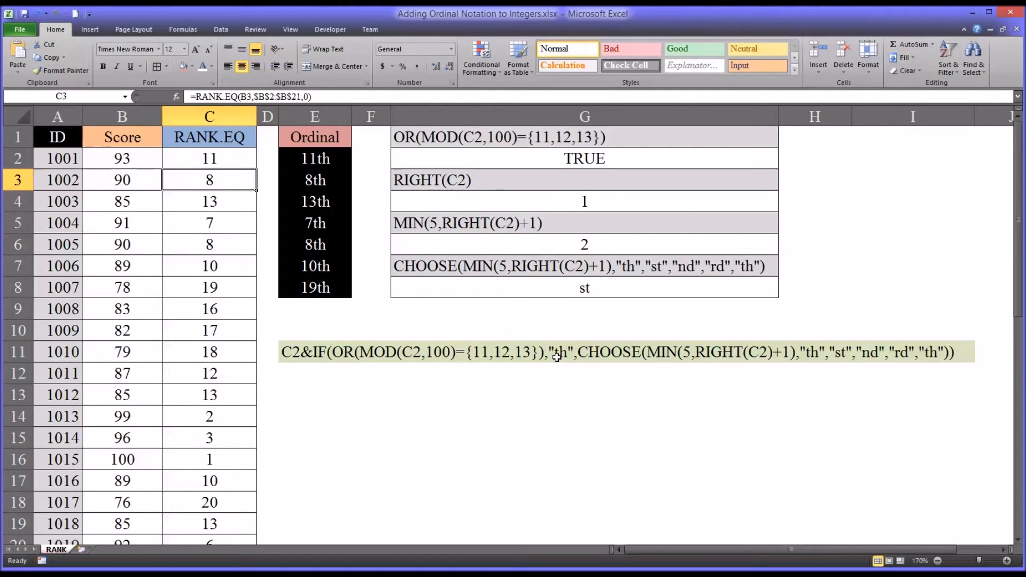
mouse_move(539, 354)
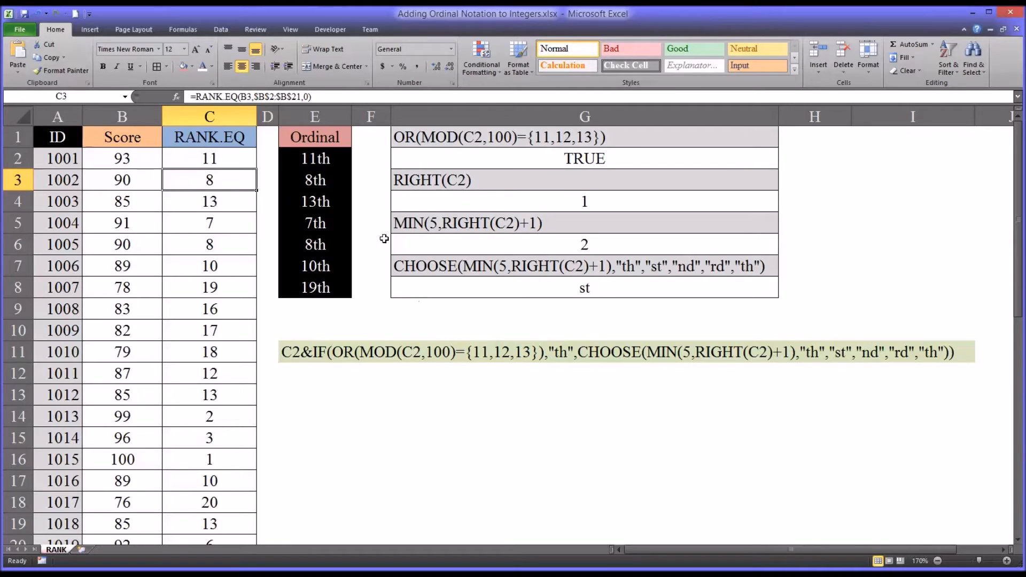
Set C2 to 4 so E2 reads 4th with the breakdown FALSE, 4, 5, th.
click(209, 158)
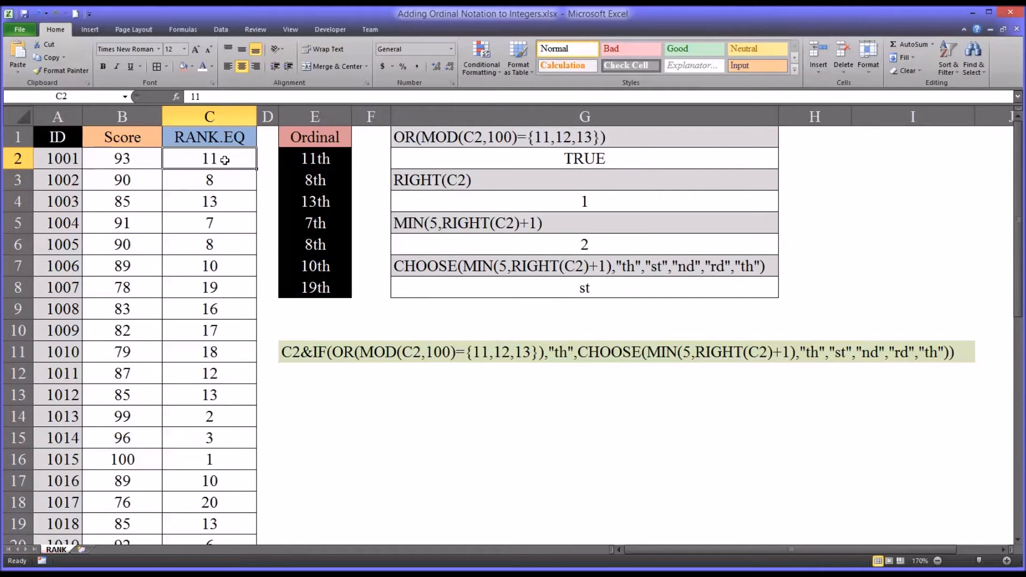
text(4)
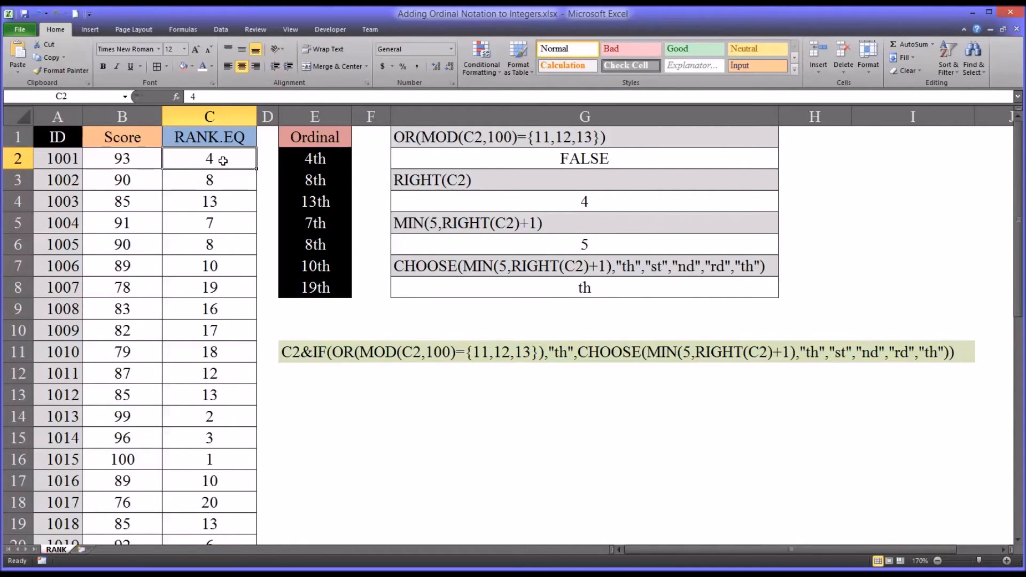
mouse_move(572, 361)
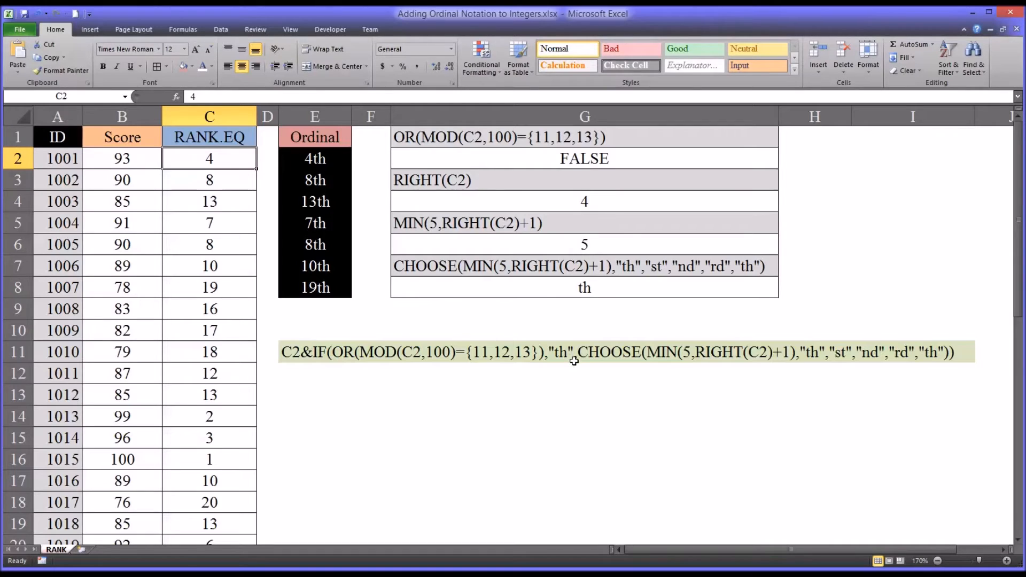
mouse_move(536, 354)
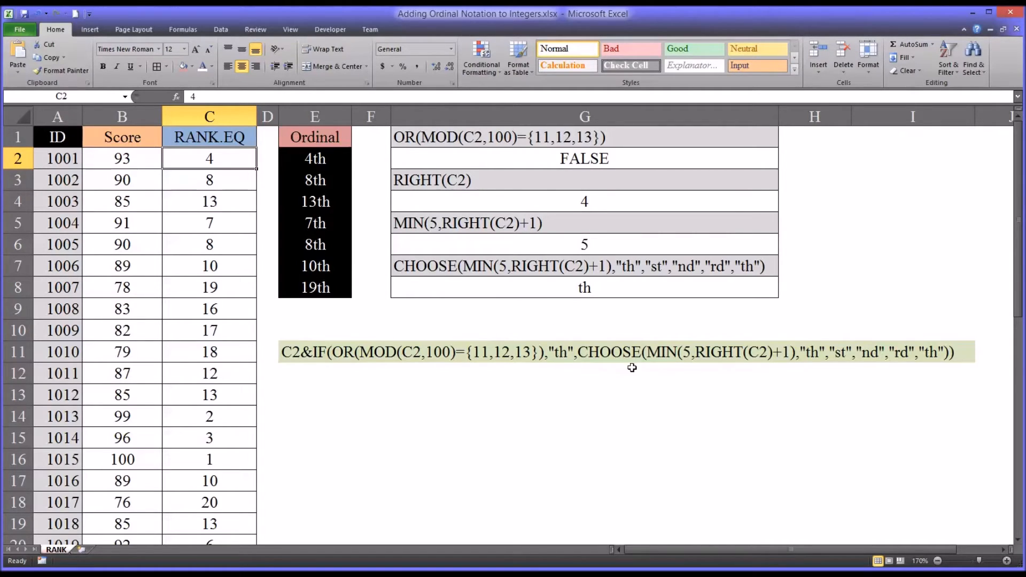
mouse_move(651, 363)
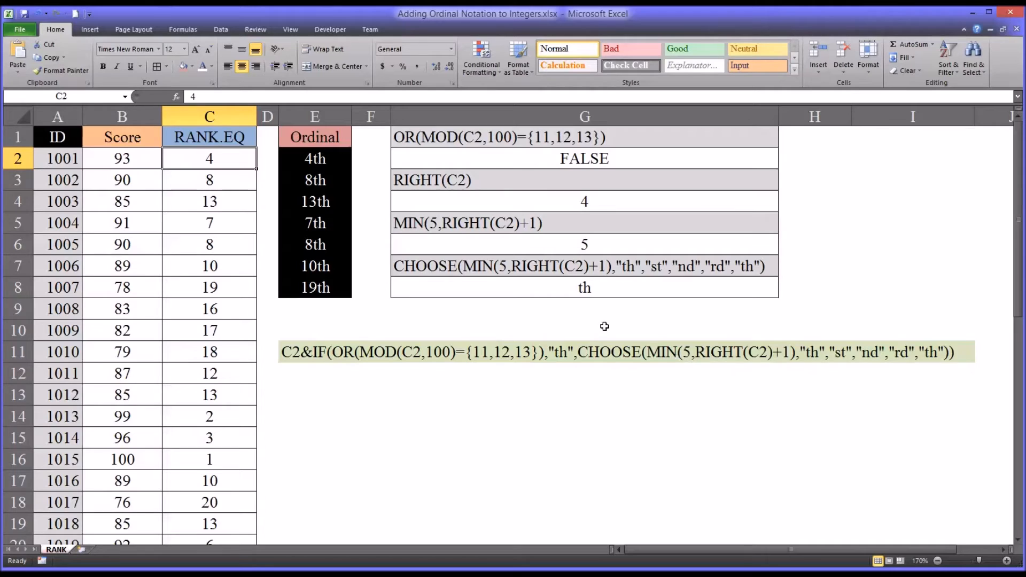
mouse_move(669, 328)
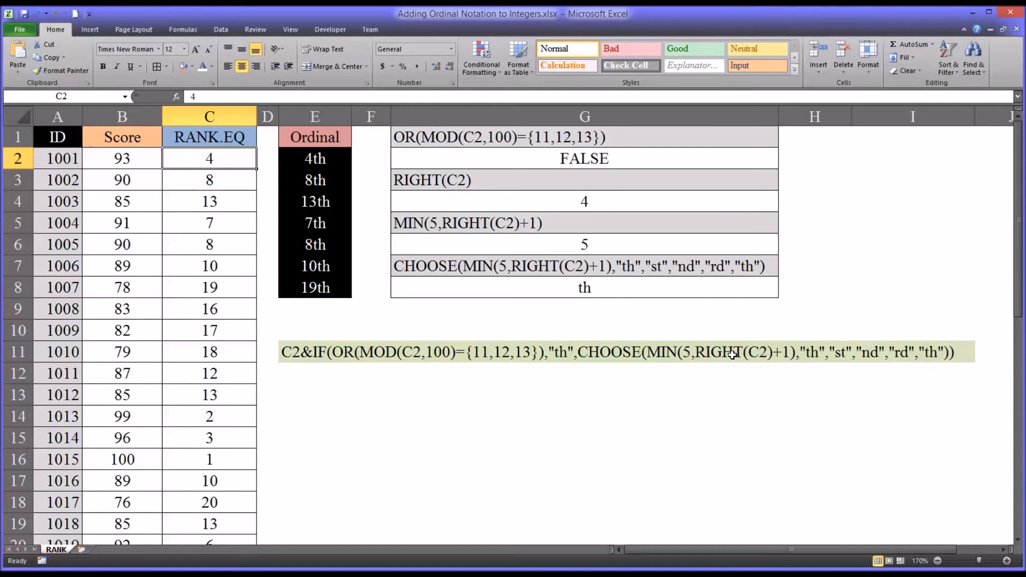
mouse_move(771, 352)
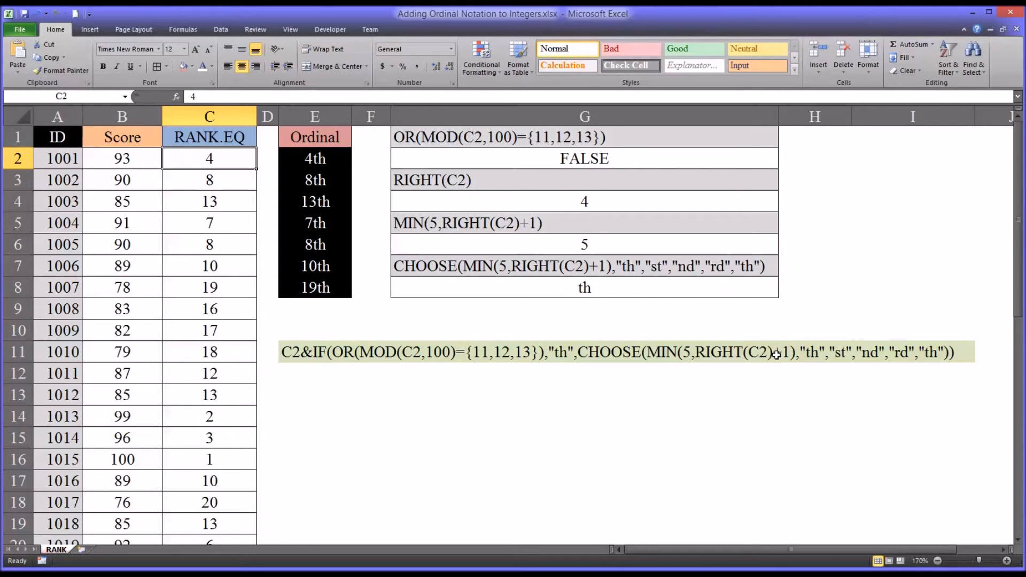
mouse_move(762, 360)
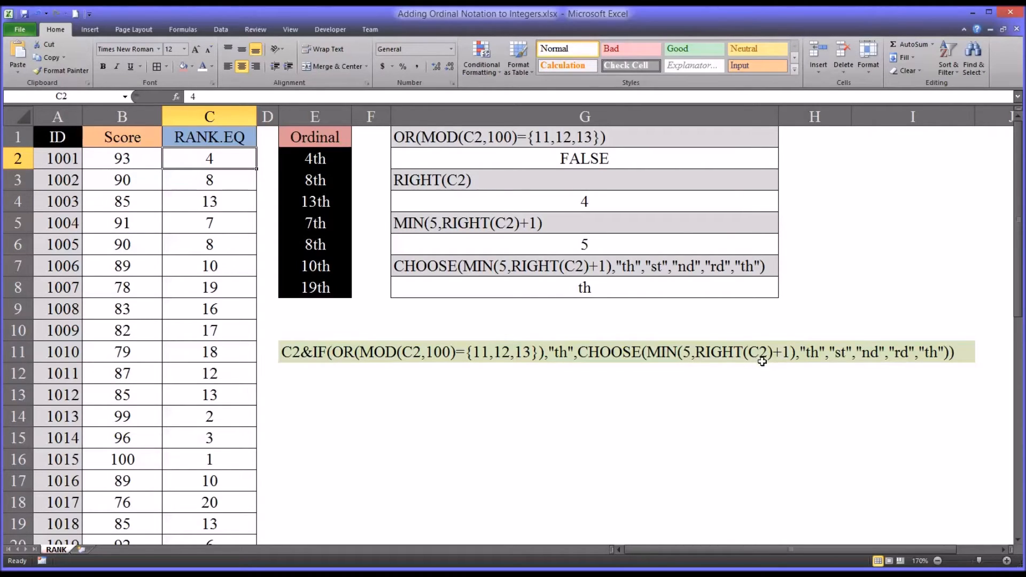
mouse_move(712, 359)
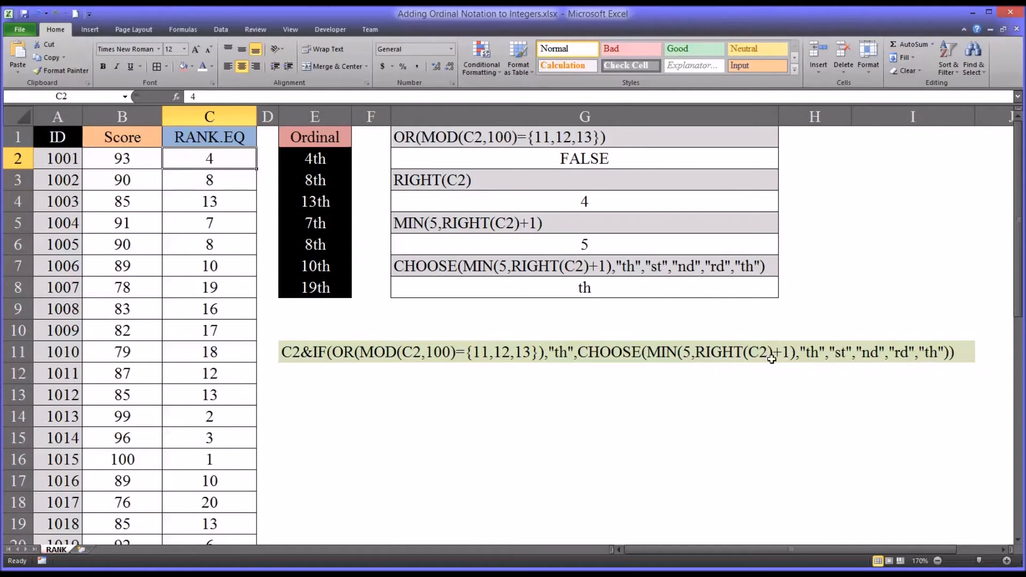
mouse_move(816, 362)
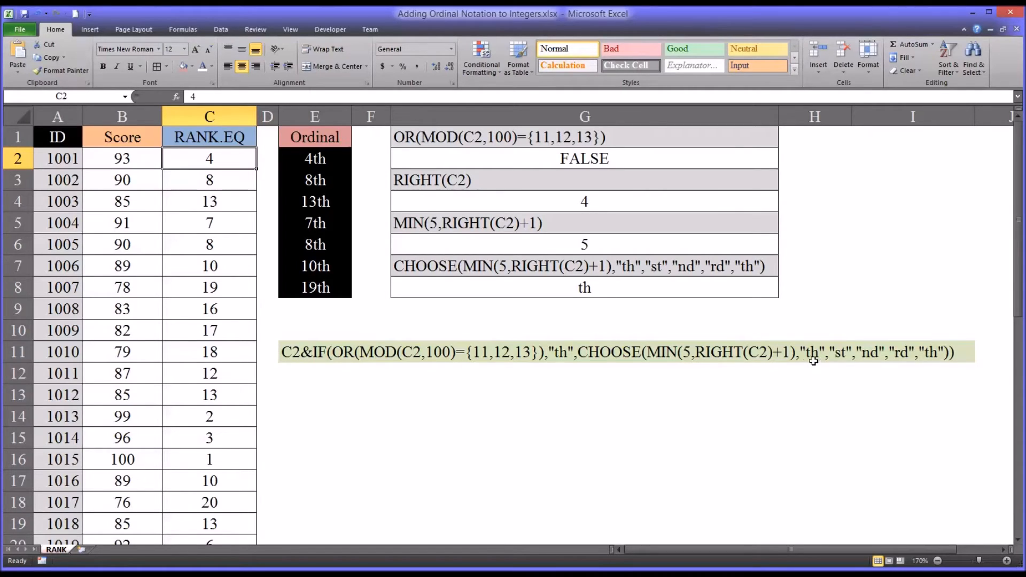
mouse_move(862, 363)
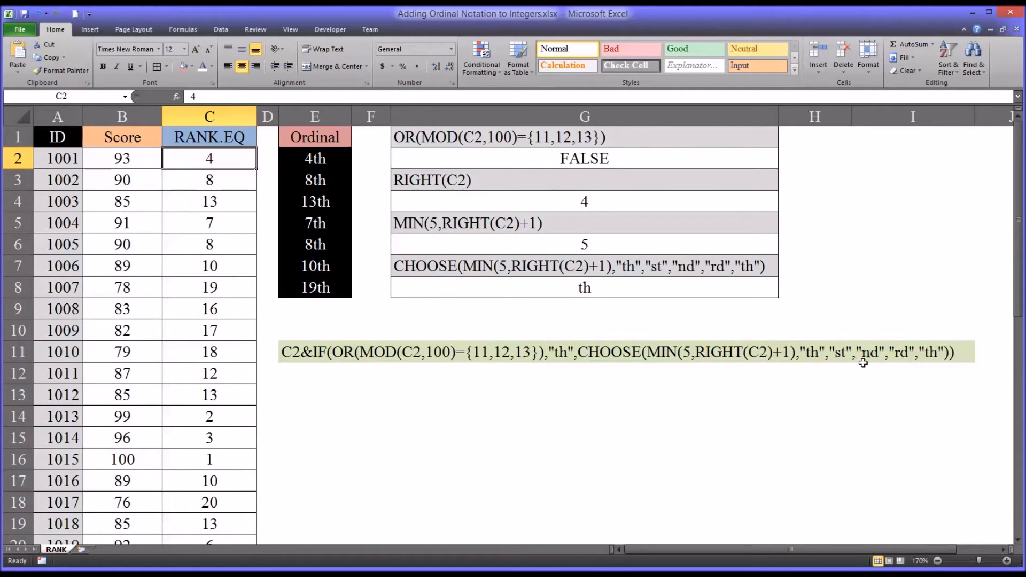
mouse_move(912, 385)
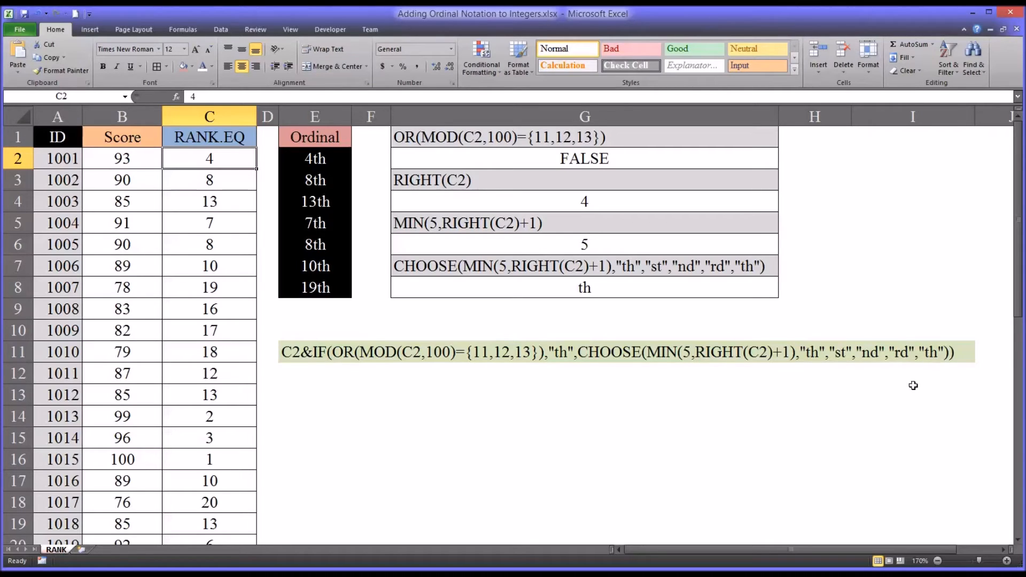
mouse_move(840, 363)
text(14)
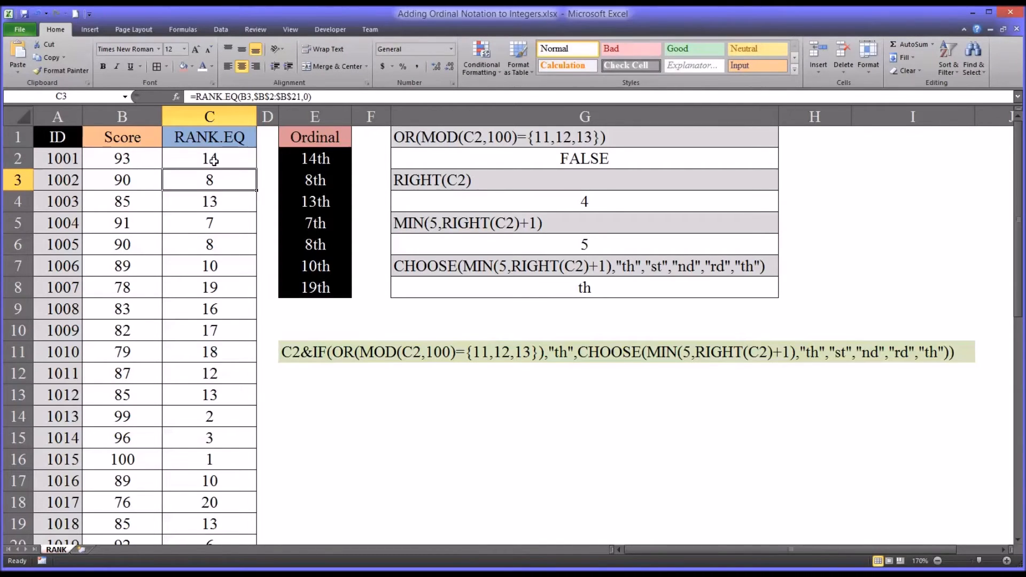
Enter the large test rank 2254 in C2 so E2 reads 2254th.
click(210, 158)
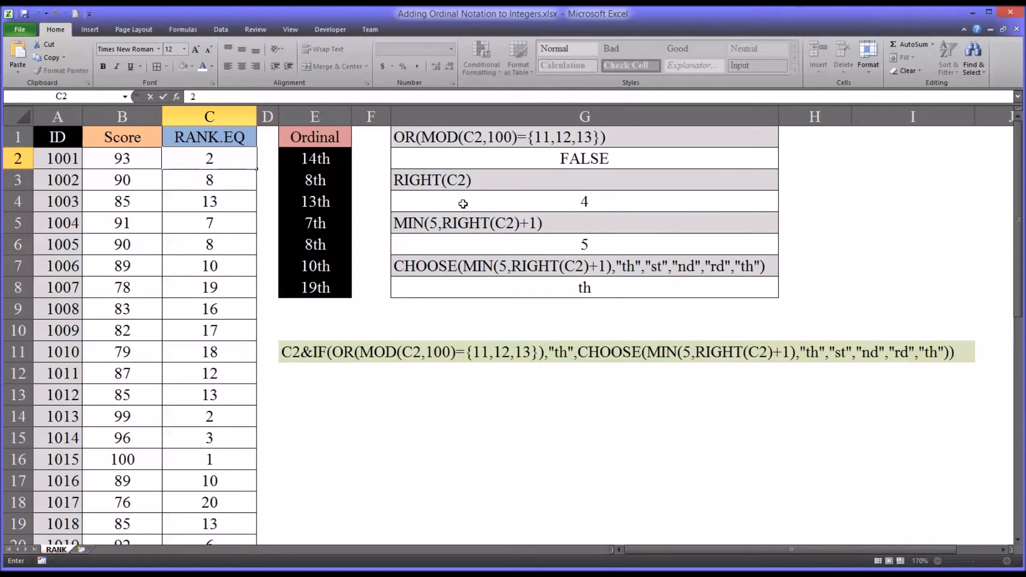
text(254)
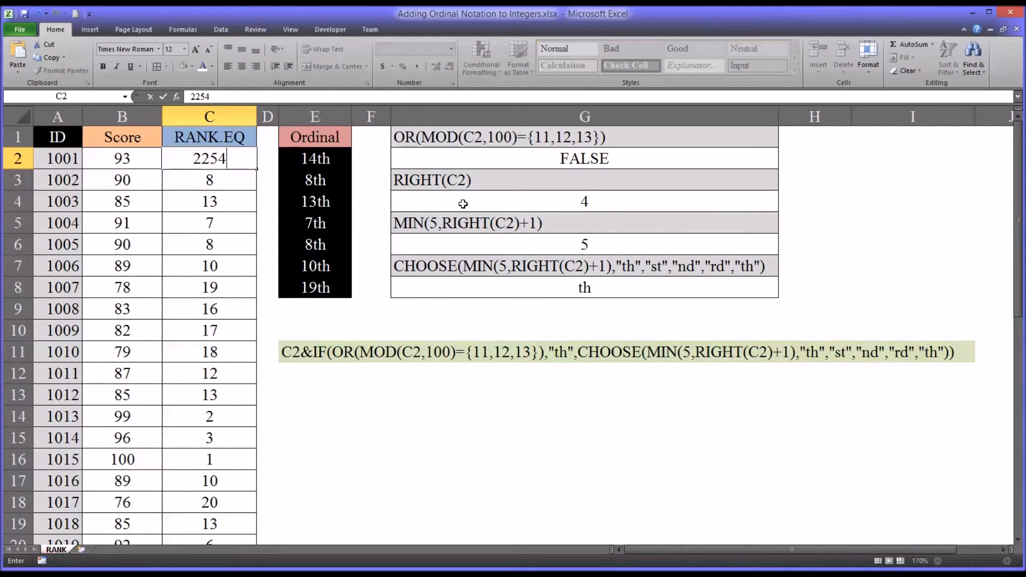
key(enter)
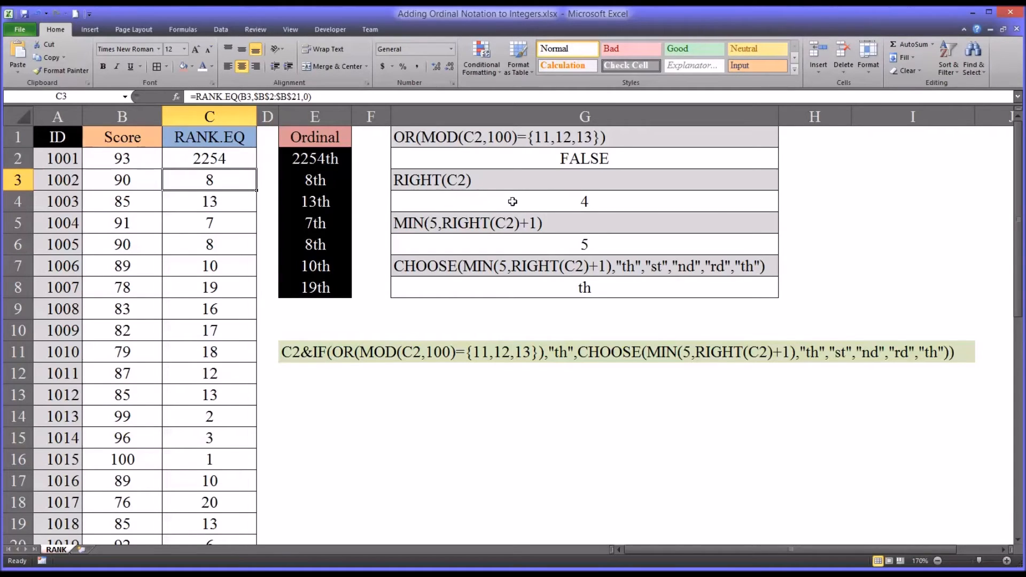
mouse_move(499, 205)
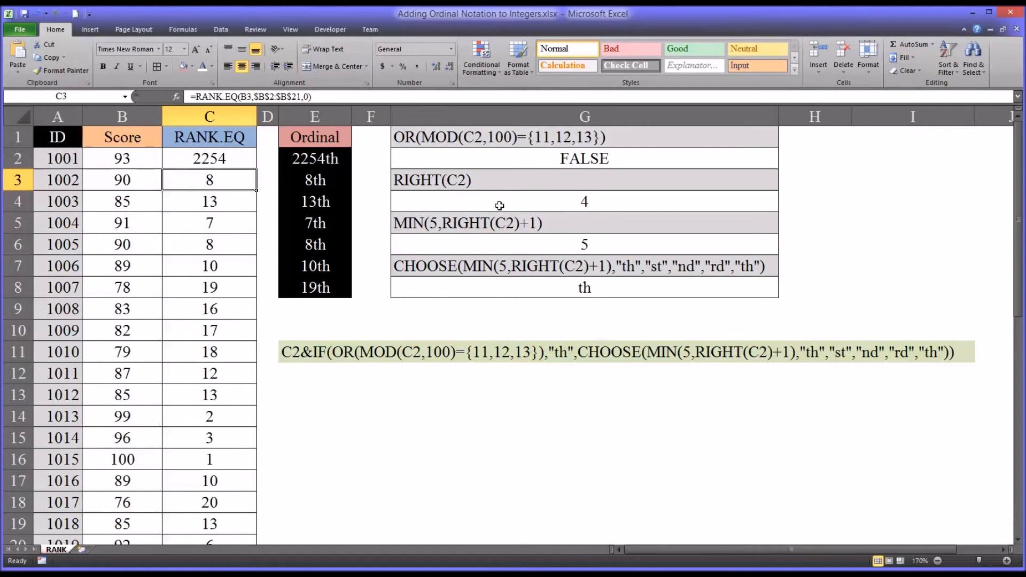
mouse_move(500, 225)
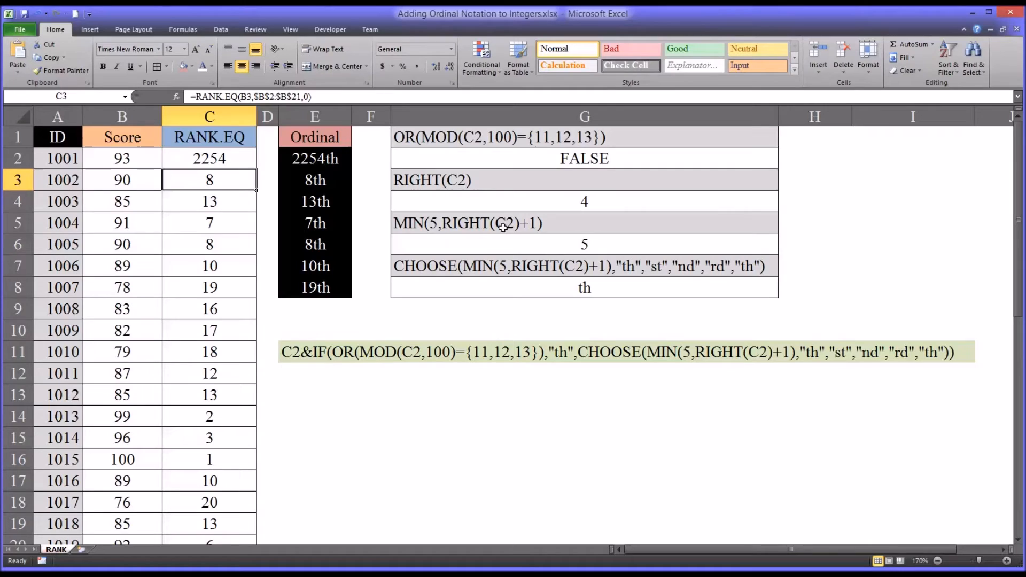
mouse_move(474, 216)
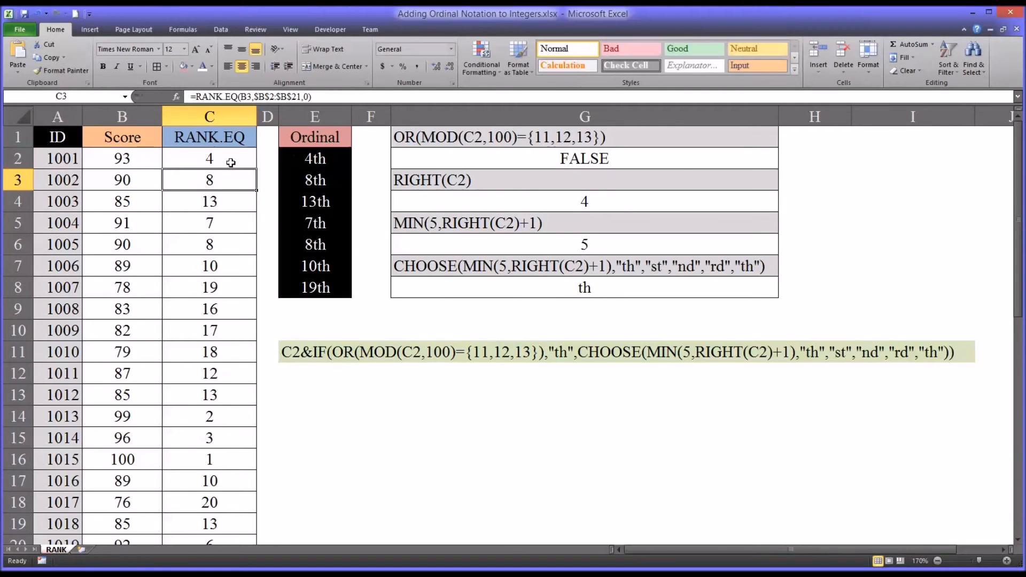
Change C2 to 3 so E2 reads 3rd with the breakdown FALSE, 3, 4, rd.
click(210, 158)
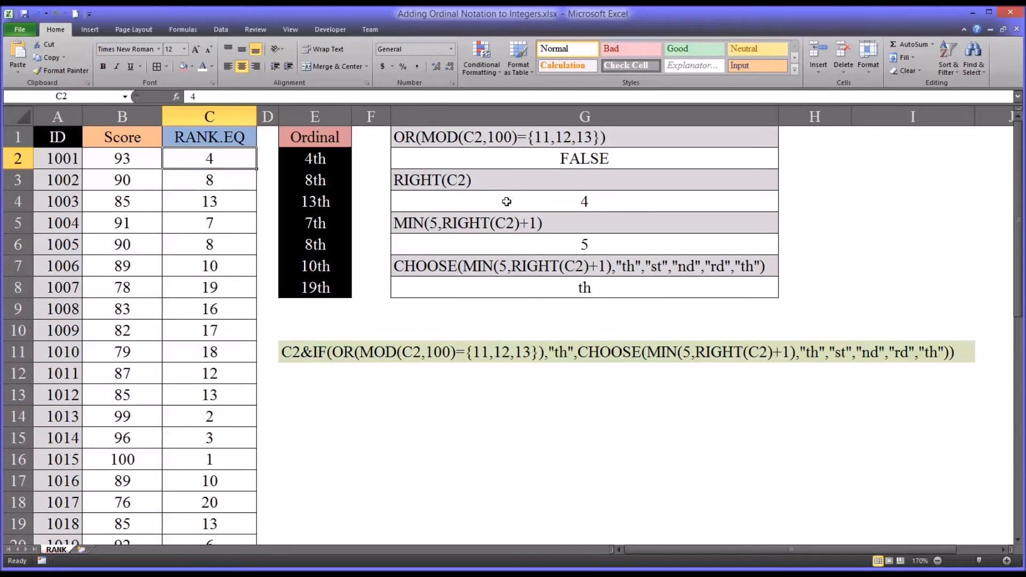
mouse_move(503, 247)
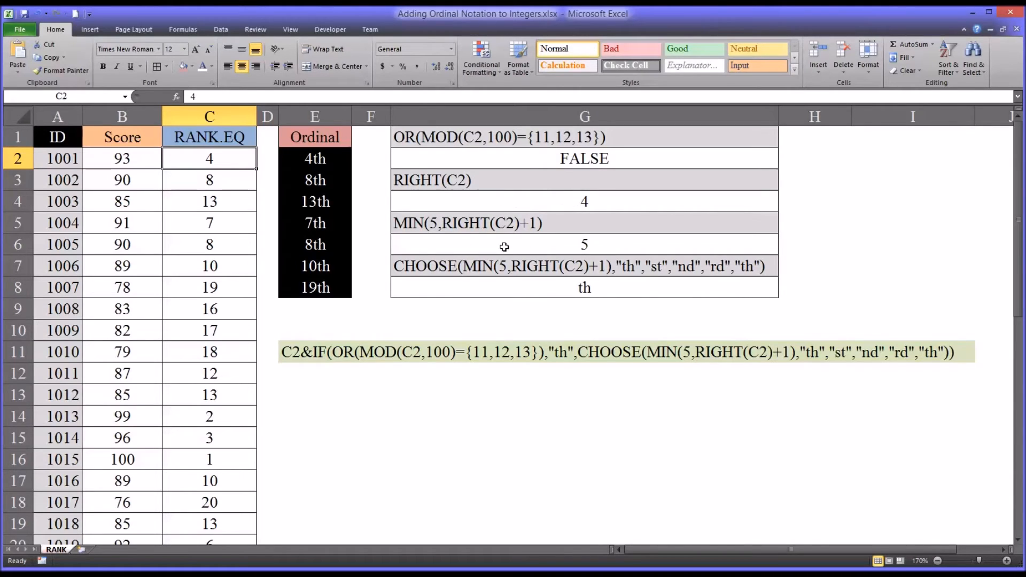
mouse_move(508, 246)
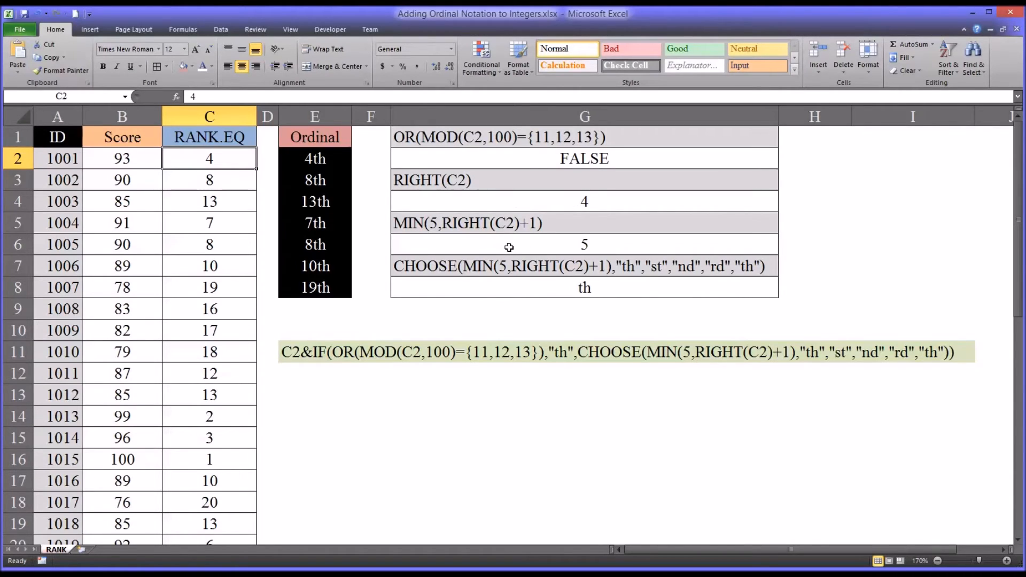
mouse_move(503, 234)
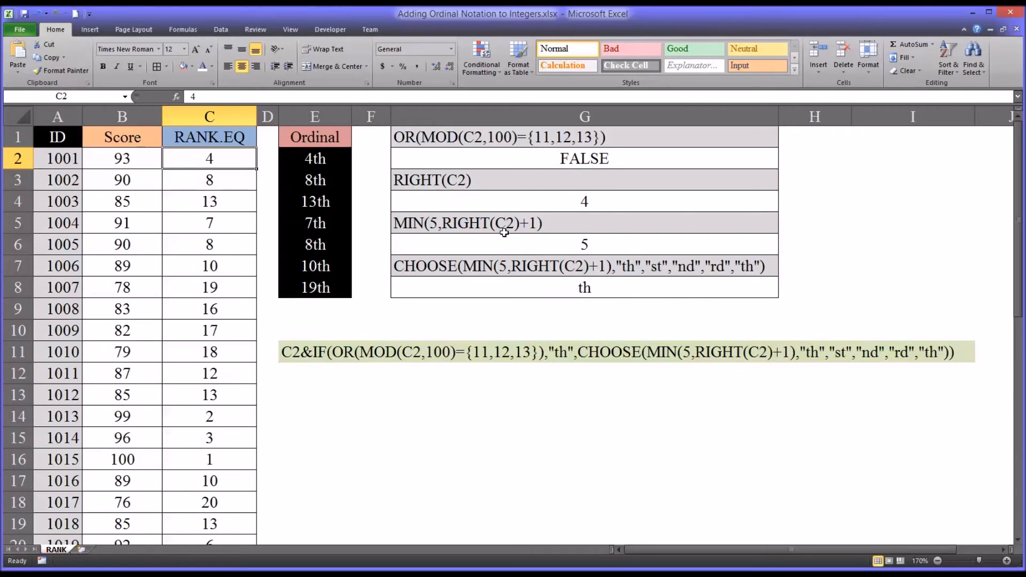
mouse_move(431, 226)
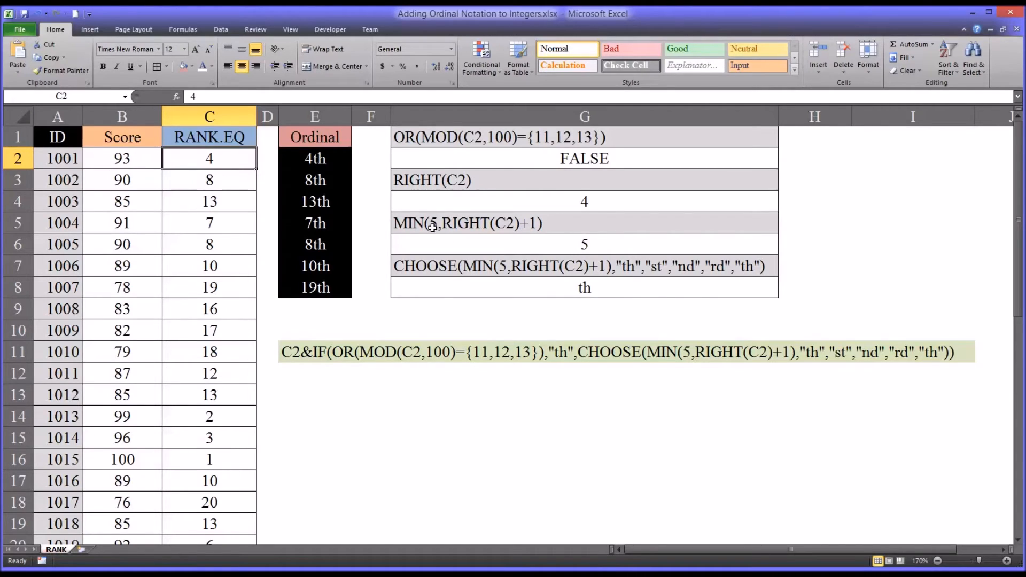
mouse_move(437, 241)
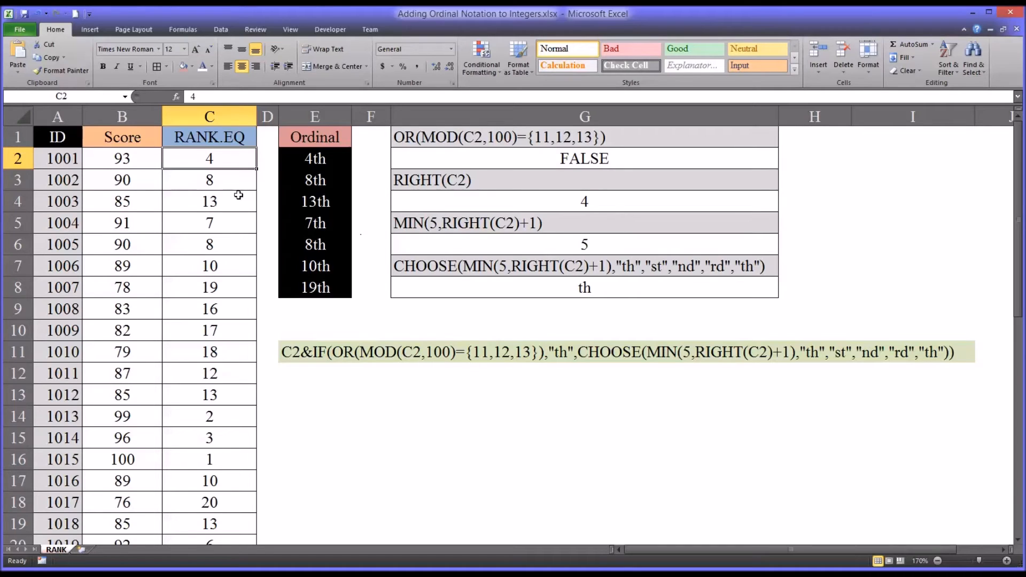
click(210, 179)
text(3)
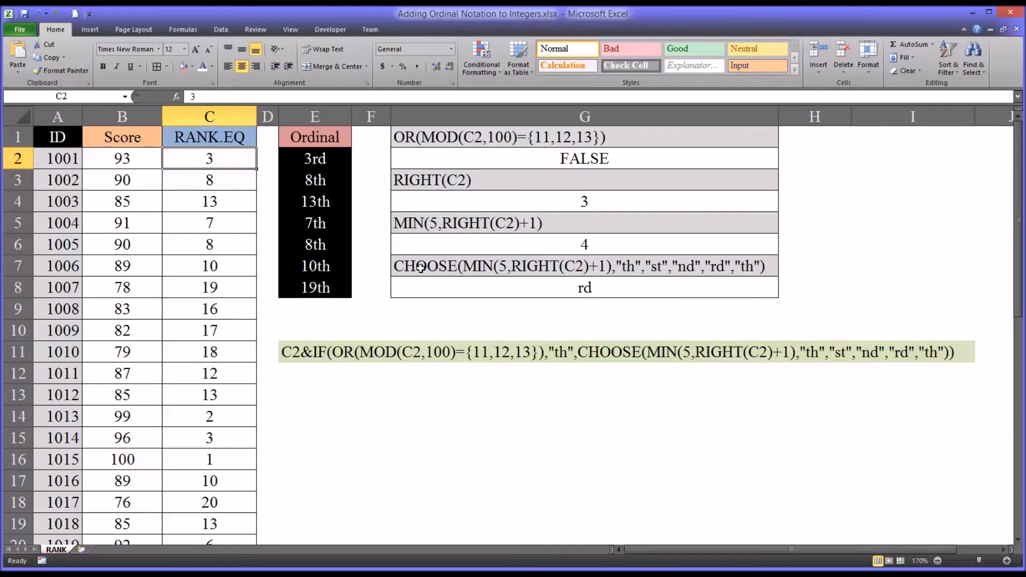
click(583, 266)
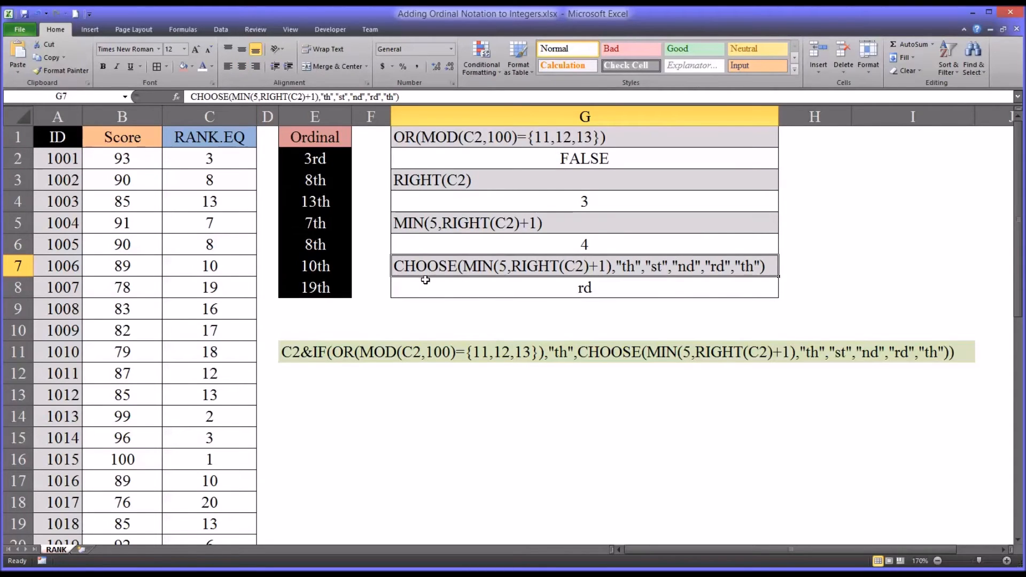
mouse_move(455, 281)
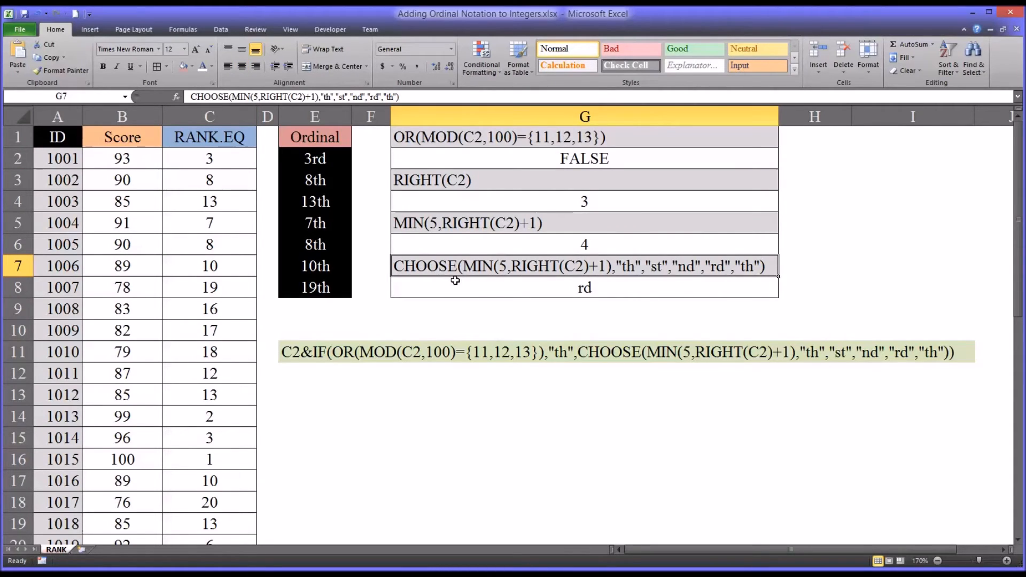
mouse_move(442, 183)
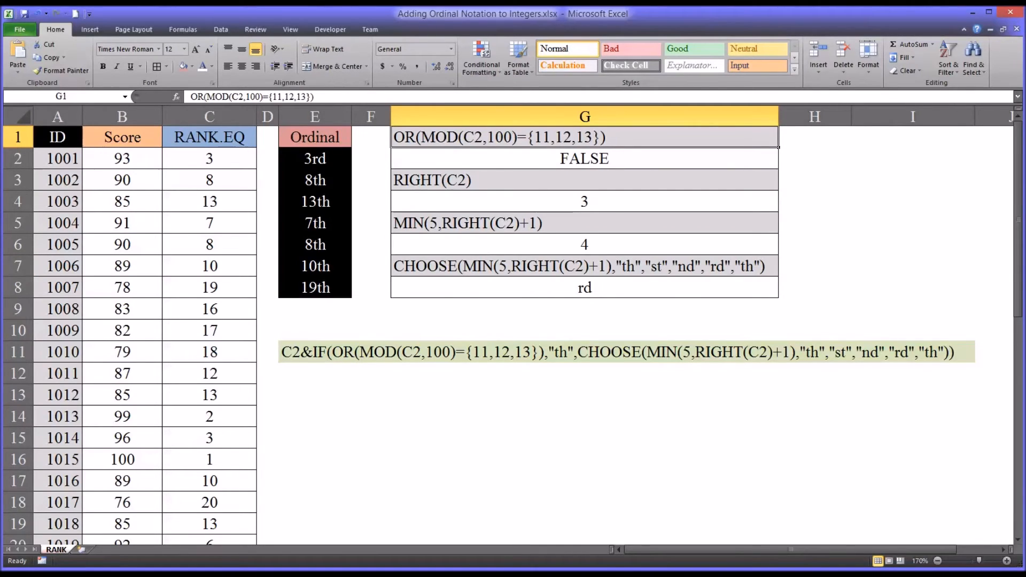
click(584, 266)
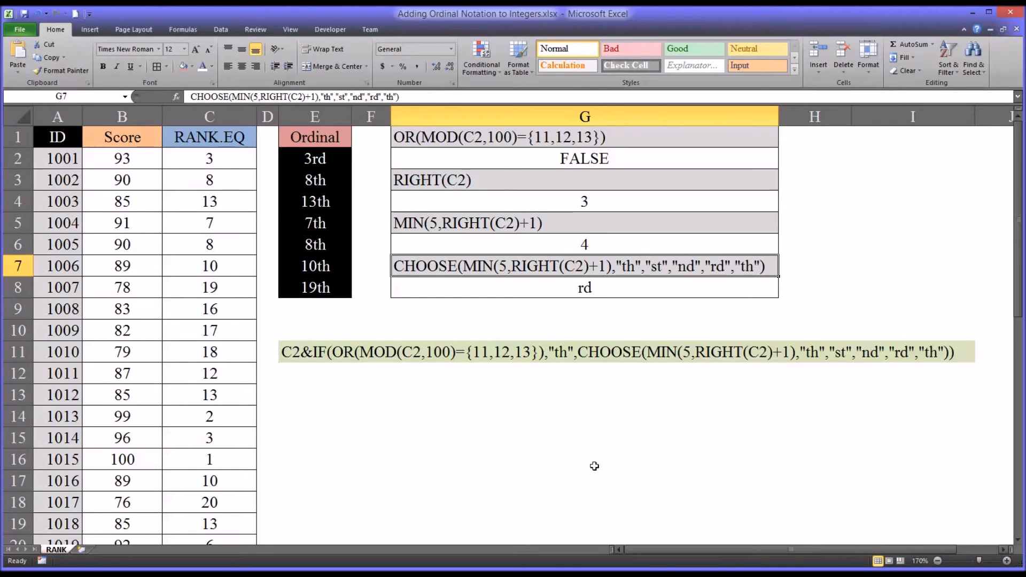
mouse_move(499, 281)
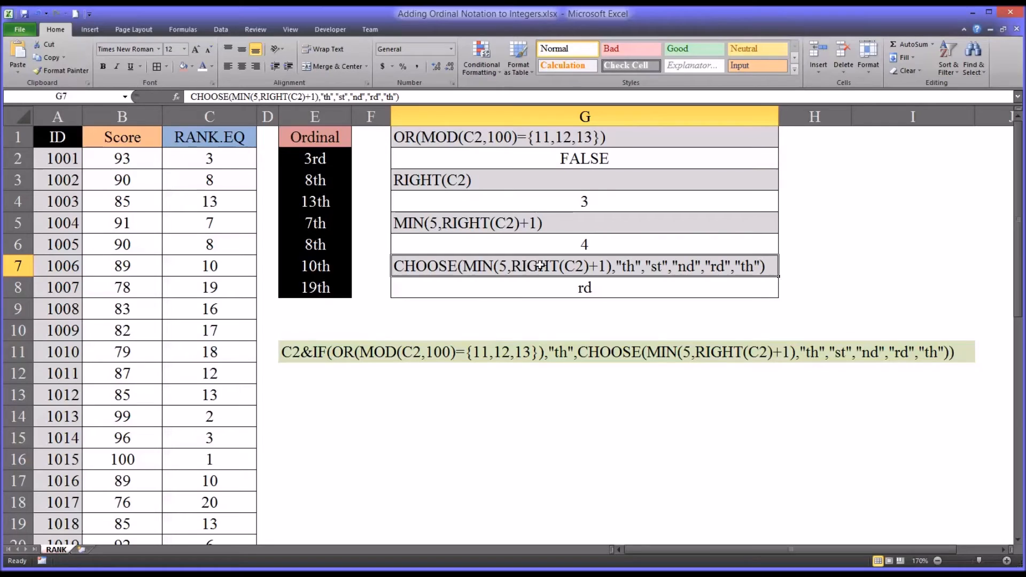
mouse_move(445, 266)
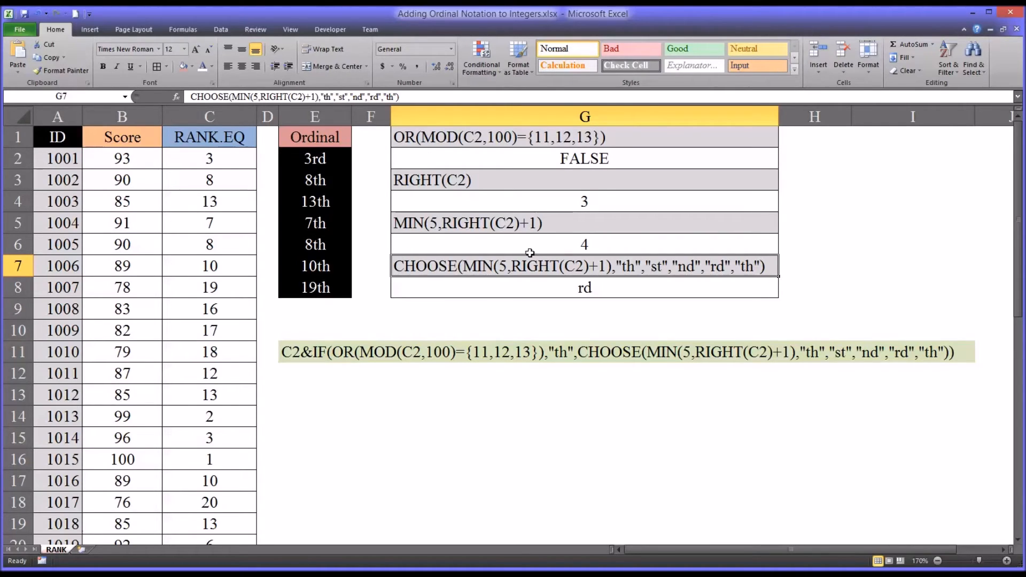
mouse_move(553, 268)
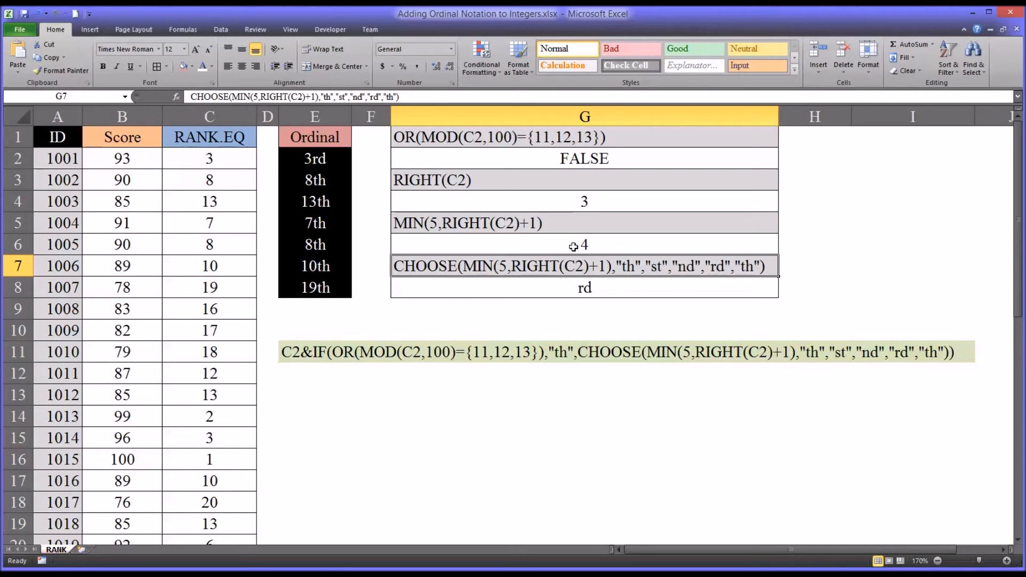
mouse_move(497, 267)
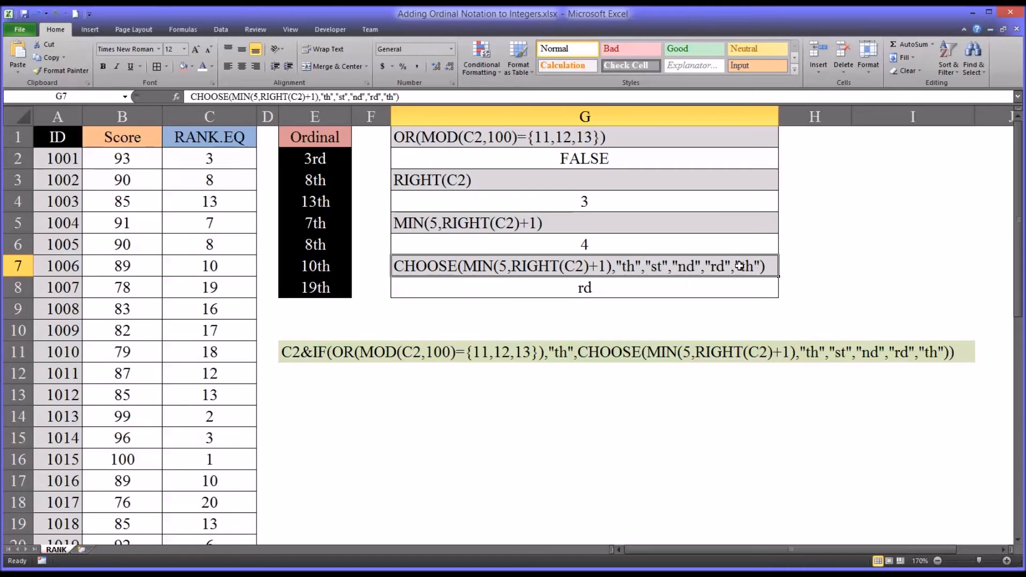
mouse_move(613, 270)
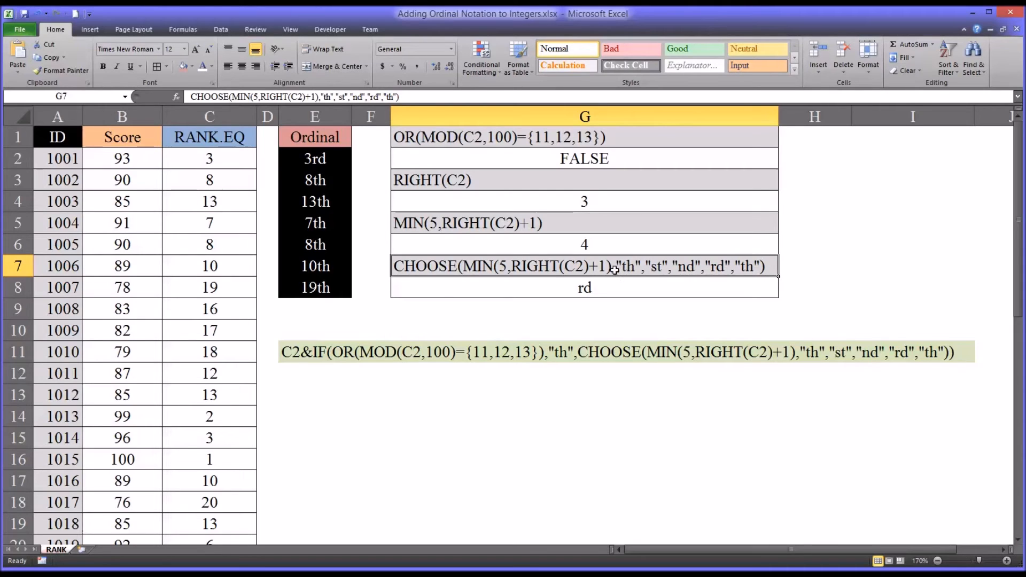
mouse_move(625, 266)
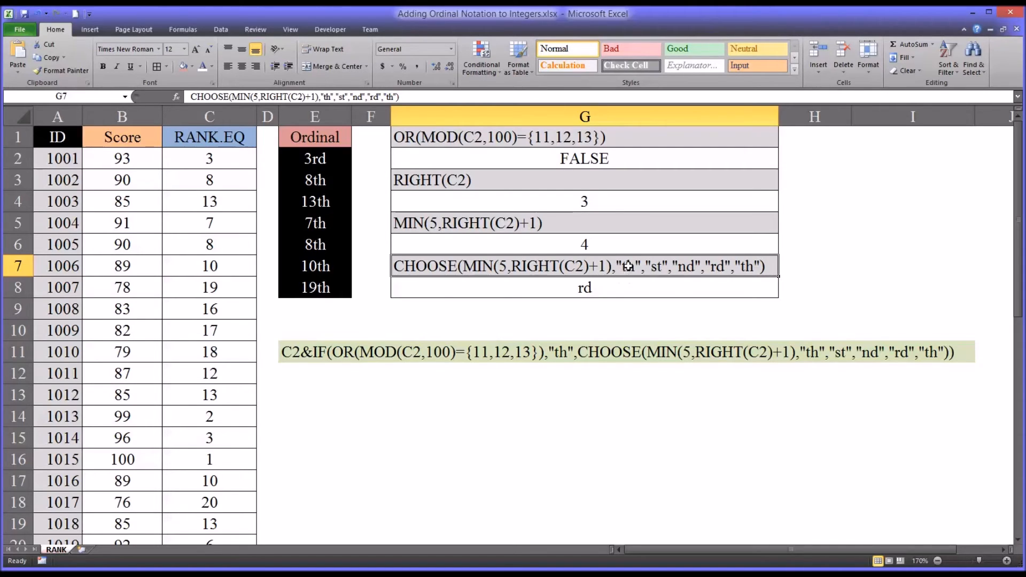
mouse_move(713, 266)
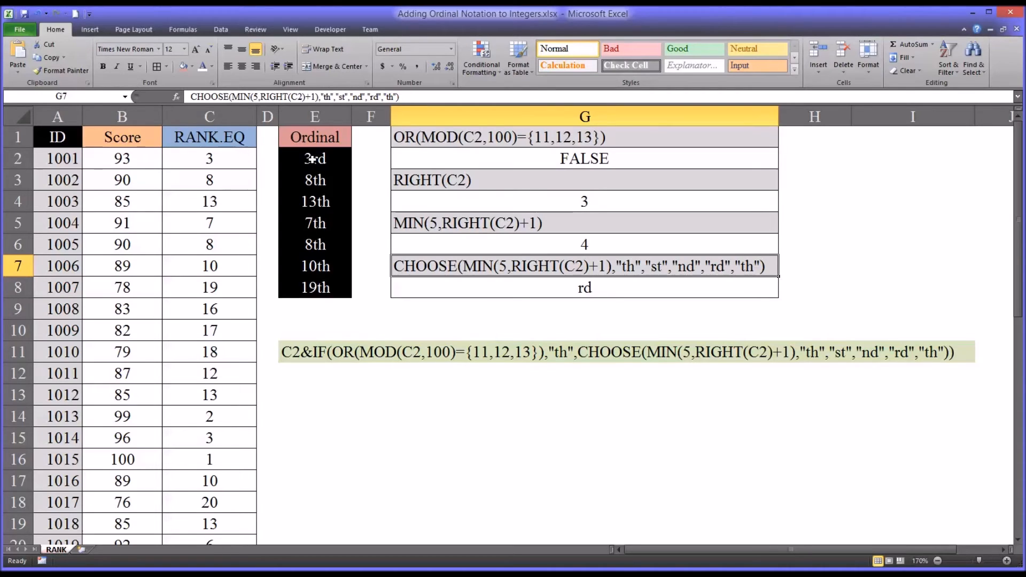
mouse_move(314, 158)
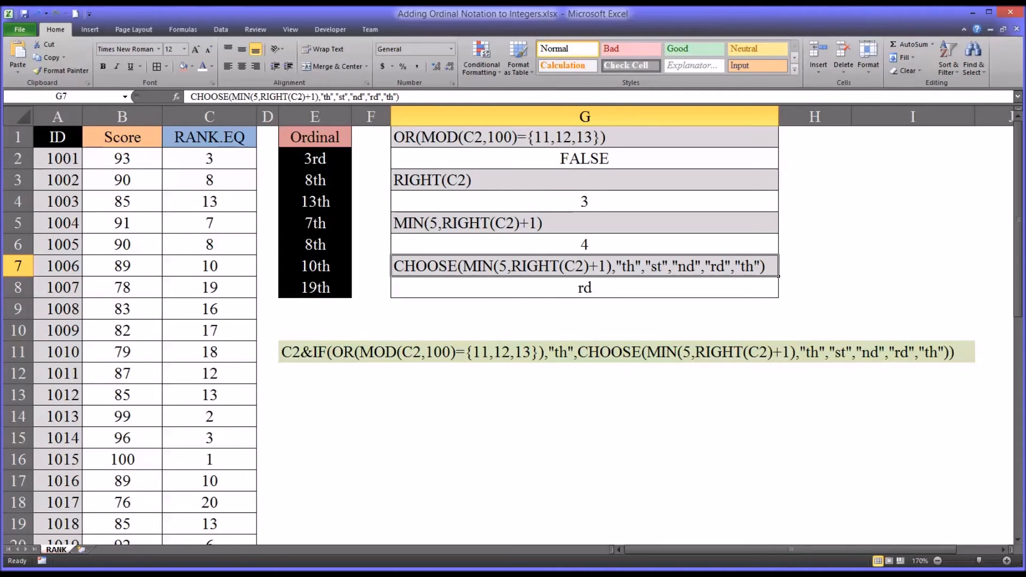
mouse_move(503, 241)
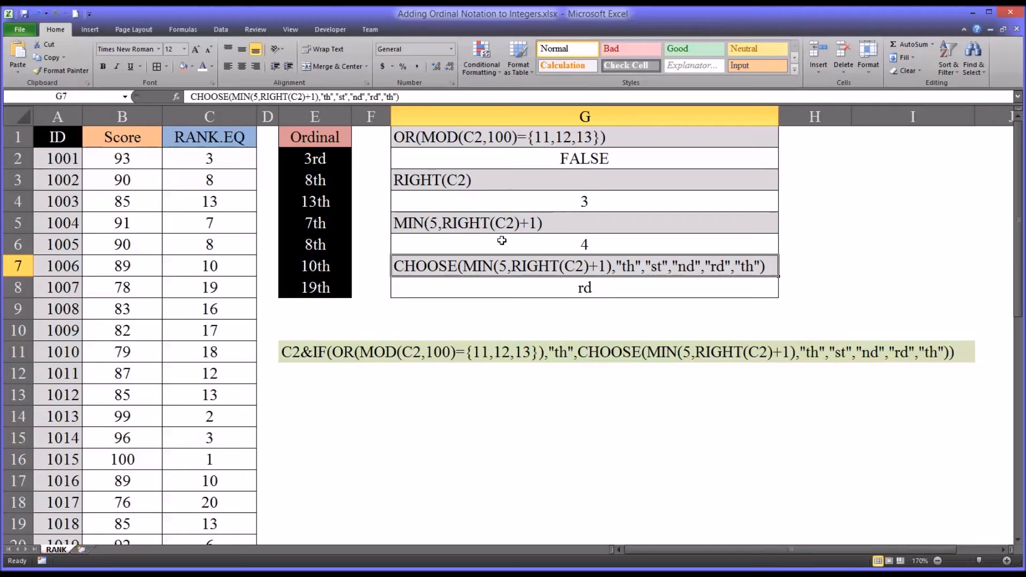
click(210, 158)
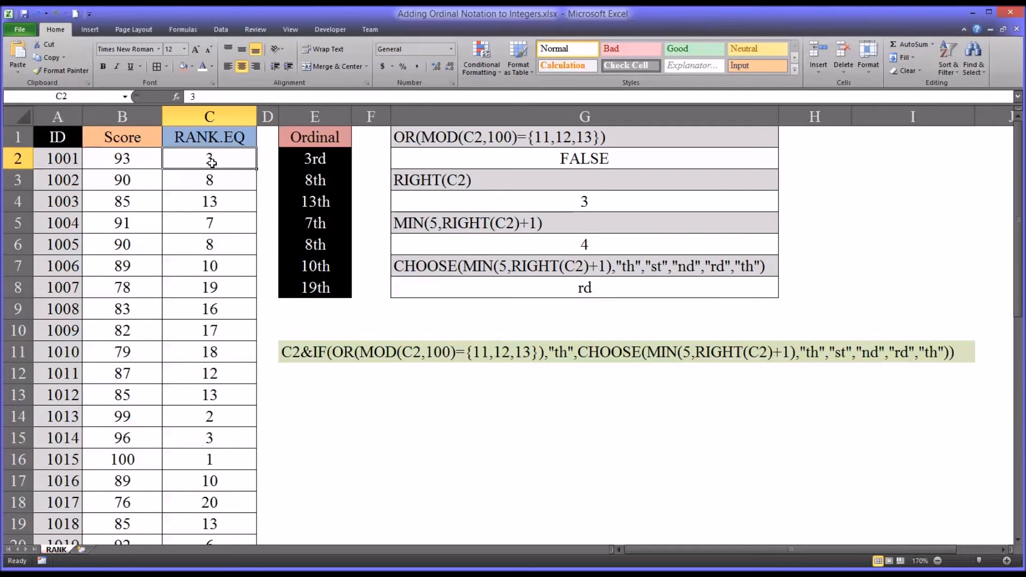
Test ranks 101, 102, 110, 503 and 505 in C2, ending with E2 reading 505th.
text(101)
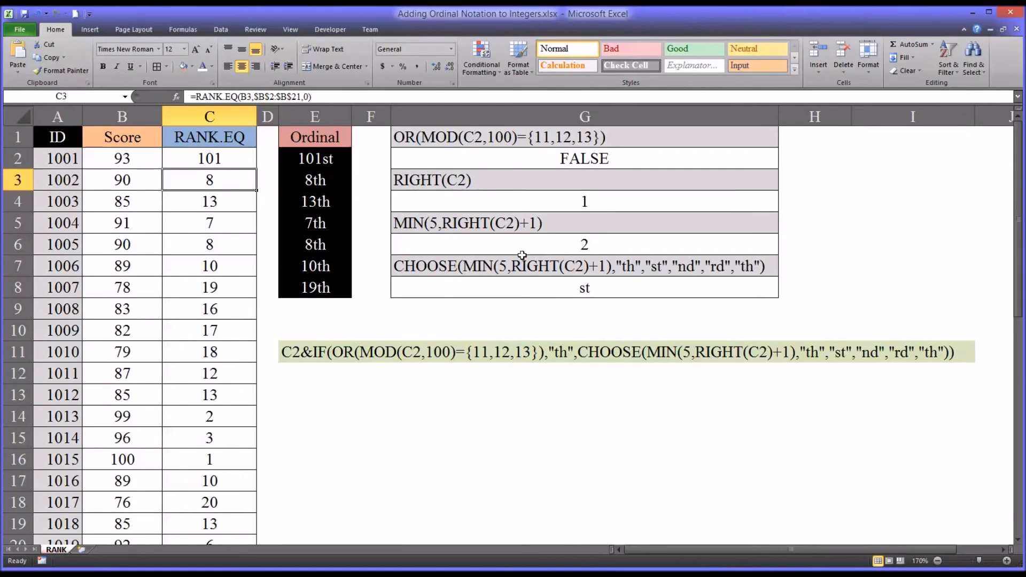
mouse_move(477, 246)
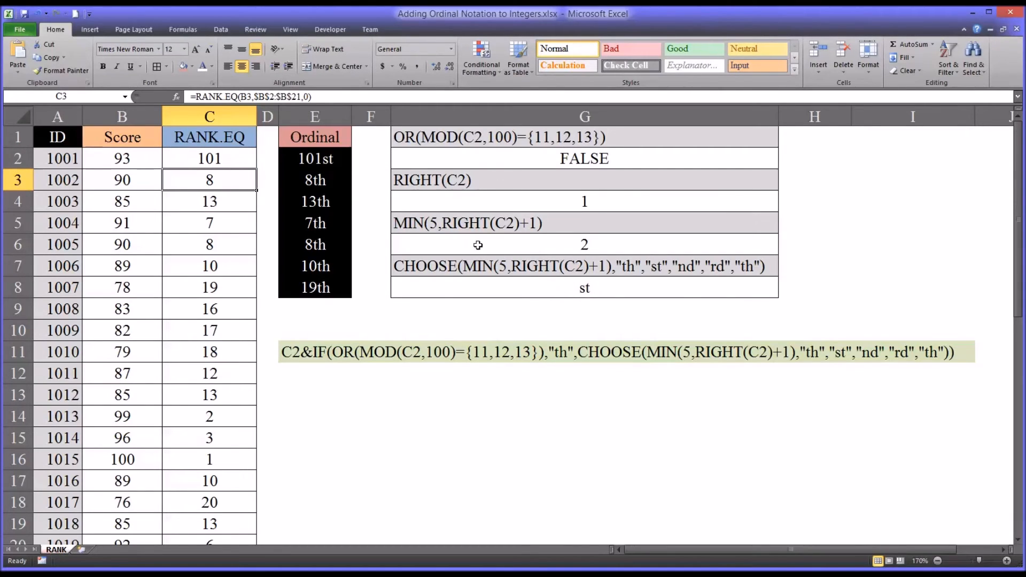
mouse_move(499, 224)
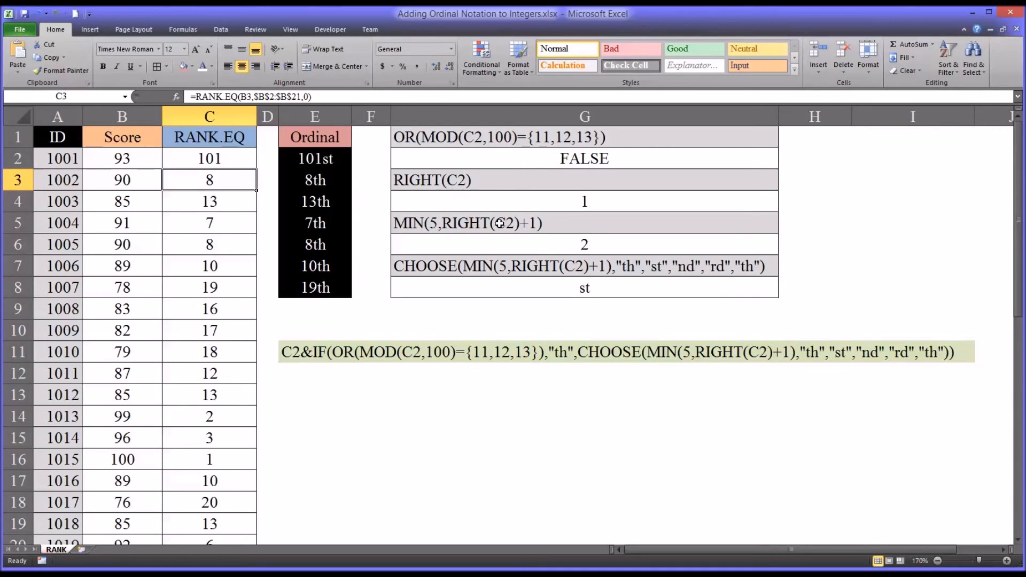
mouse_move(659, 295)
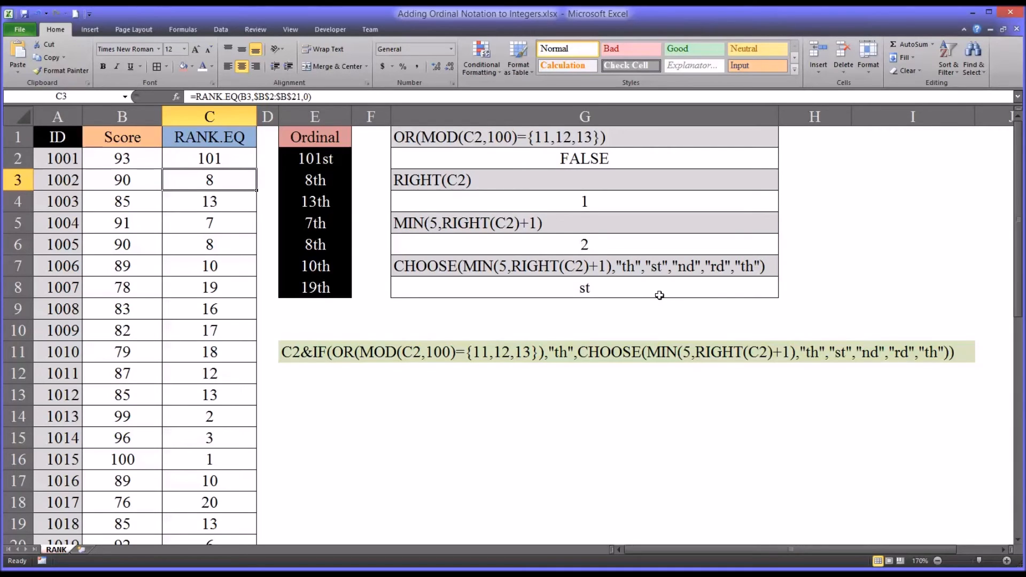
mouse_move(532, 282)
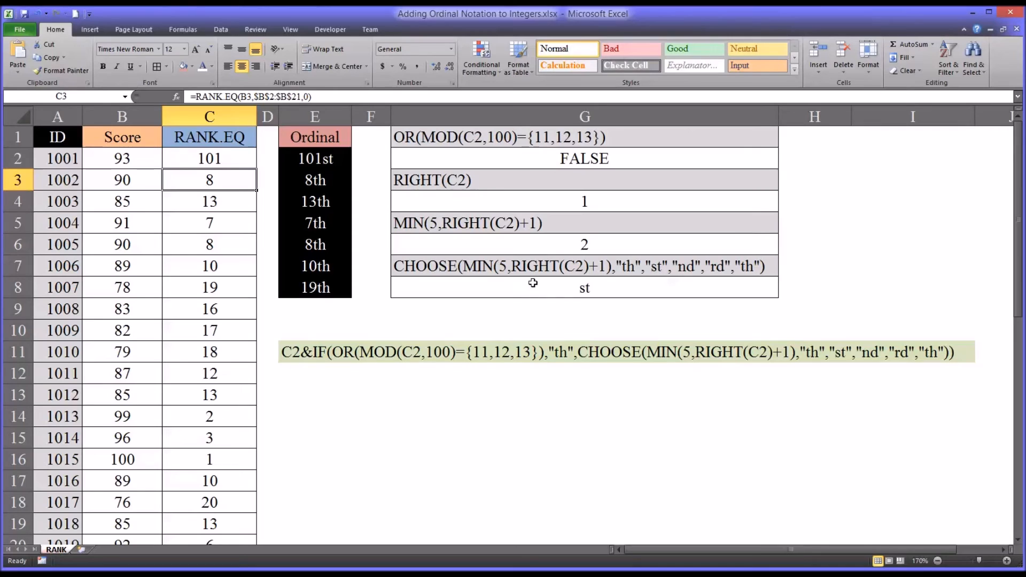
click(208, 158)
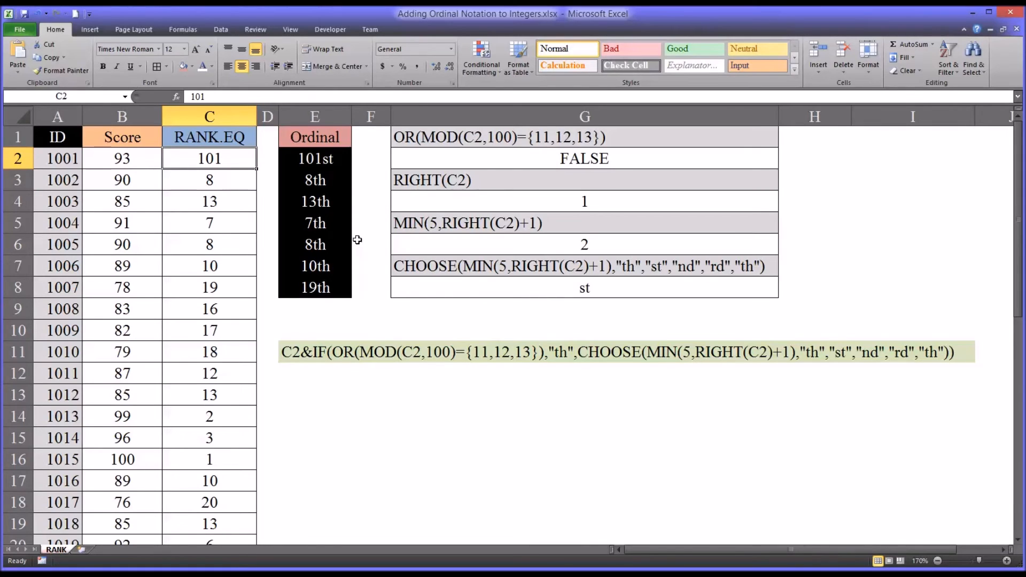
click(208, 180)
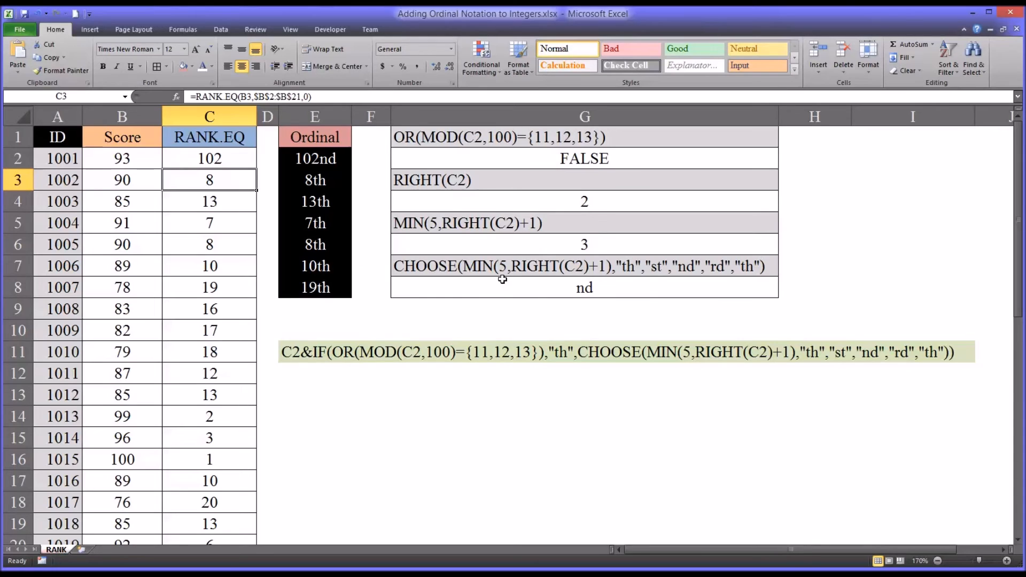
text(110)
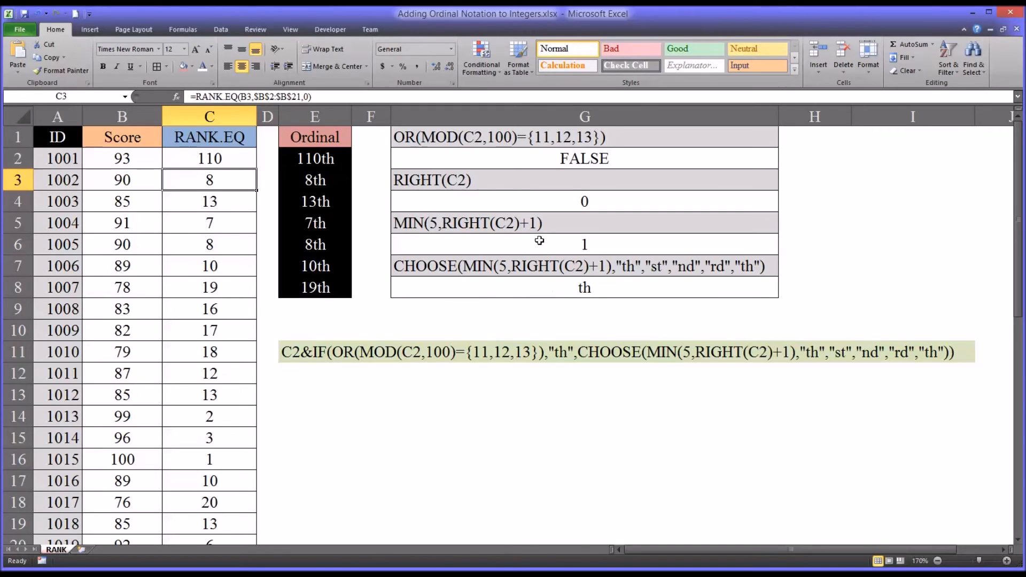
mouse_move(570, 245)
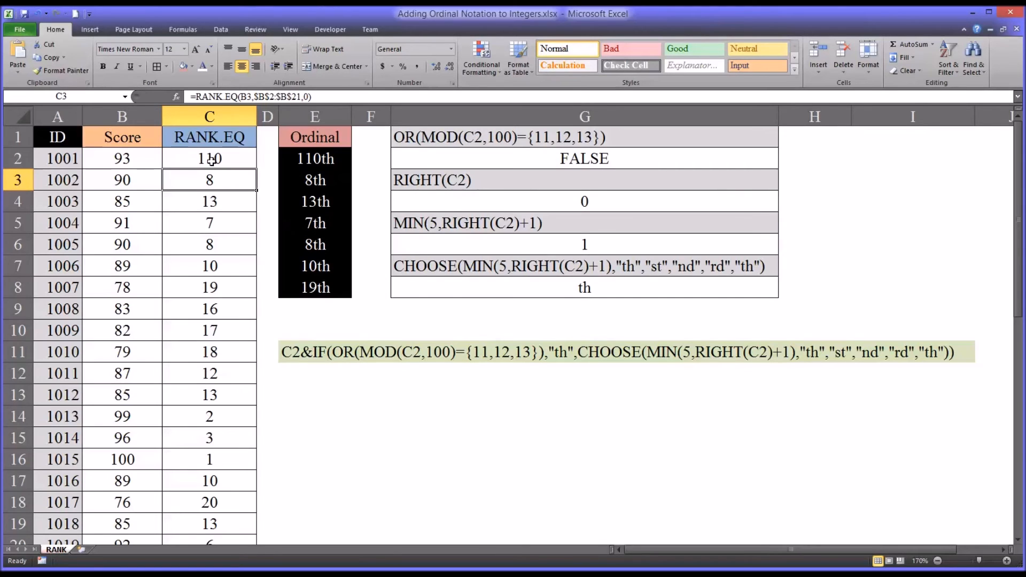
click(209, 158)
text(503)
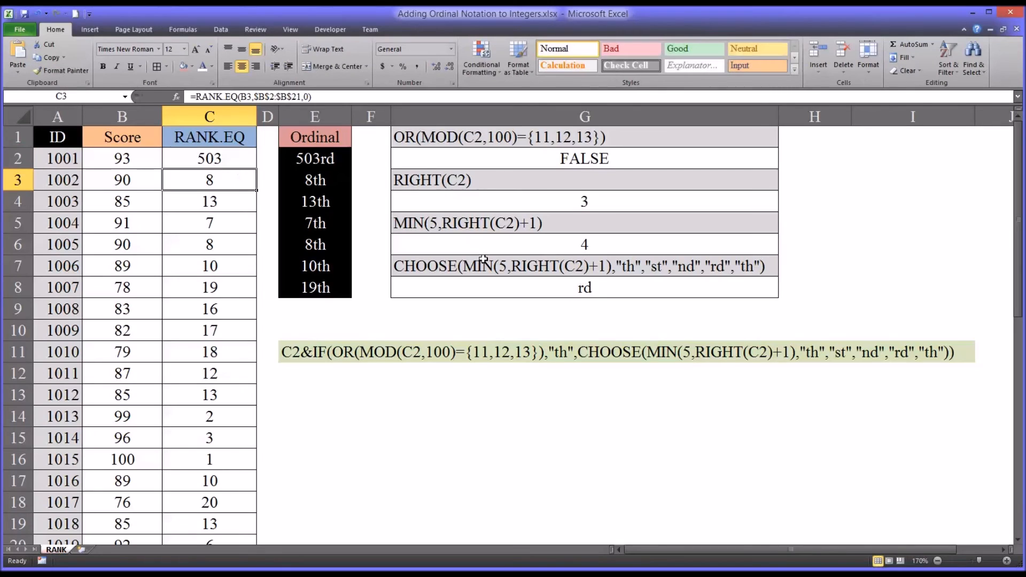
mouse_move(515, 277)
text(5)
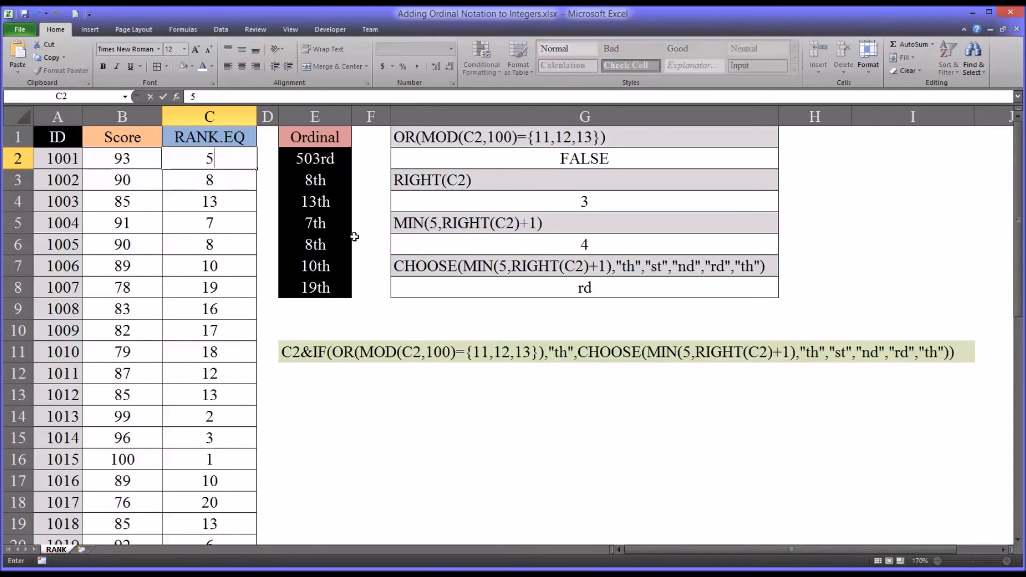
text(05)
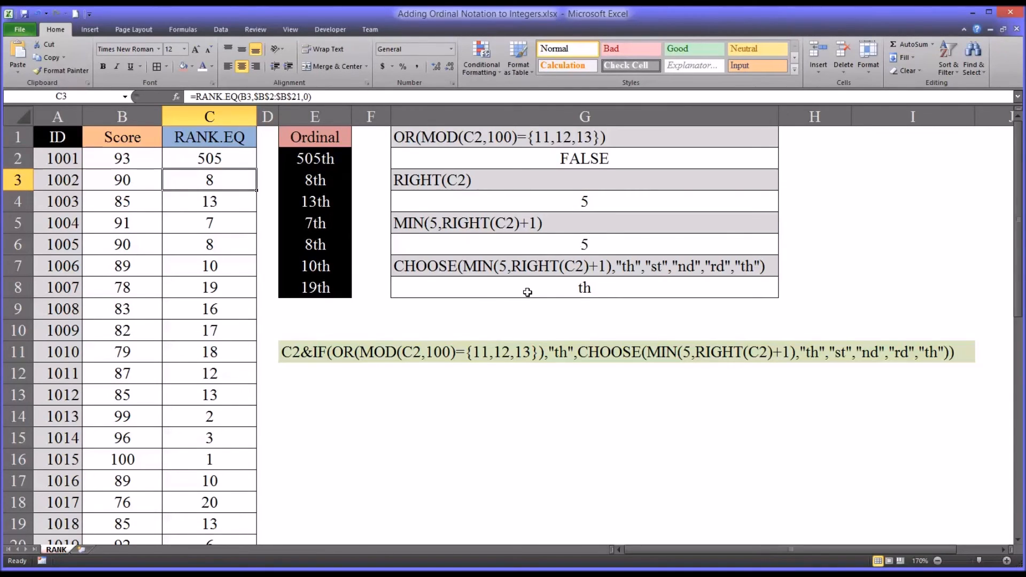
click(209, 158)
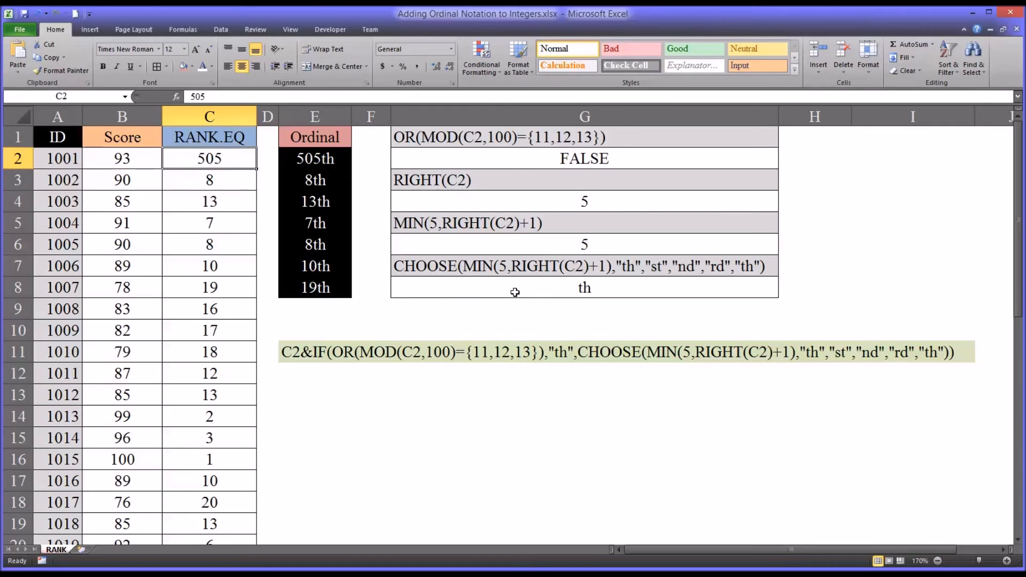
text(511)
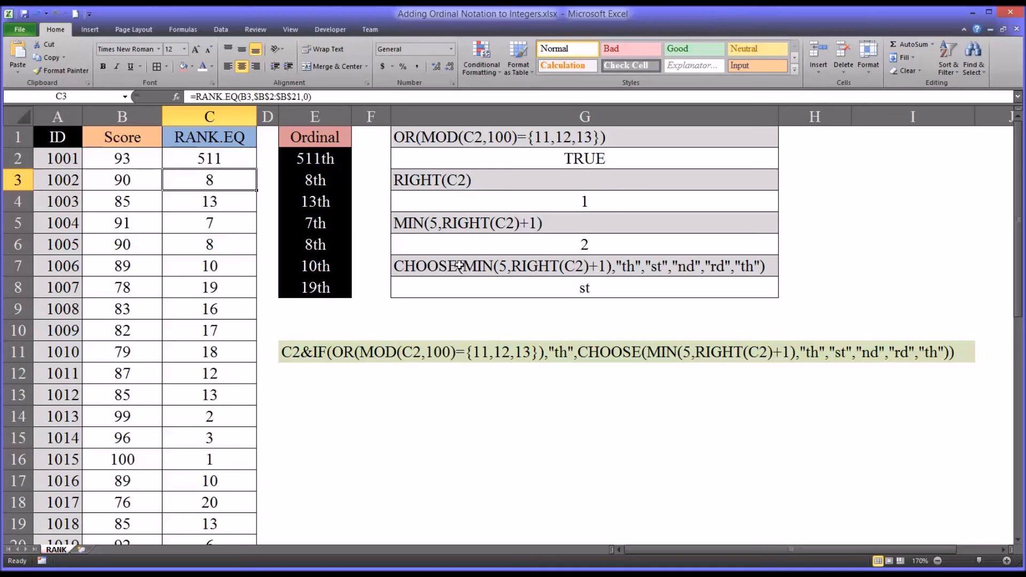
mouse_move(392, 246)
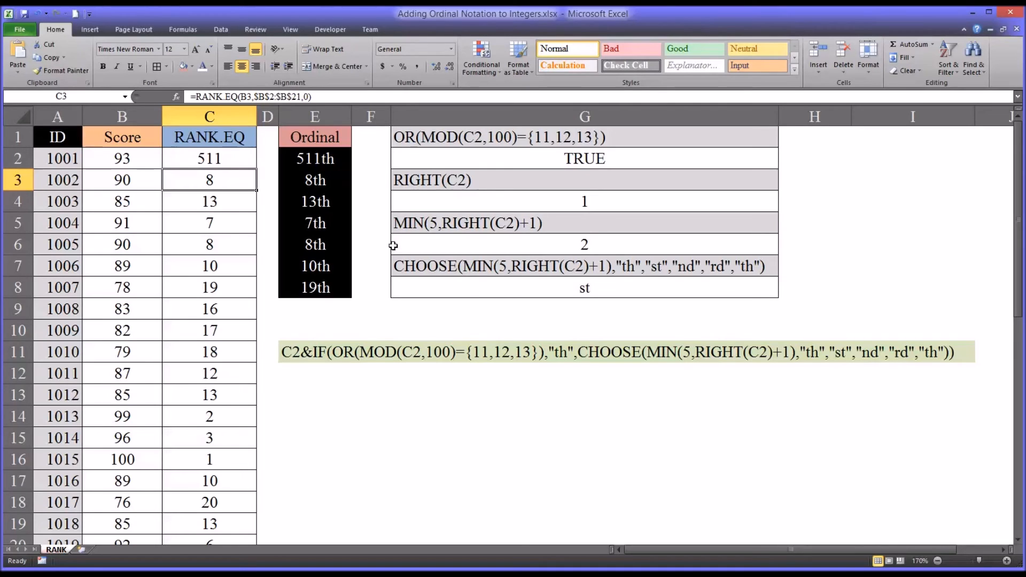
mouse_move(542, 138)
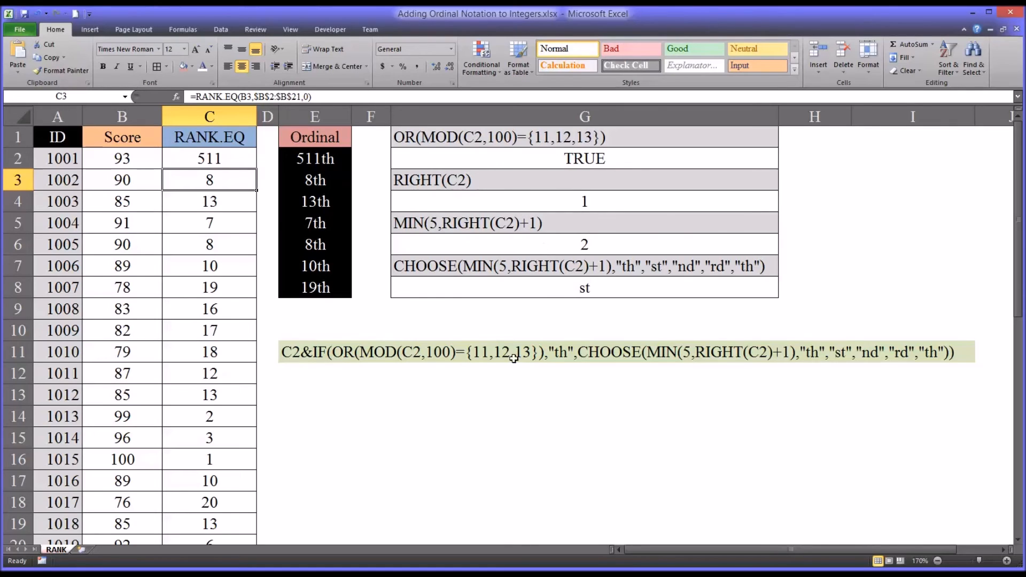
mouse_move(546, 272)
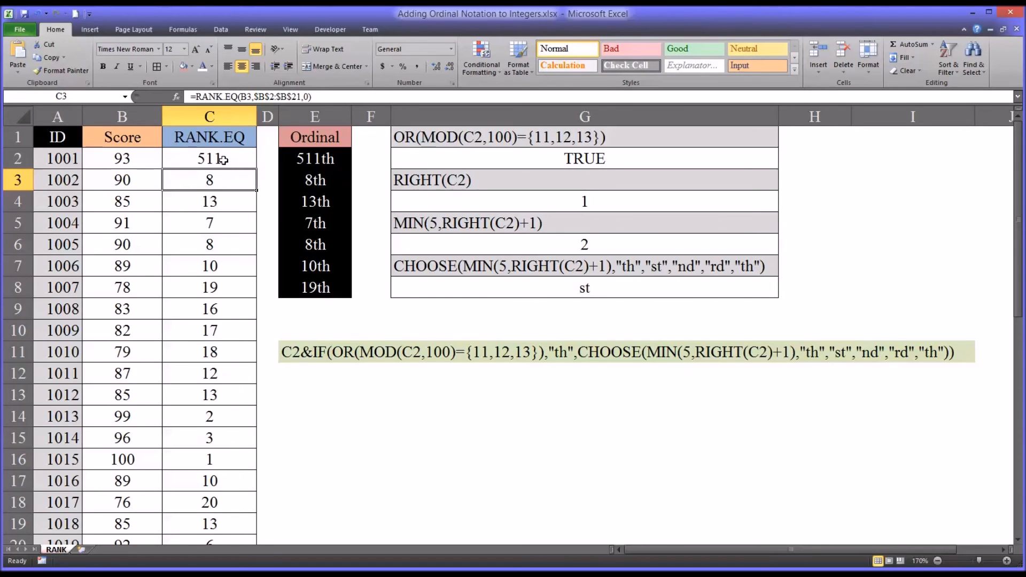
click(209, 158)
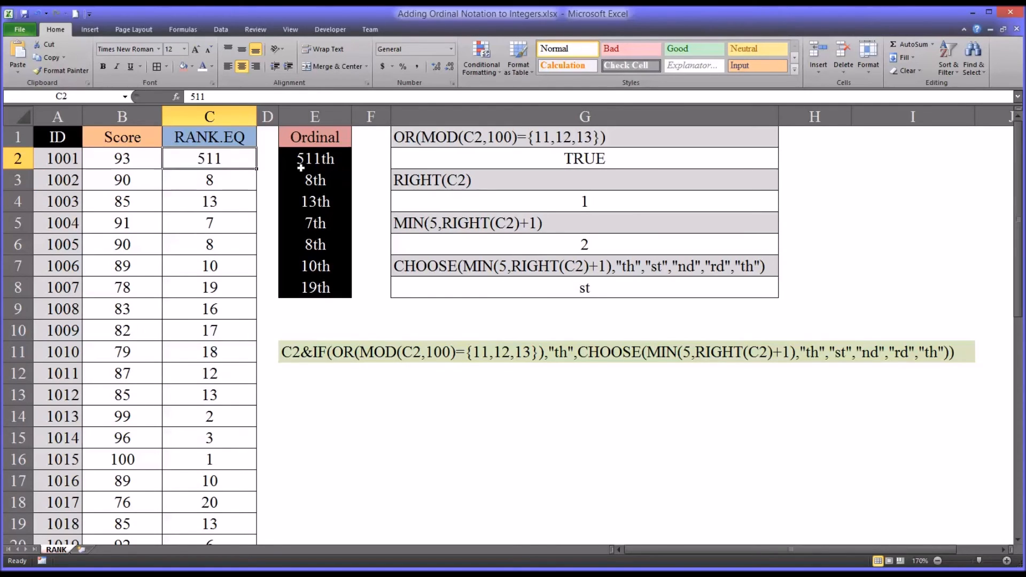
click(314, 158)
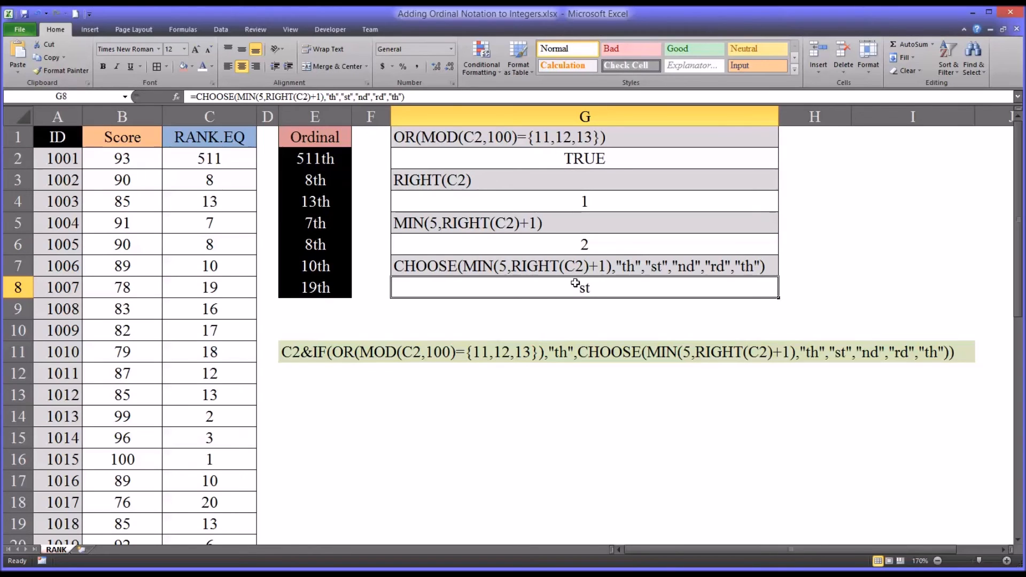
click(314, 158)
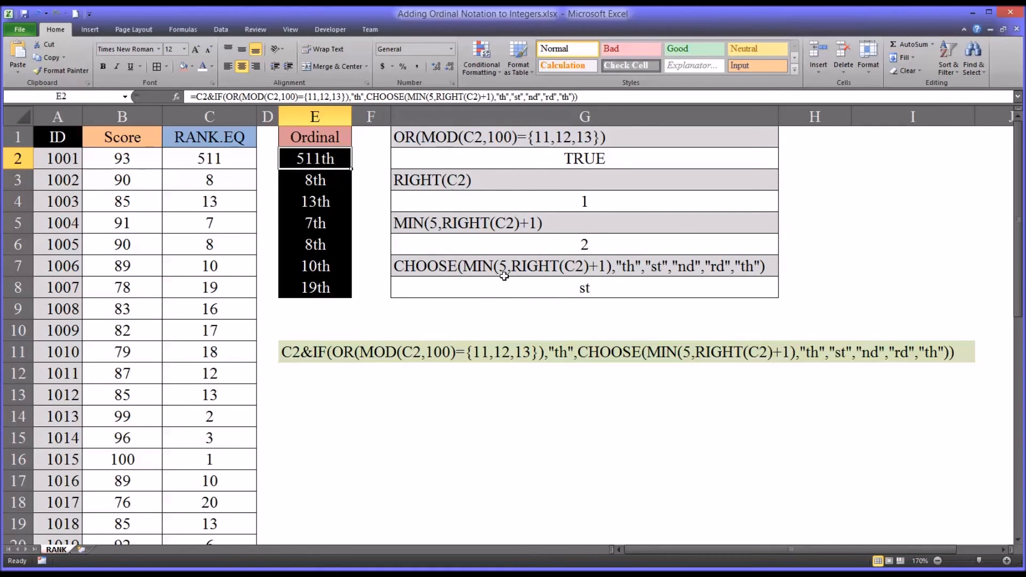
click(584, 158)
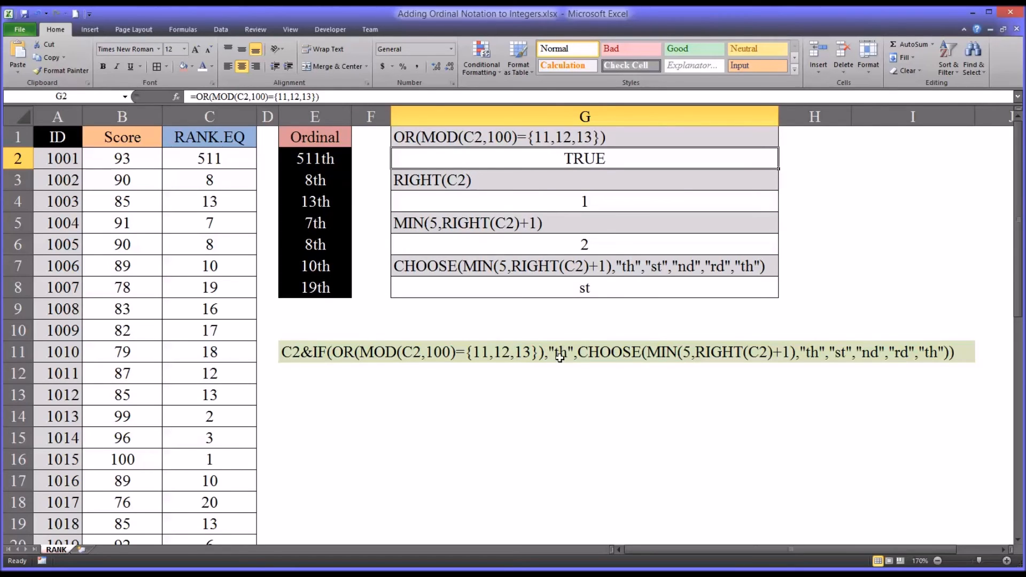
mouse_move(482, 369)
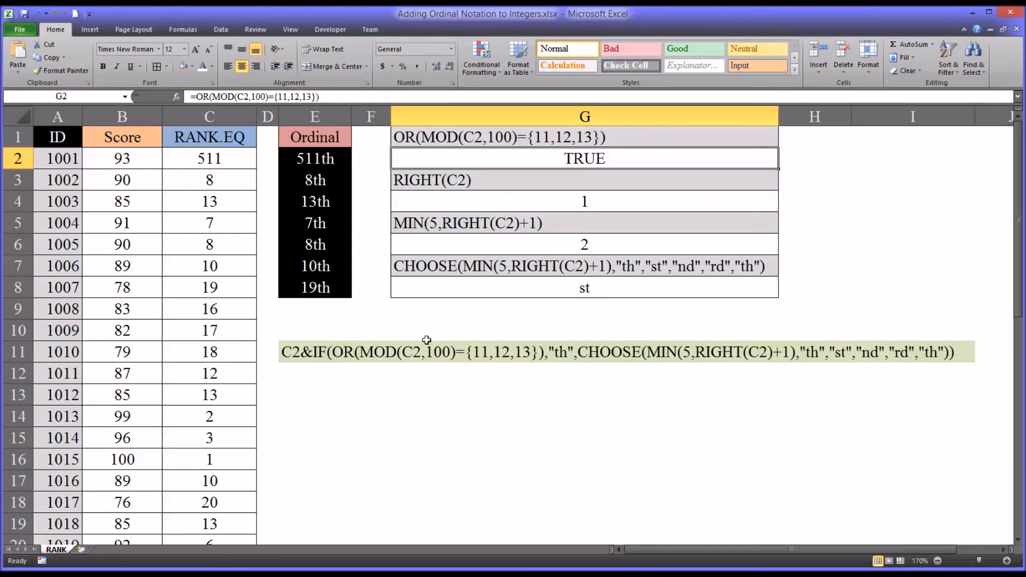
mouse_move(570, 360)
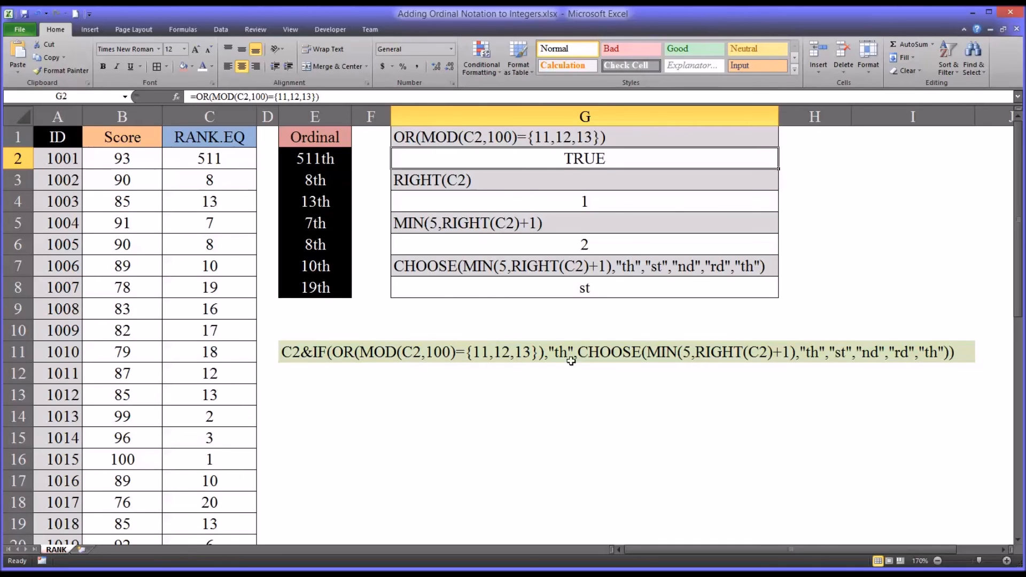
mouse_move(631, 363)
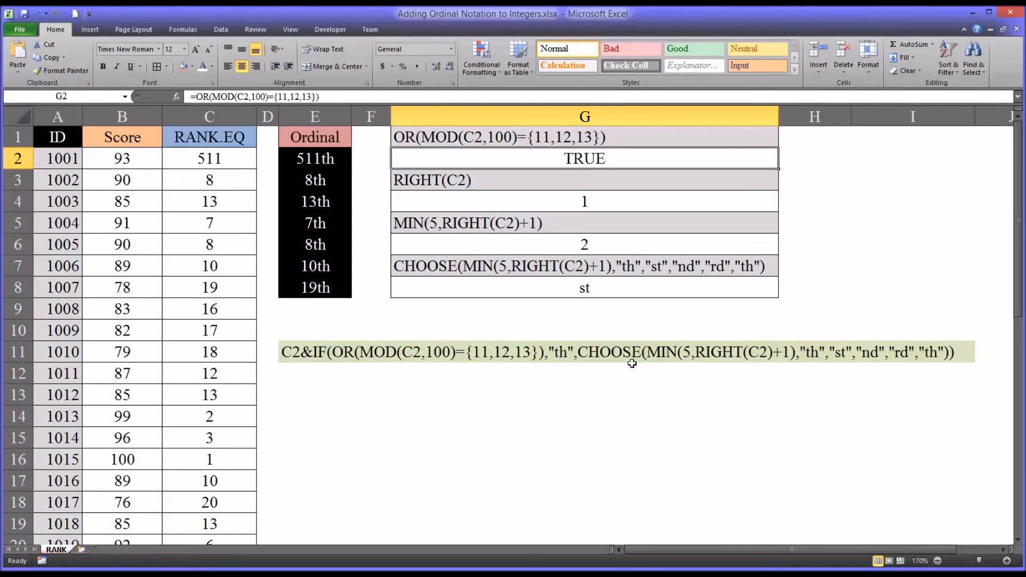
click(583, 288)
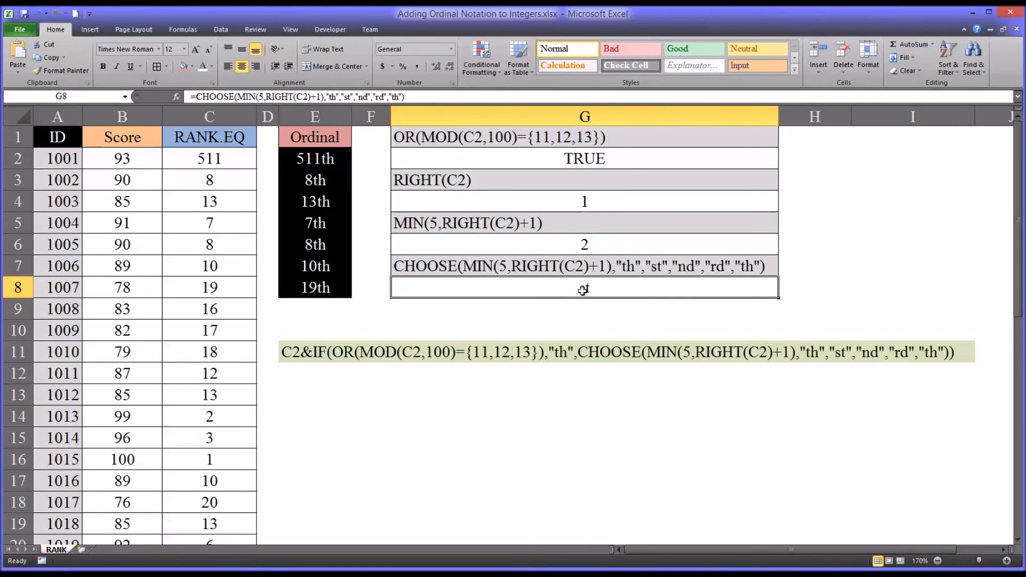
click(314, 158)
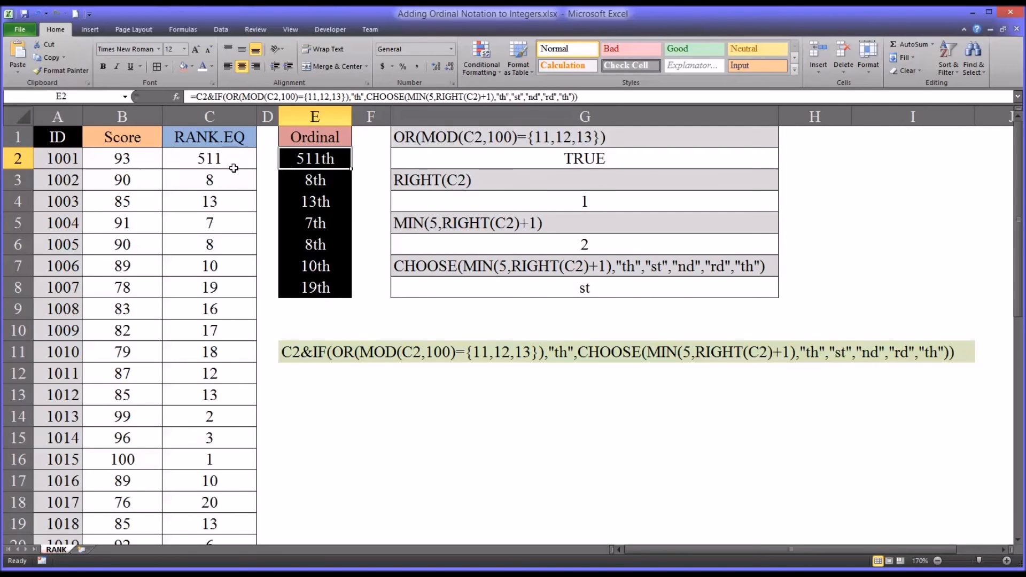
mouse_move(225, 163)
text(512)
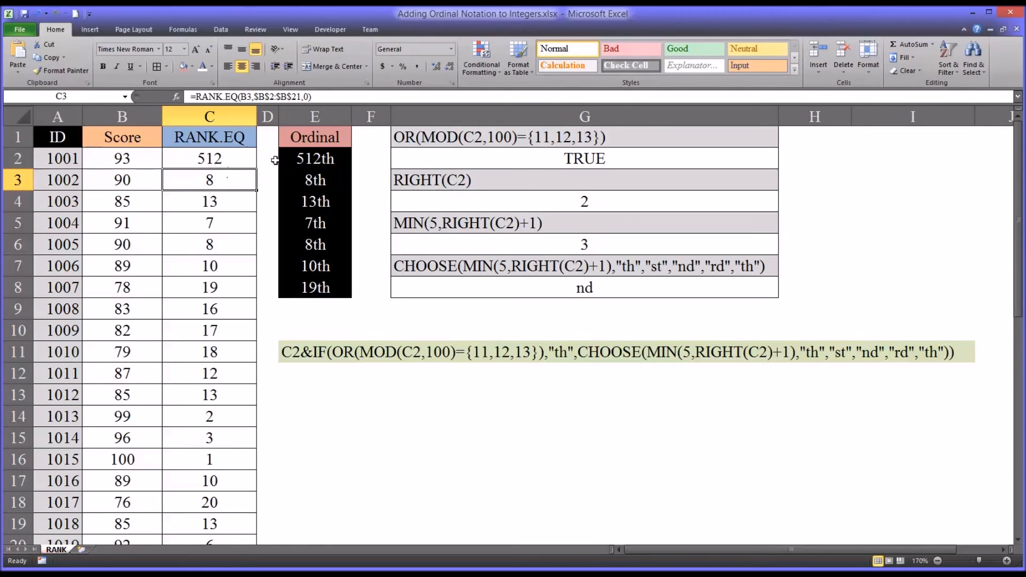
mouse_move(582, 291)
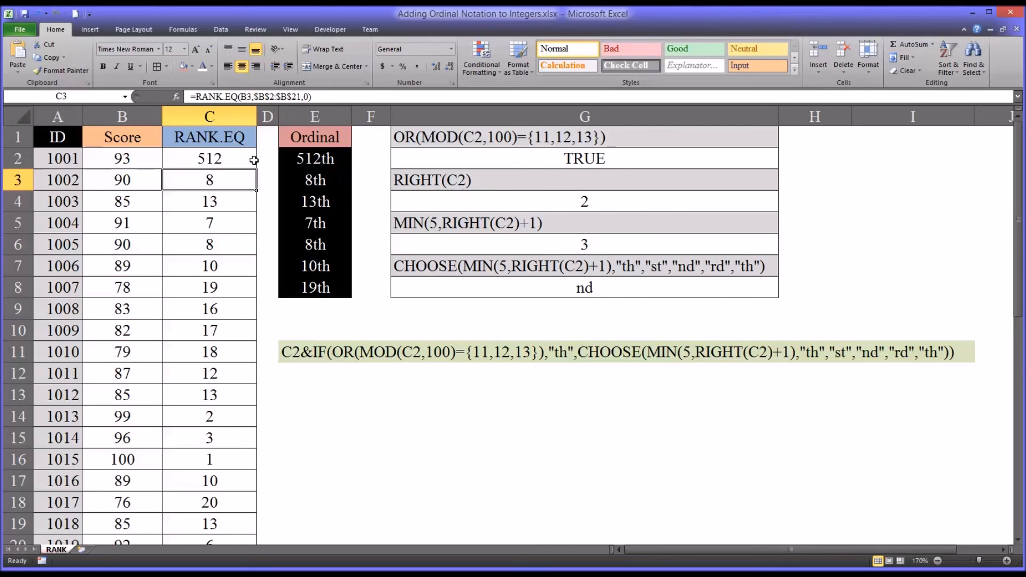
mouse_move(575, 363)
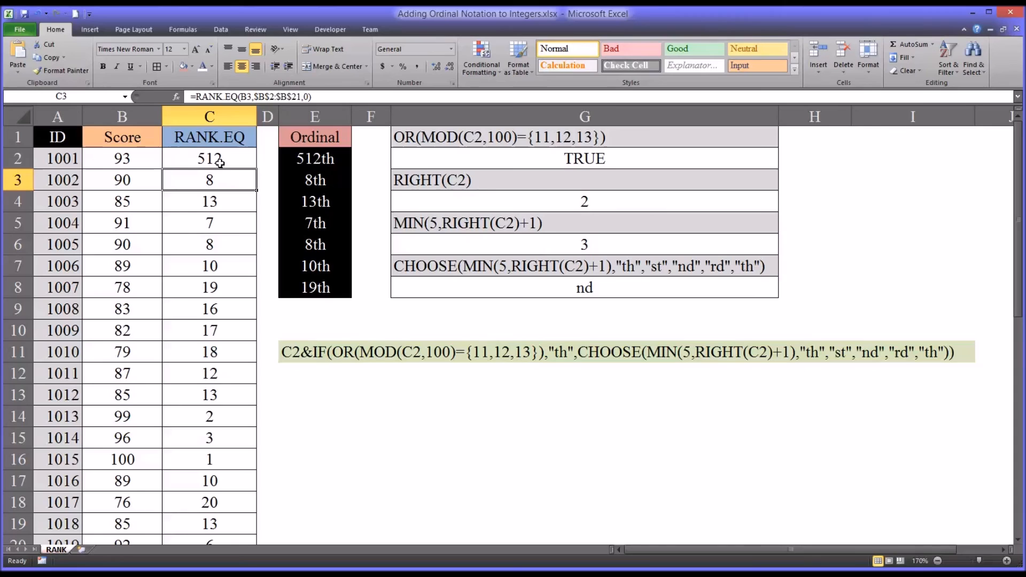
Test ranks 4704, 4713 and 4714 in C2, ending with E2 reading 4714th.
text(4)
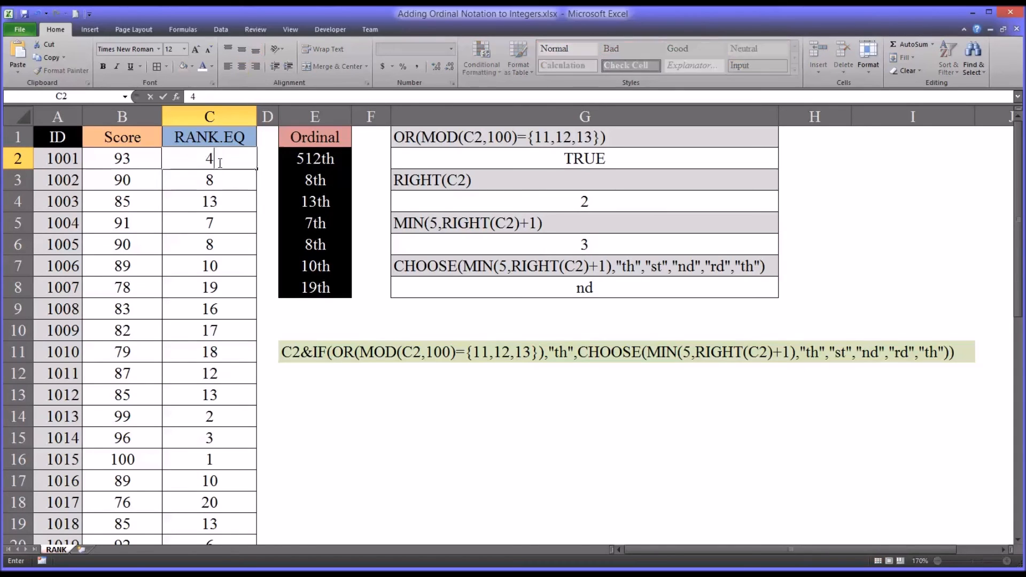
text(704)
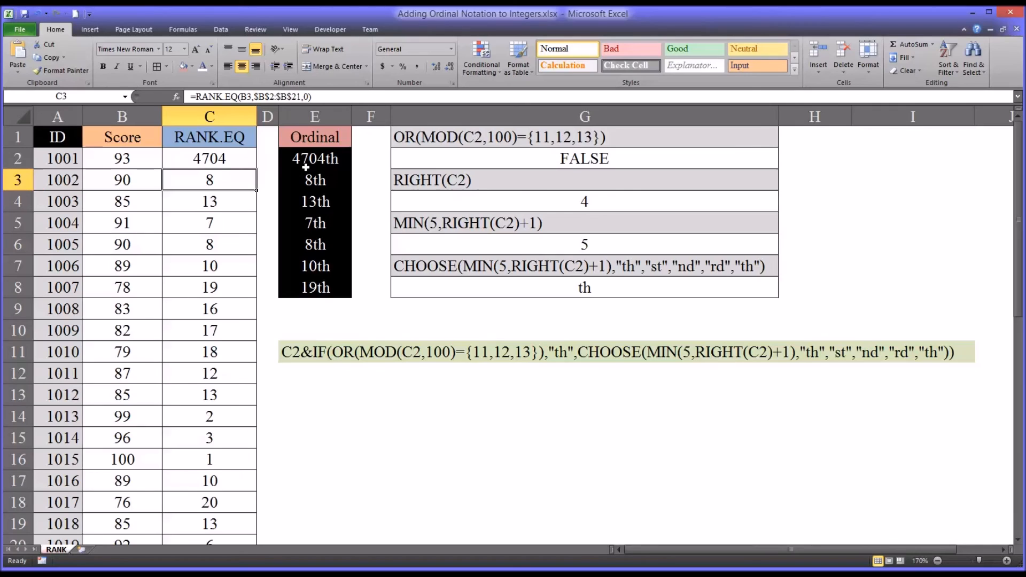
mouse_move(225, 157)
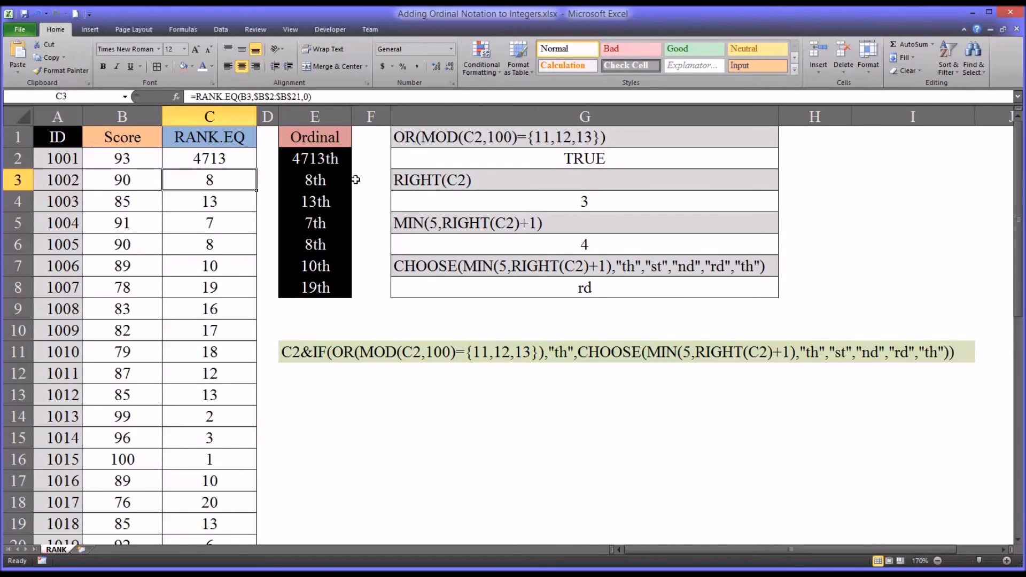
click(209, 158)
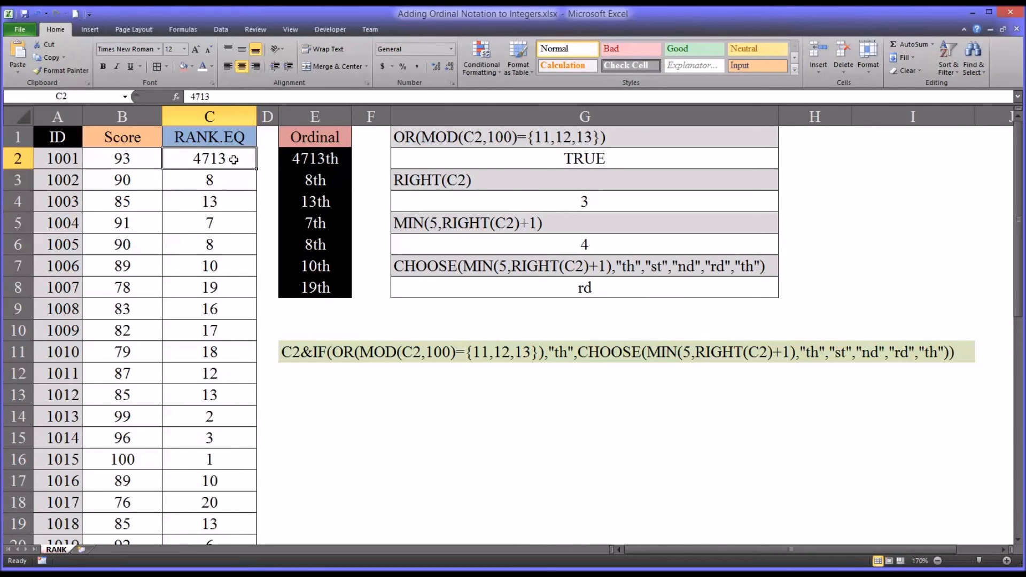
text(4714)
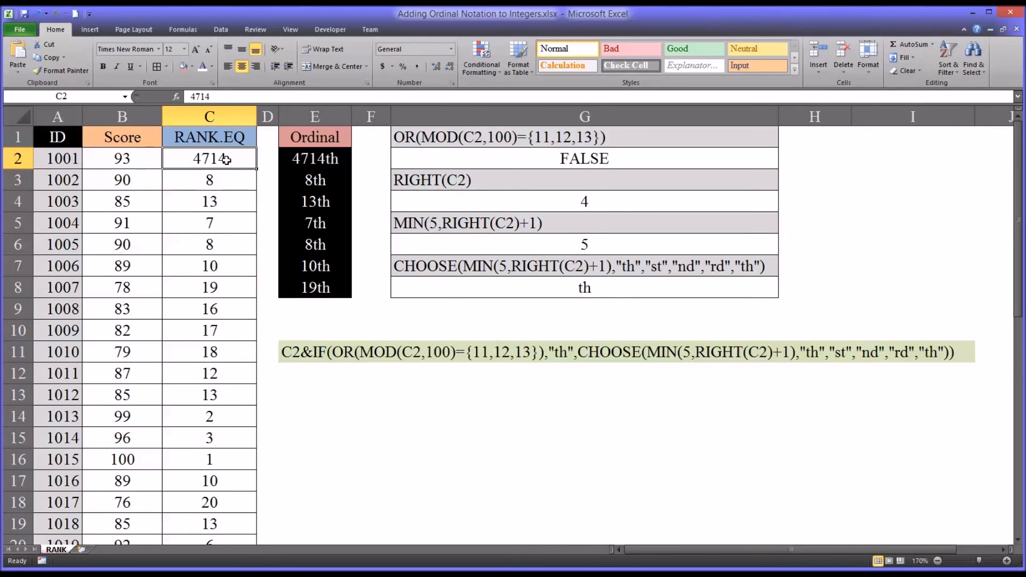
mouse_move(193, 159)
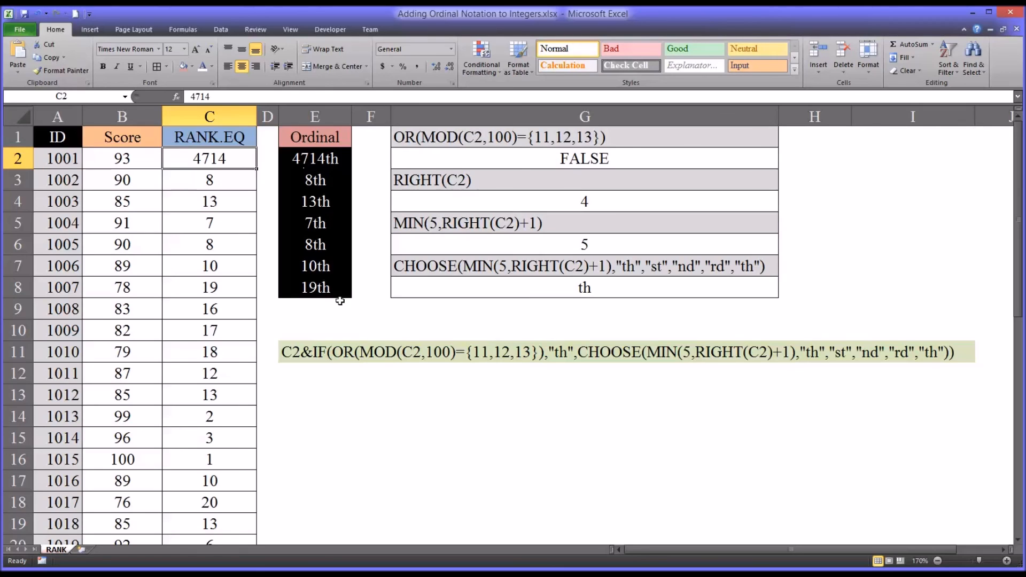
mouse_move(499, 325)
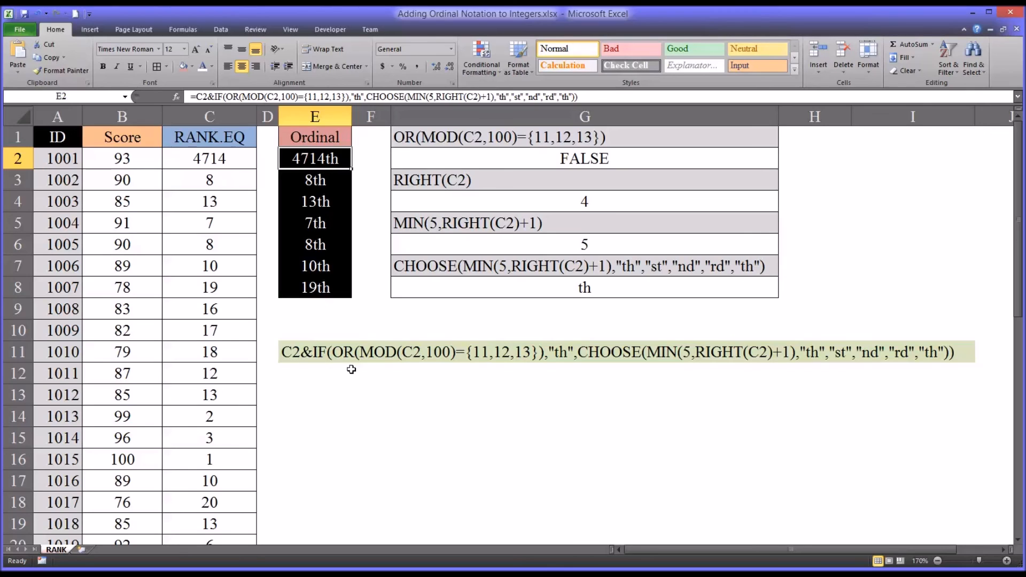
mouse_move(573, 365)
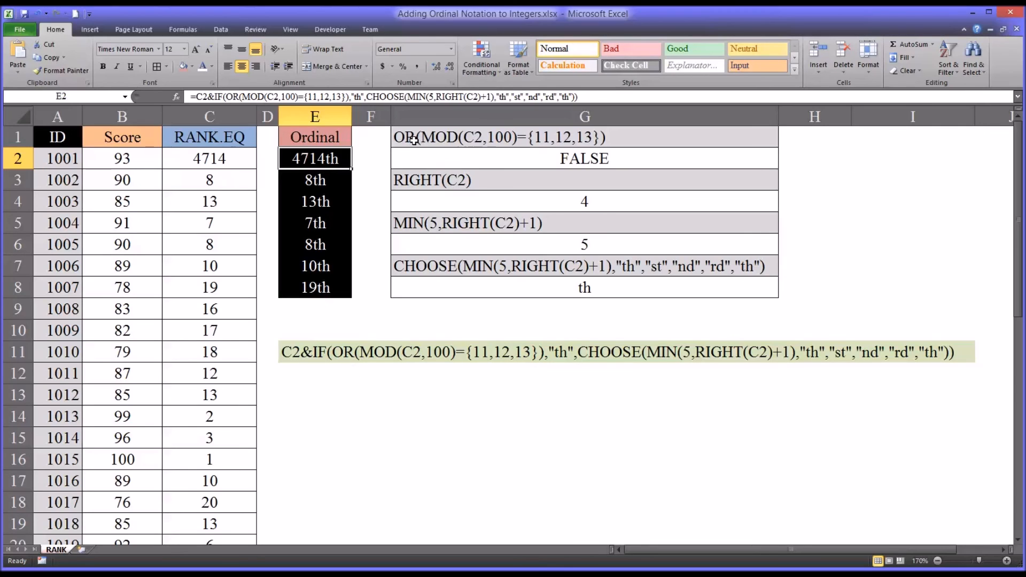
mouse_move(418, 229)
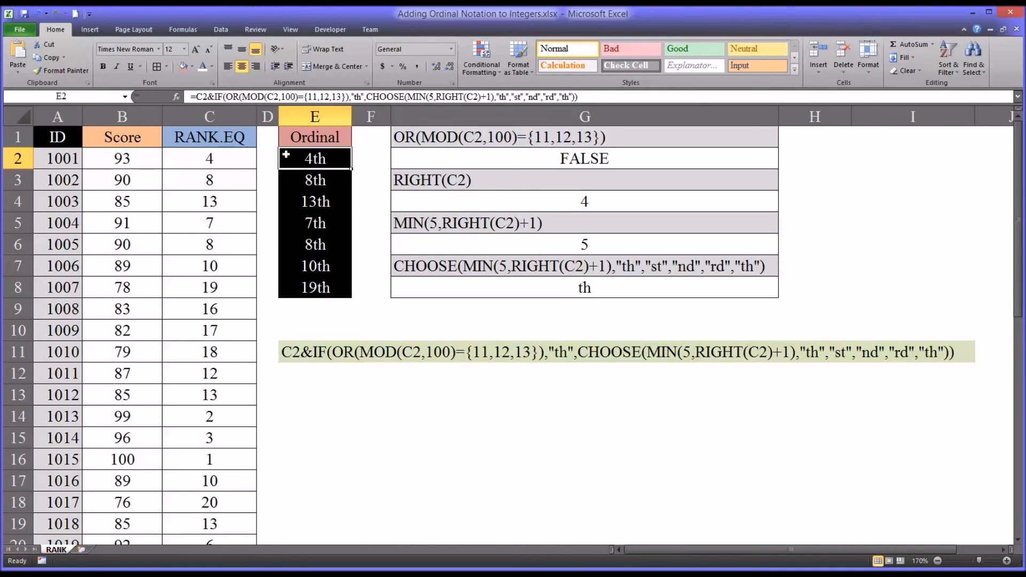
mouse_move(251, 342)
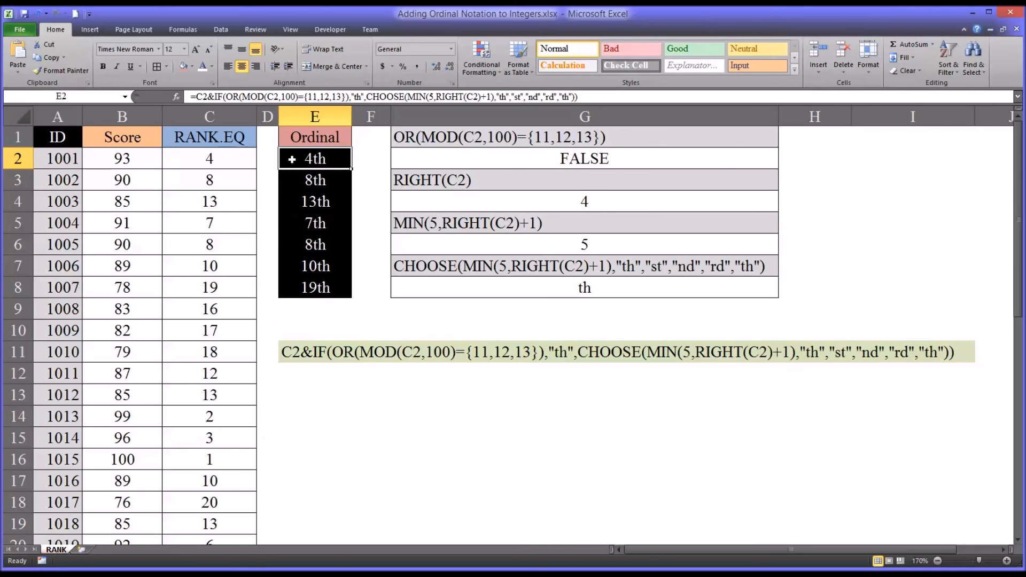
mouse_move(237, 165)
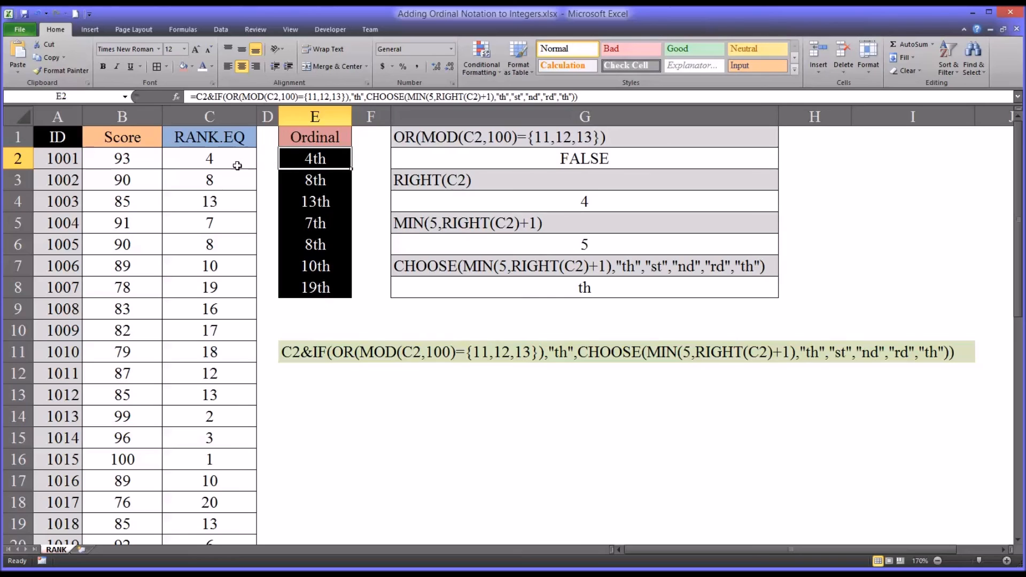
Confirm C2 is back to 4 with E2 reading 4th.
click(209, 158)
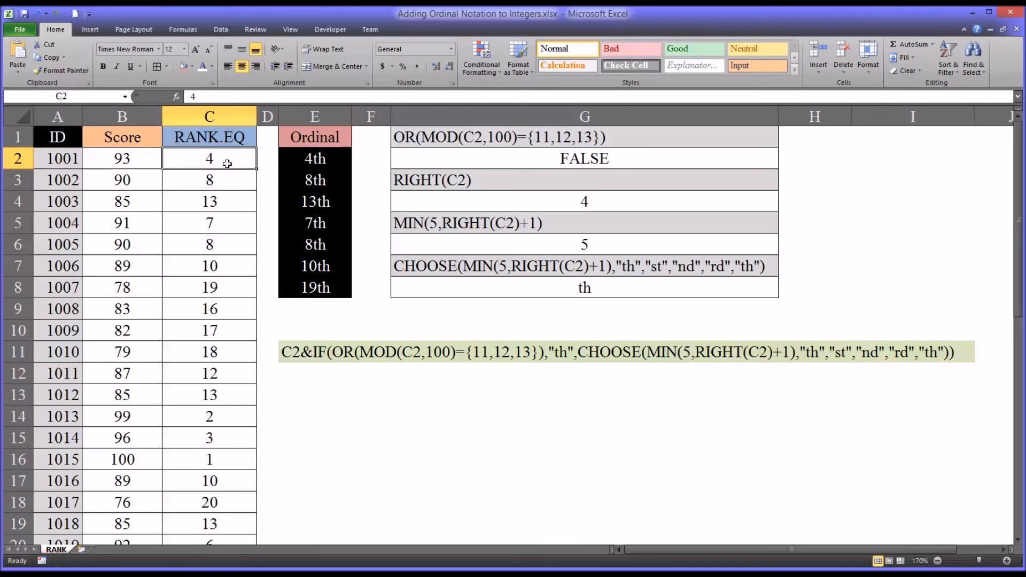